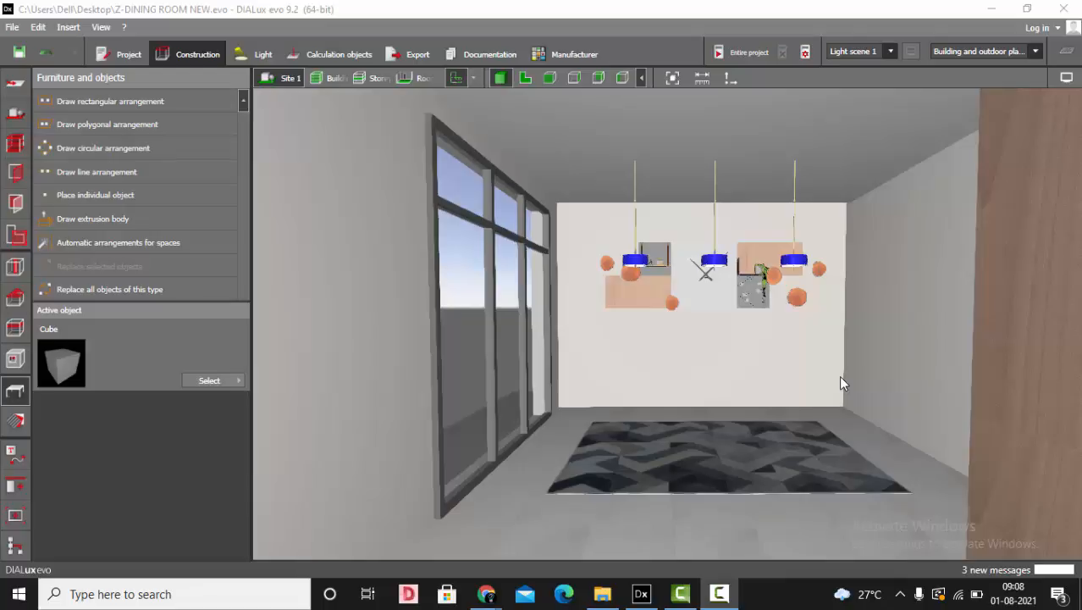
Switch to the Chrome window with the YouTube tutorial on importing SketchUp models into DIALux evo
{"action": "left_click", "coordinate": [486, 592]}
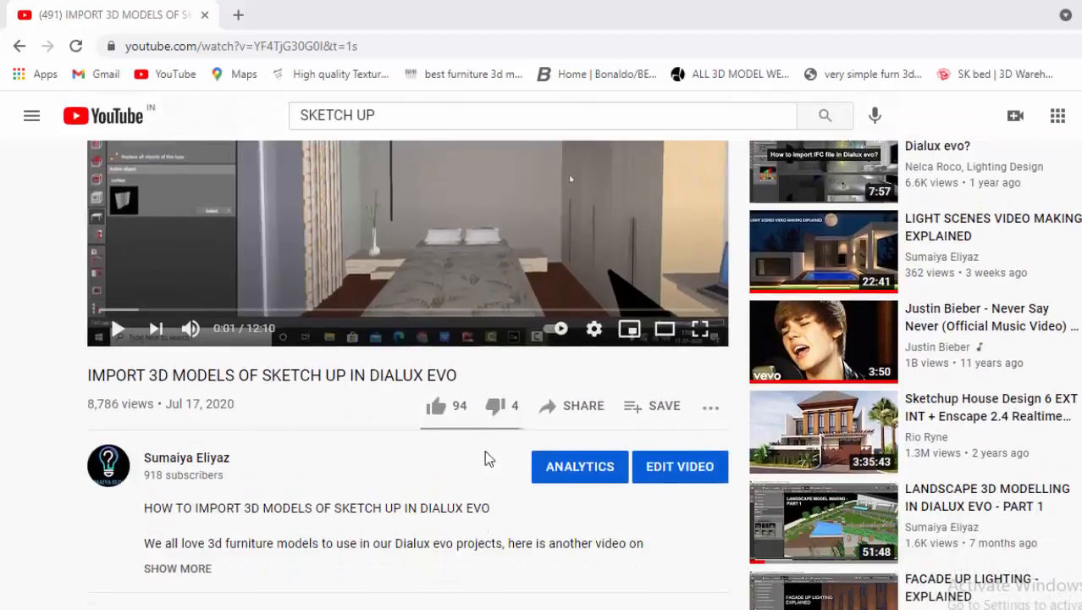
Scroll the YouTube tutorial page before returning to DIALux evo
{"action": "scroll", "scroll_direction": "down", "scroll_amount": 3}
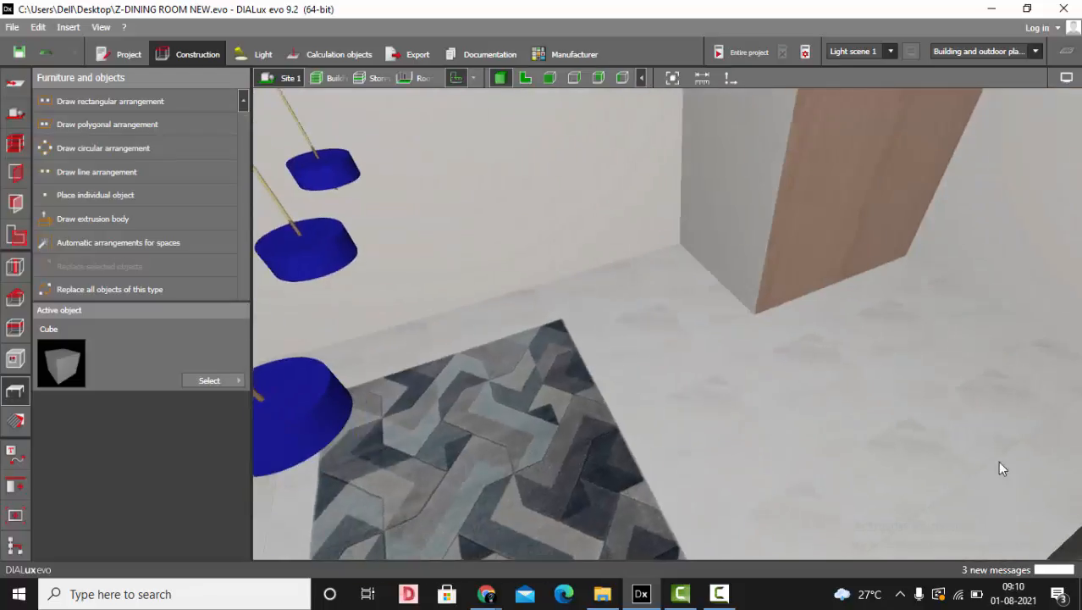
Orbit the 3D view back to face the dining wall with its pendant lamps and rug
{"action": "left_click_drag", "start_coordinate": [1004, 469], "coordinate": [614, 330]}
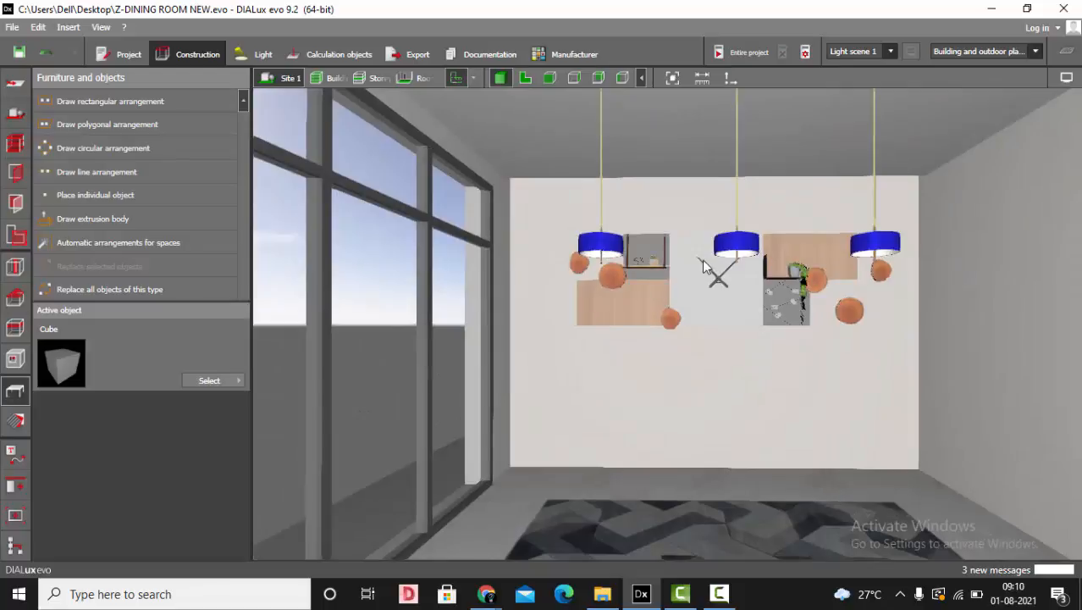
{"action": "mouse_move", "coordinate": [669, 275]}
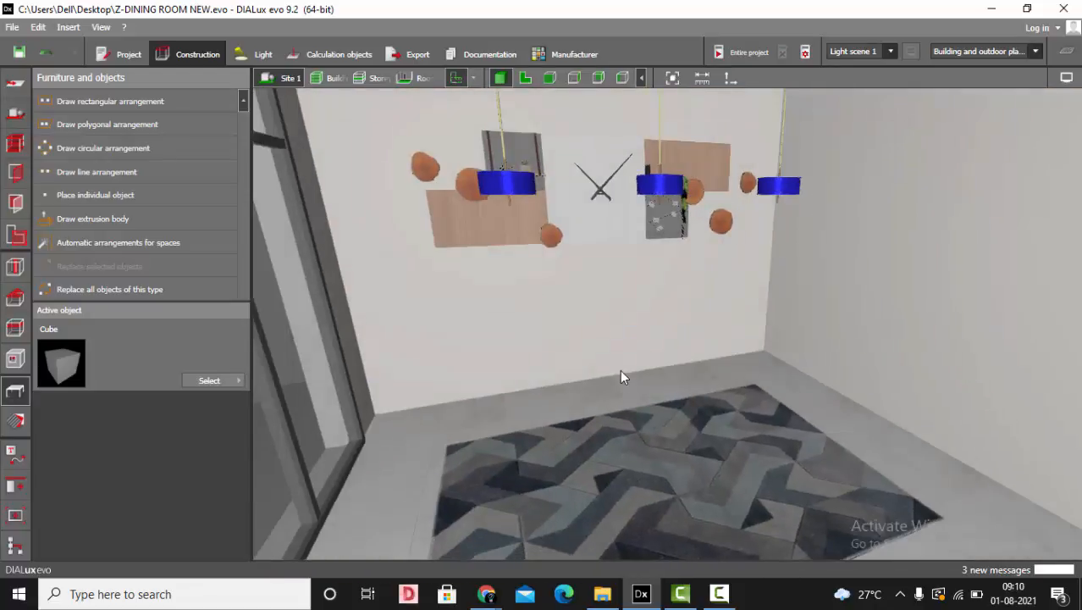
{"action": "mouse_move", "coordinate": [608, 438]}
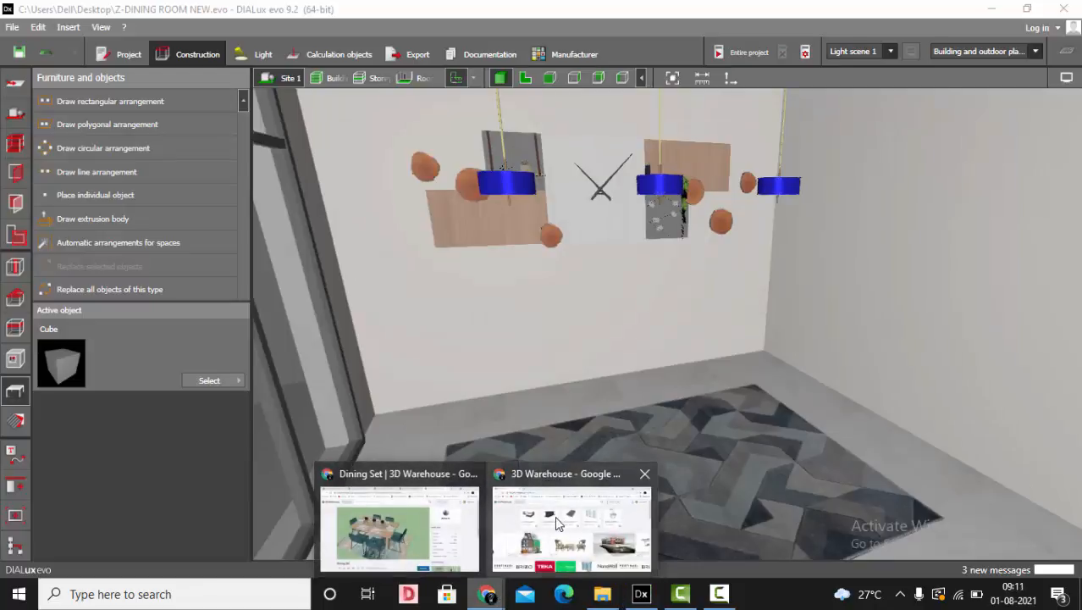
Search 3D Warehouse for 'wall partition' and show the model results
{"action": "left_click", "coordinate": [564, 473]}
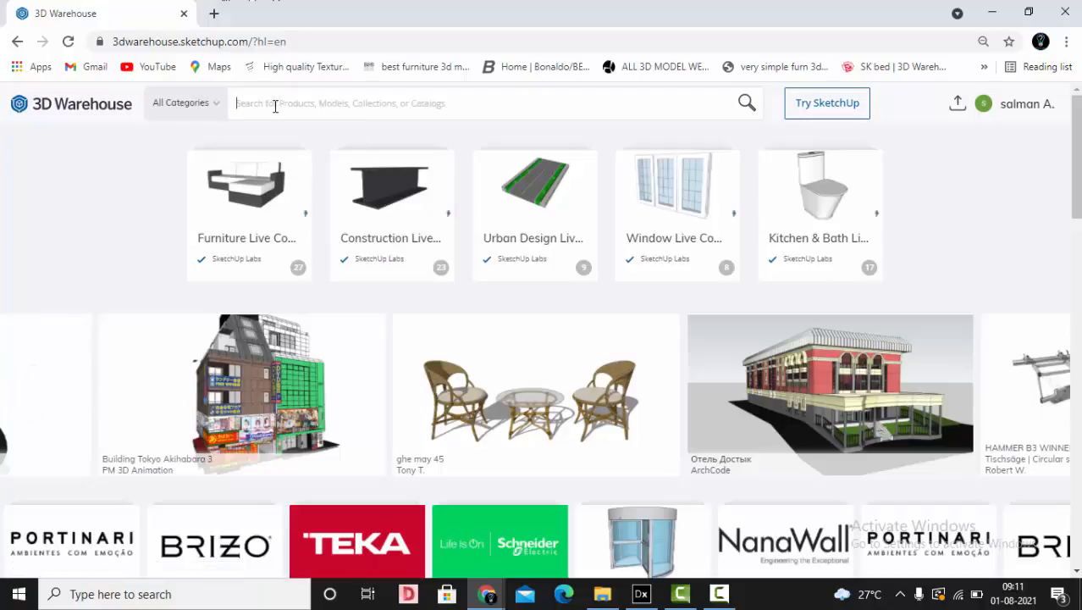
{"action": "type", "text": "WALL PART"}
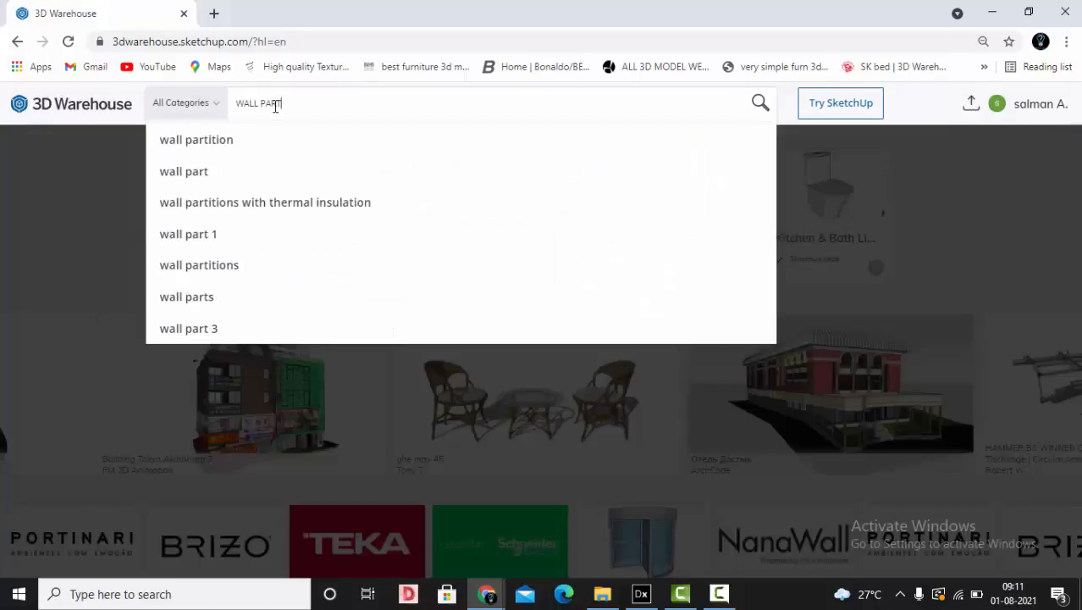
{"action": "left_click", "coordinate": [196, 139]}
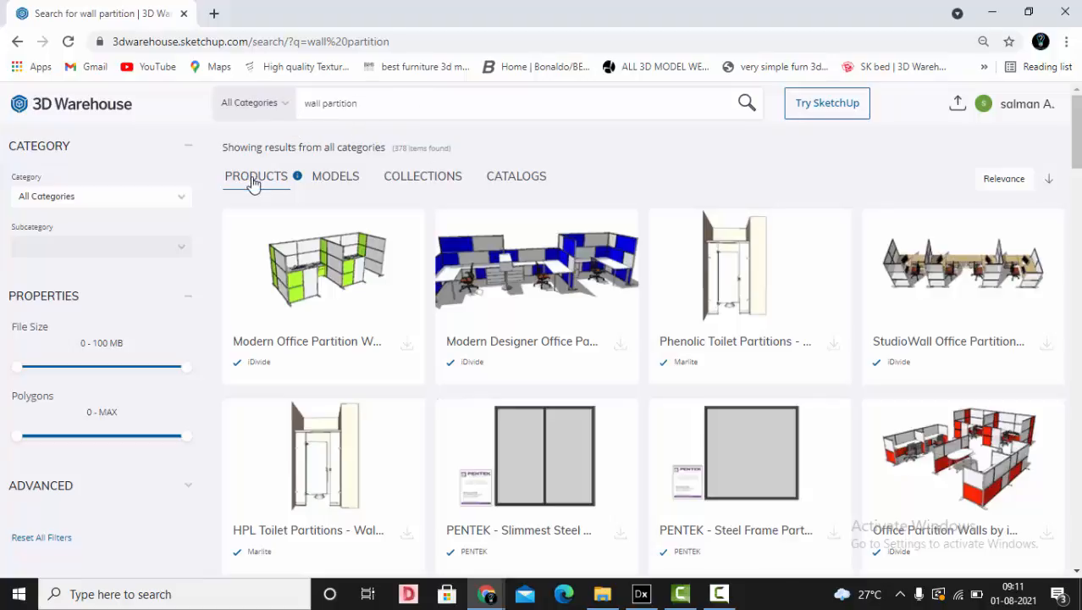
{"action": "left_click", "coordinate": [335, 176]}
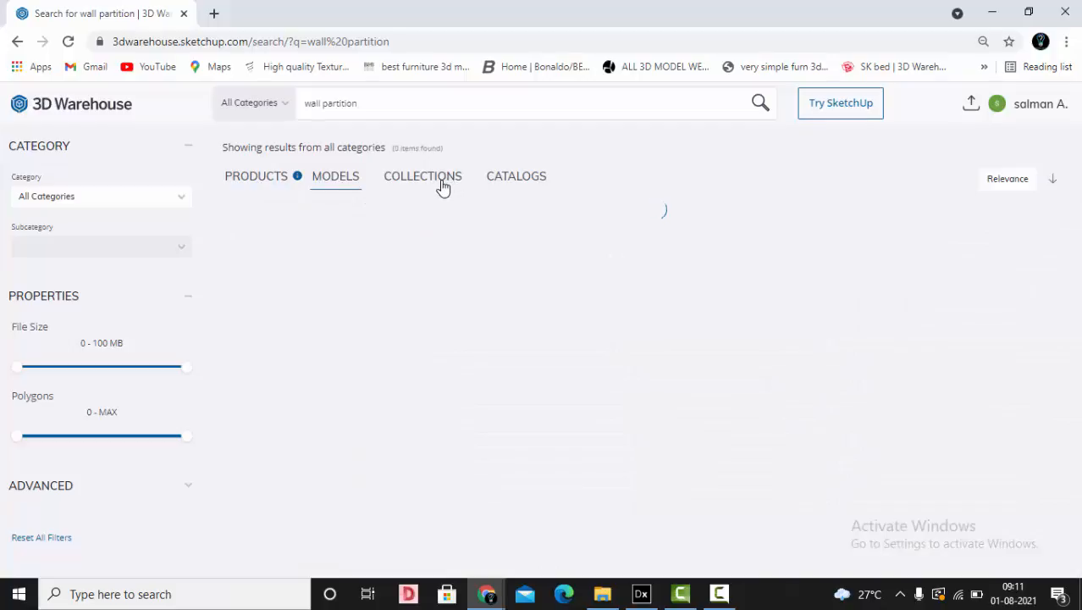
{"action": "left_click", "coordinate": [516, 176]}
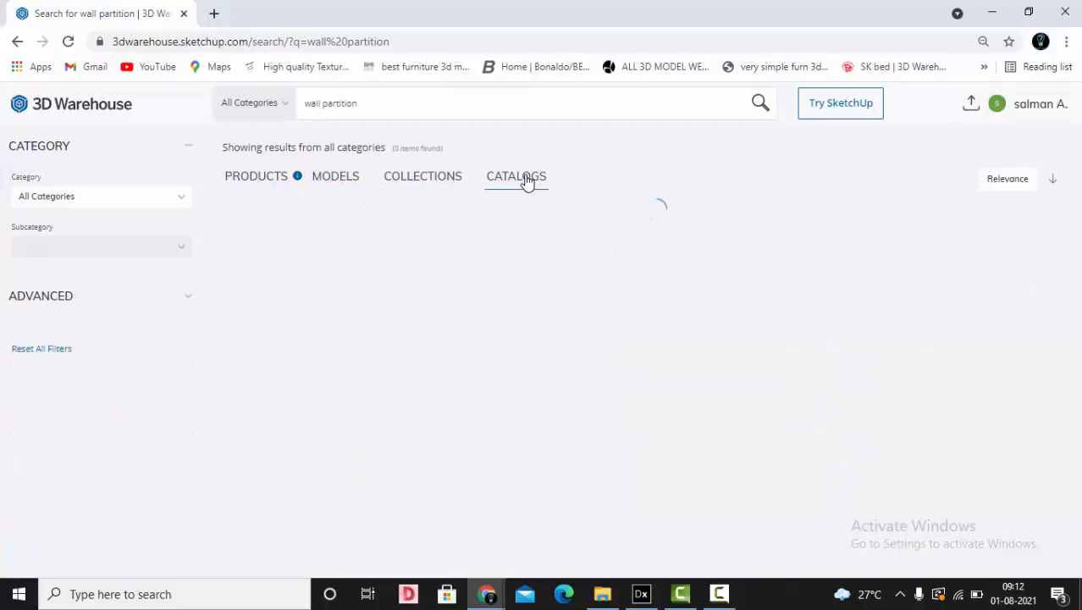
{"action": "left_click", "coordinate": [335, 177]}
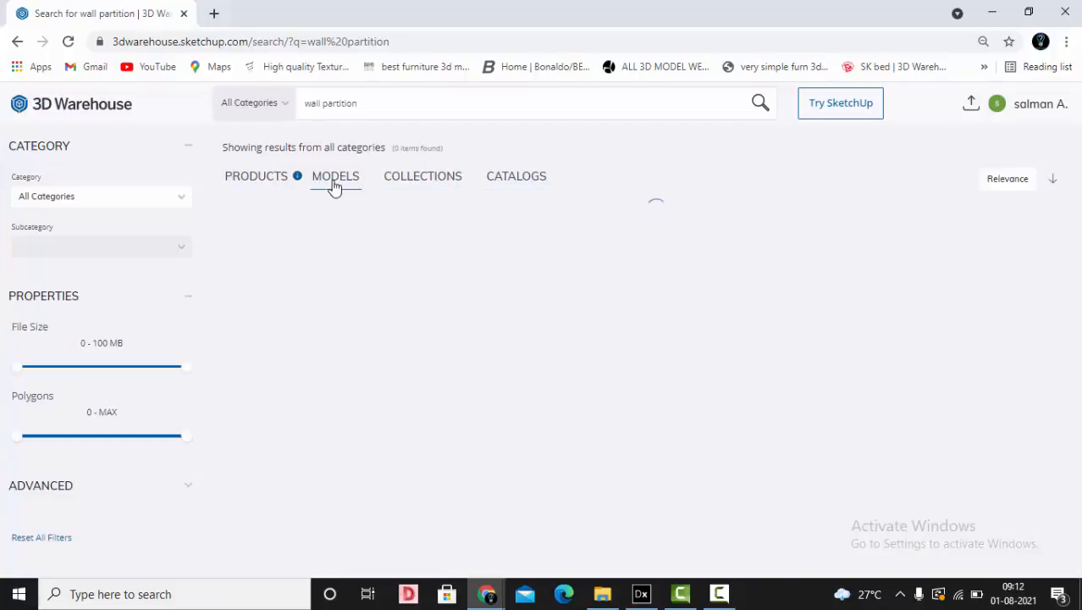
{"action": "left_click", "coordinate": [335, 176]}
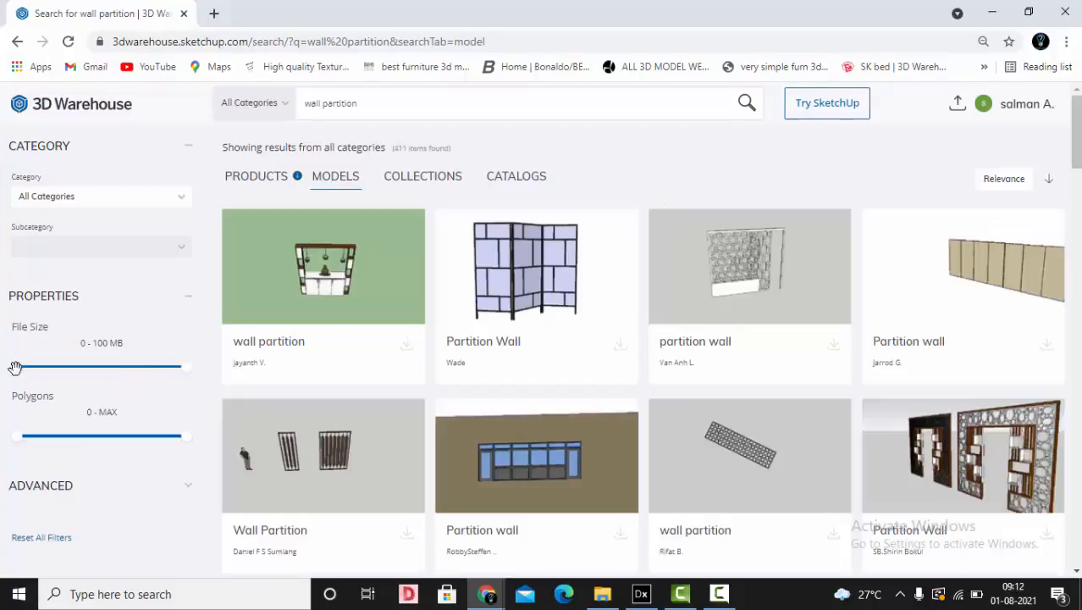
{"action": "mouse_move", "coordinate": [44, 362]}
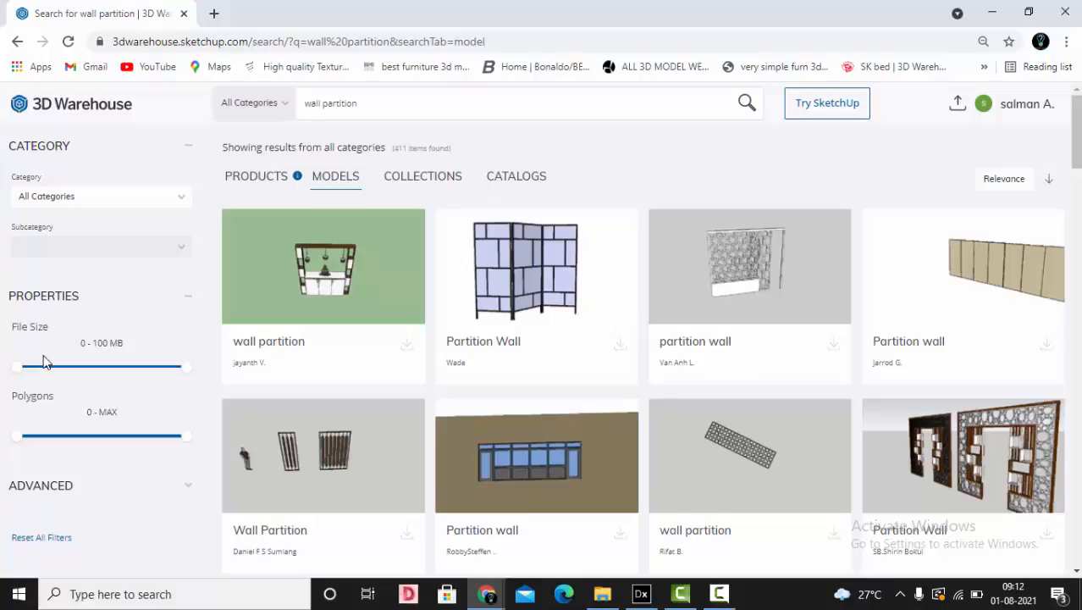
{"action": "mouse_move", "coordinate": [7, 337]}
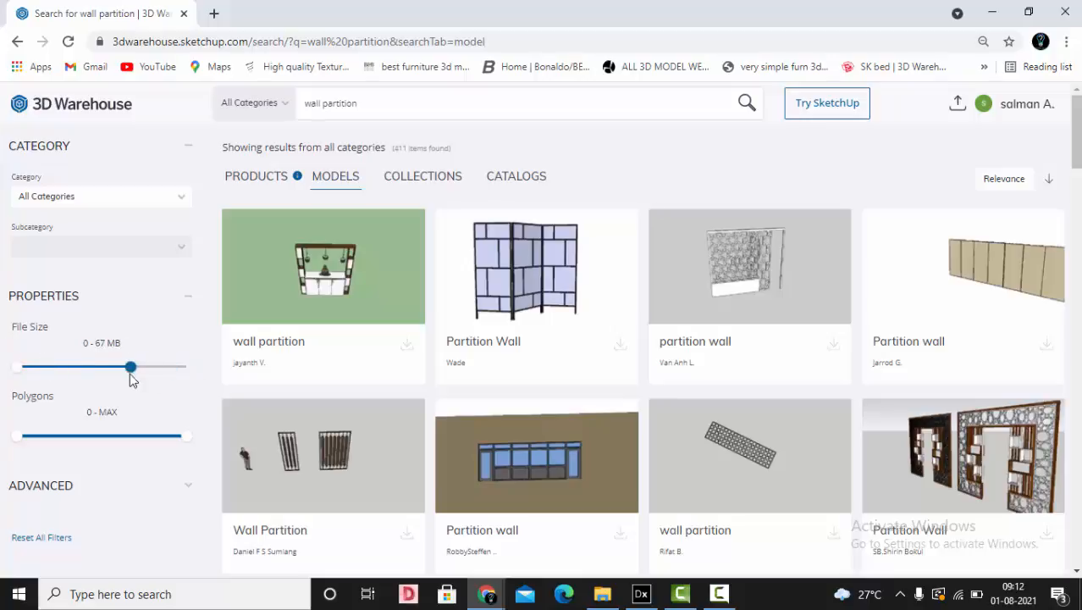
Cap the result file size at 8 MB with the File Size slider
{"action": "left_click_drag", "start_coordinate": [129, 366], "coordinate": [30, 366]}
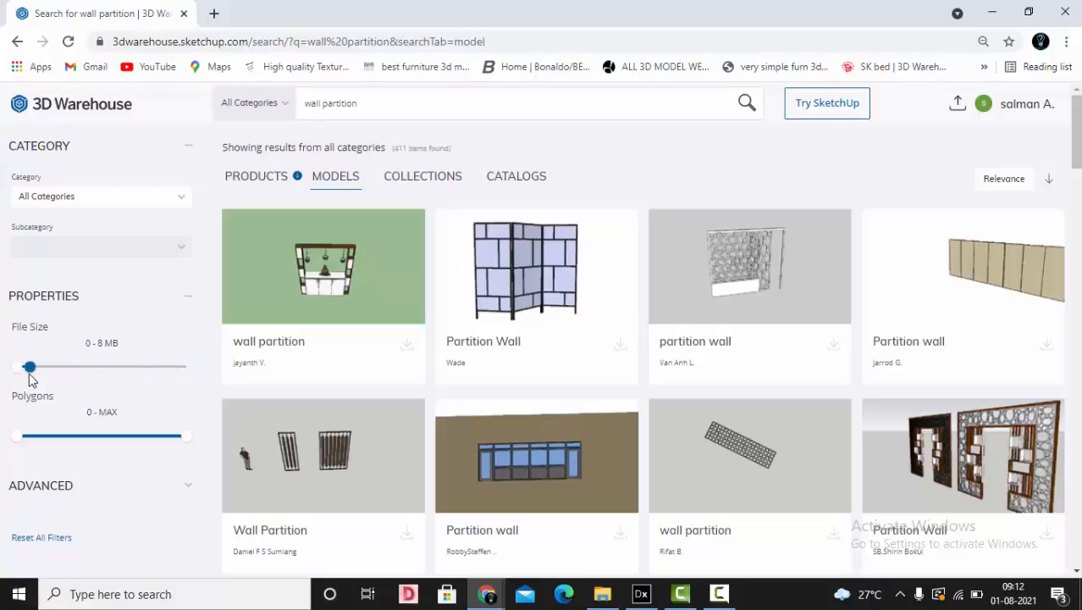
{"action": "left_click_drag", "start_coordinate": [29, 365], "coordinate": [21, 366]}
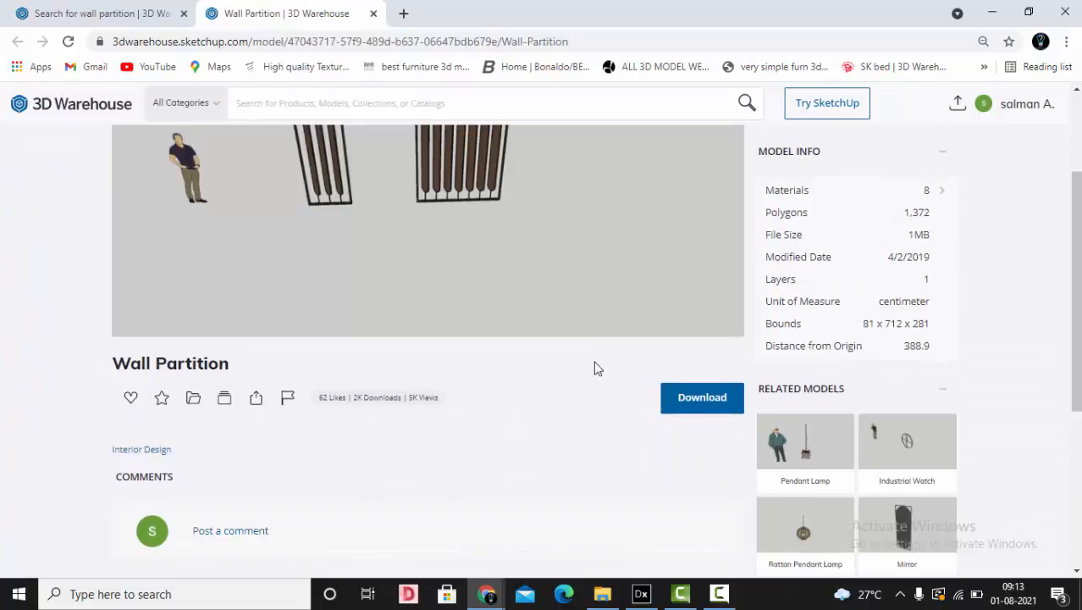
Download the Wall Partition as a SketchUp file and open it in SketchUp
{"action": "scroll", "scroll_direction": "down", "scroll_amount": 3}
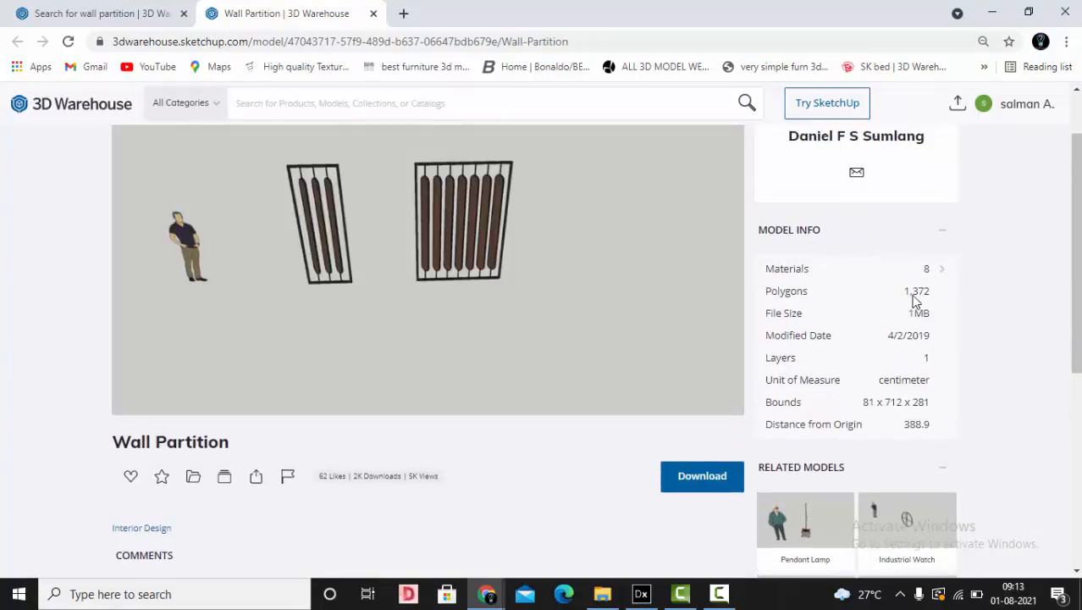
{"action": "mouse_move", "coordinate": [931, 302]}
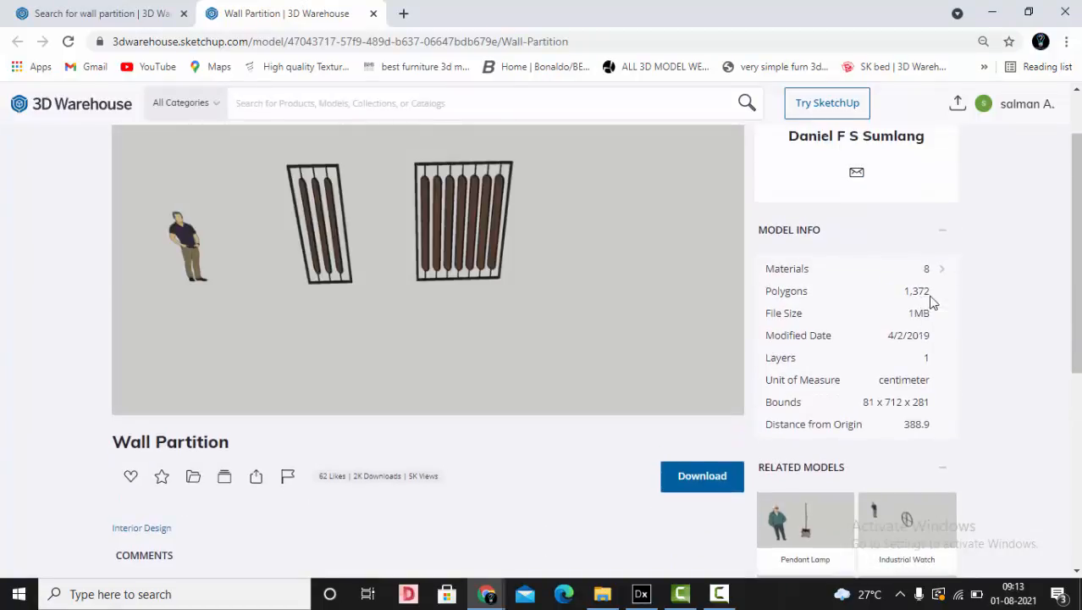
{"action": "scroll", "scroll_direction": "down", "scroll_amount": 3}
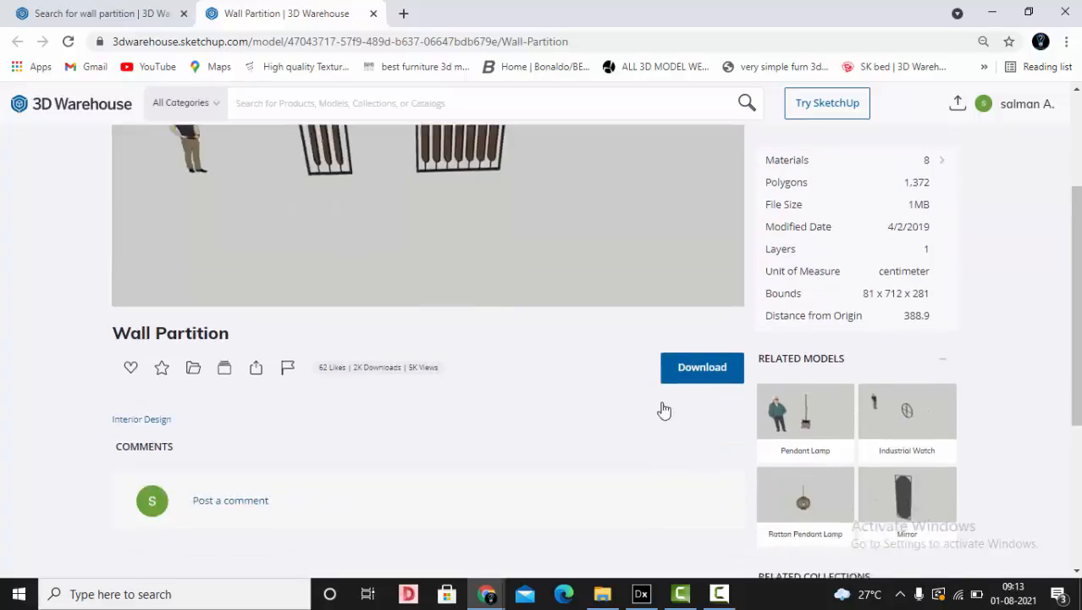
{"action": "left_click", "coordinate": [702, 367]}
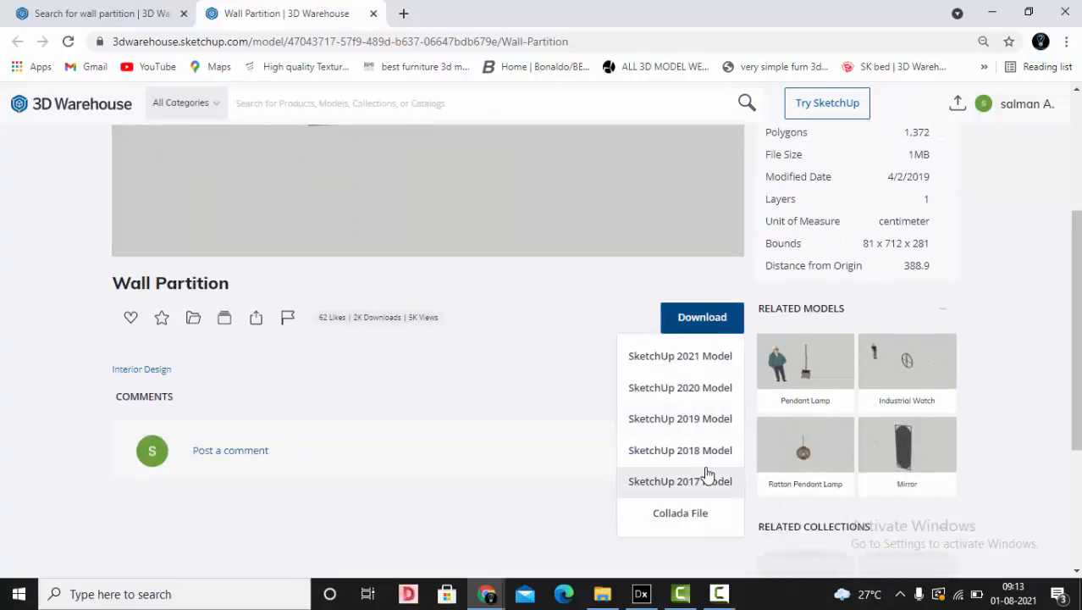
{"action": "mouse_move", "coordinate": [680, 481]}
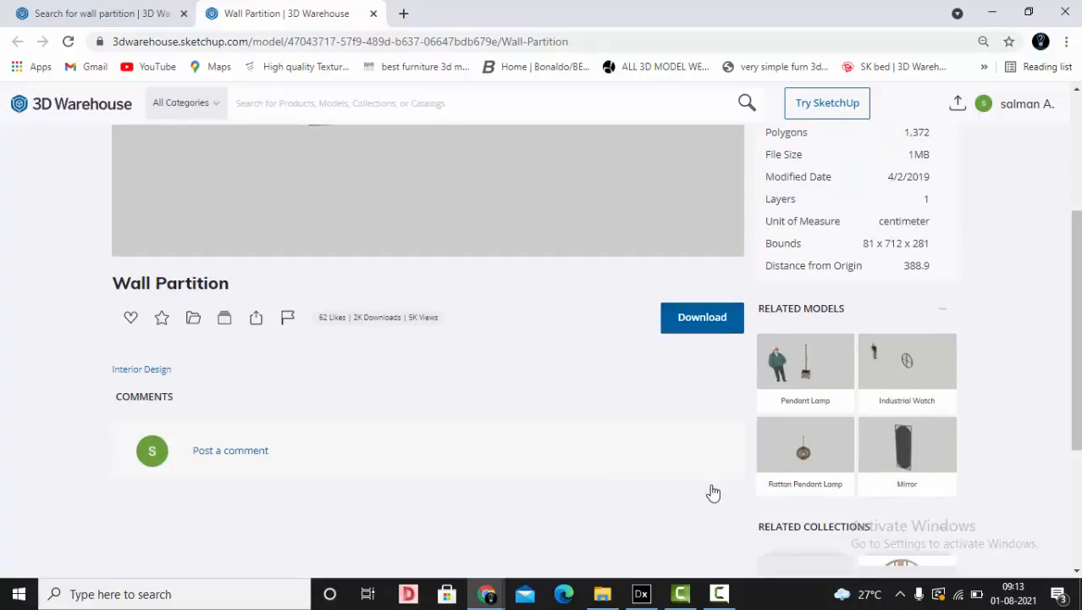
{"action": "left_click", "coordinate": [701, 317]}
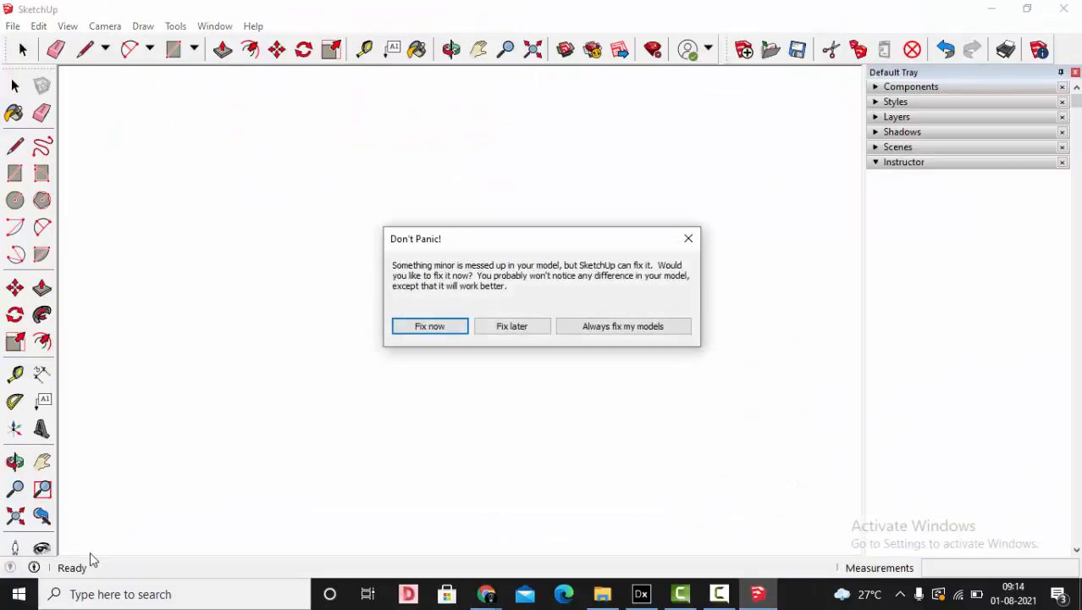
Dismiss the repair prompt and orbit to face both partitions and the figure
{"action": "left_click", "coordinate": [430, 326]}
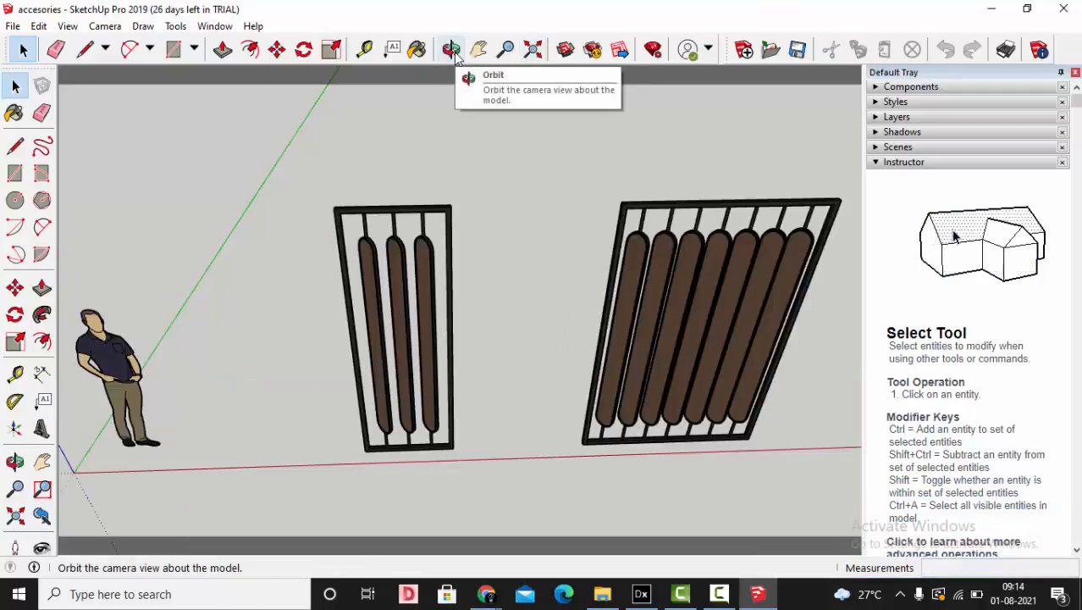
{"action": "left_click", "coordinate": [452, 49]}
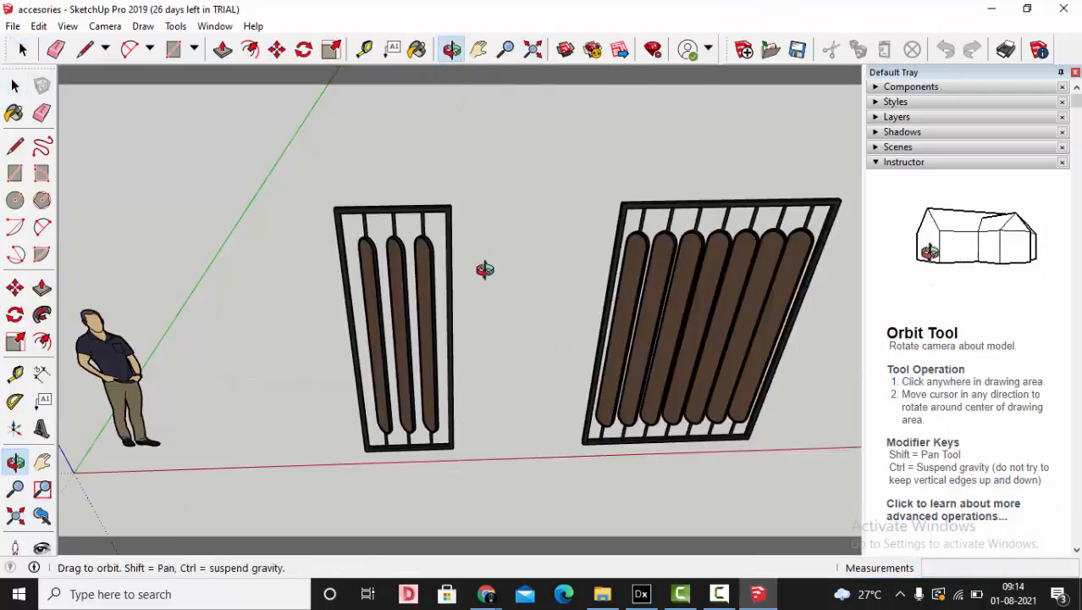
{"action": "left_click_drag", "start_coordinate": [485, 269], "coordinate": [493, 317]}
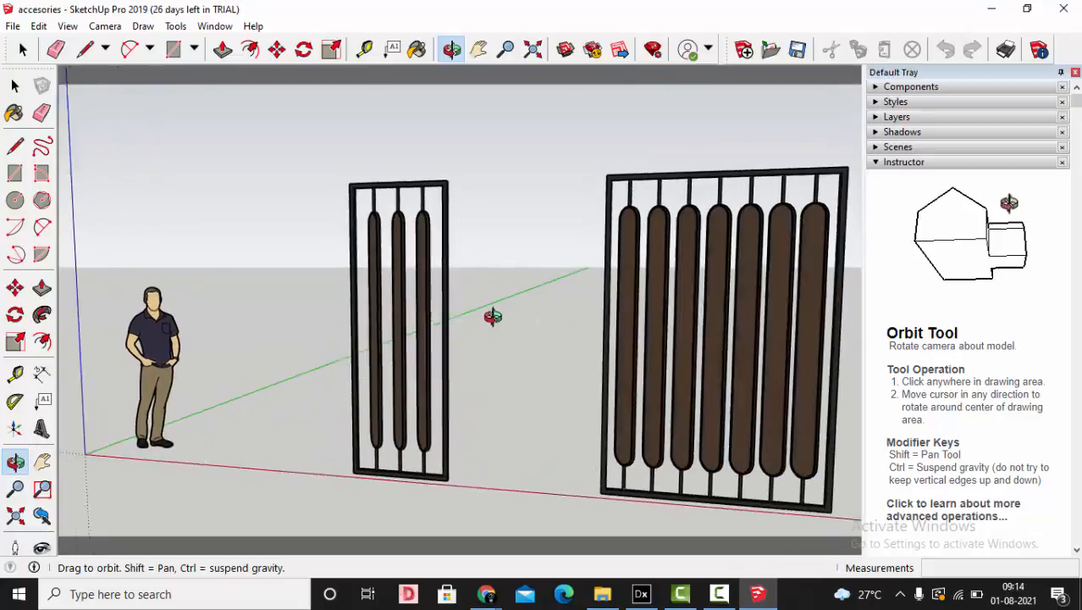
{"action": "left_click_drag", "start_coordinate": [493, 316], "coordinate": [645, 199]}
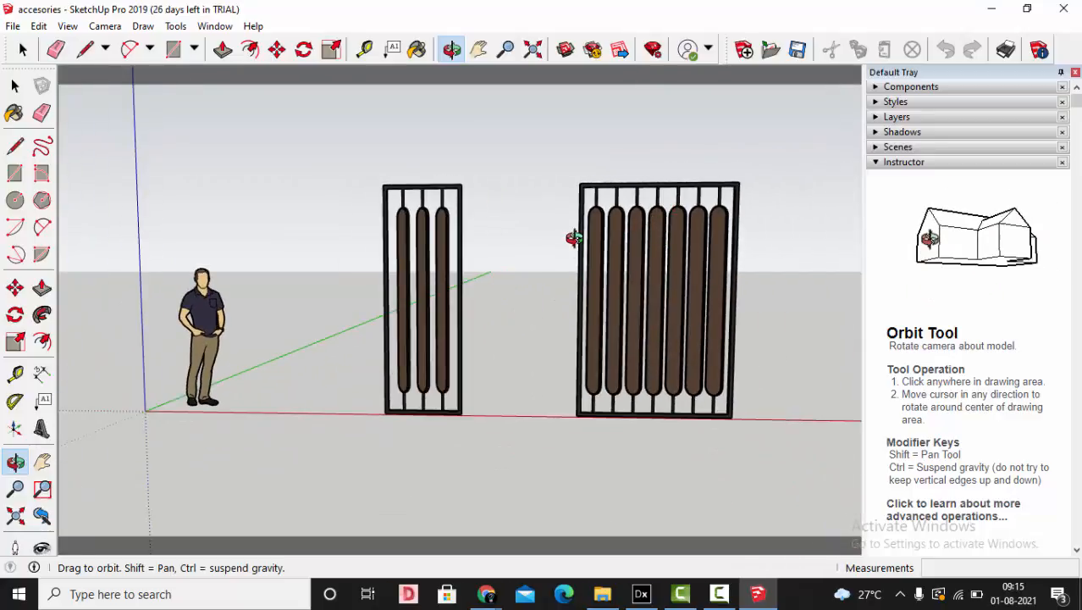
Delete the human figure and narrow partition, then fit the wide slatted partition in view
{"action": "left_click", "coordinate": [14, 85]}
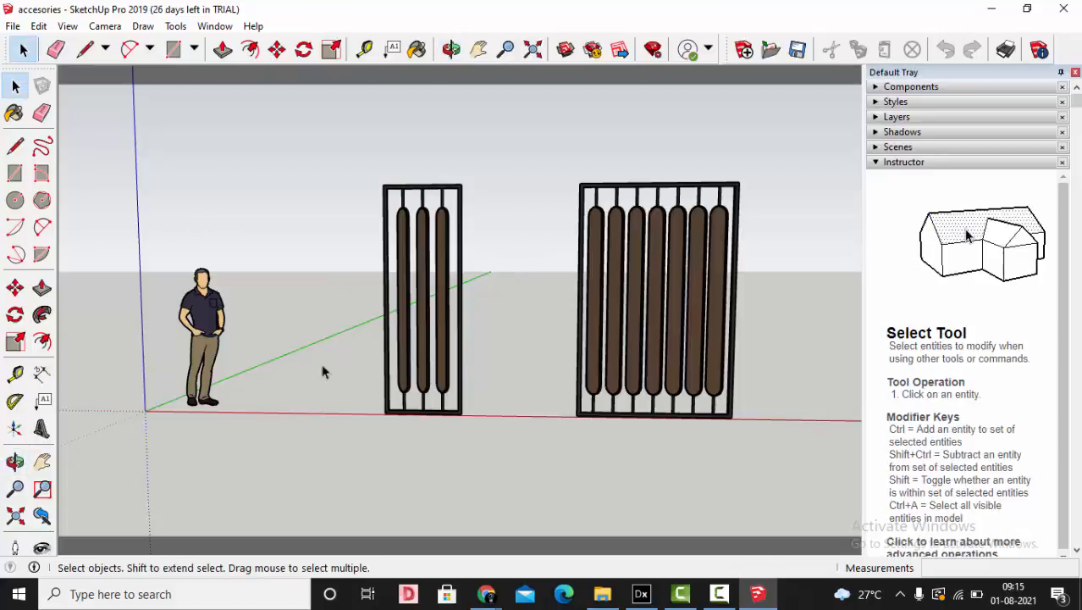
{"action": "left_click", "coordinate": [203, 339]}
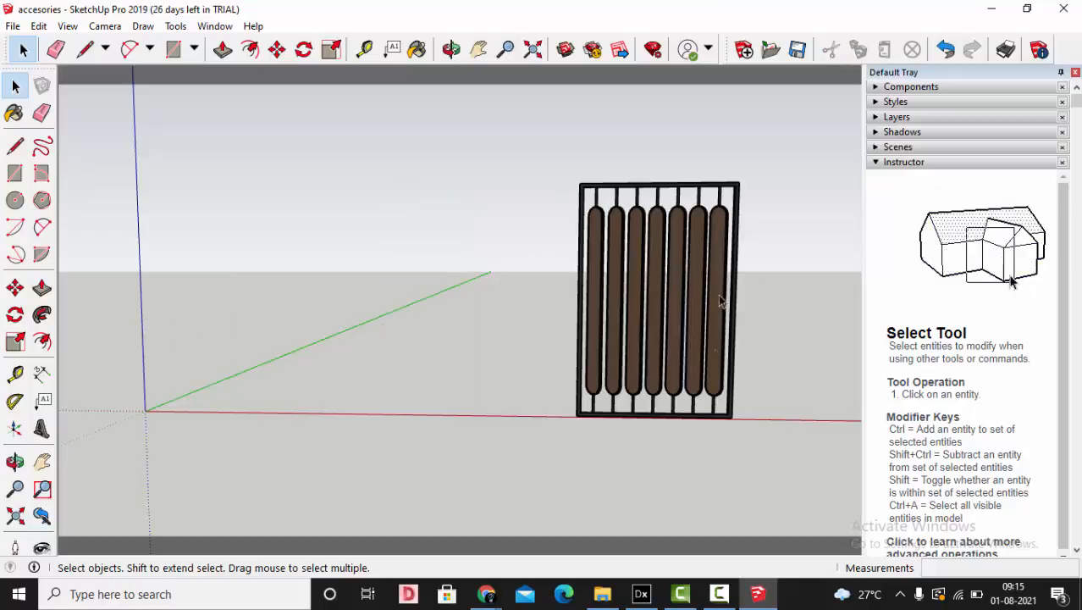
{"action": "left_click", "coordinate": [533, 48]}
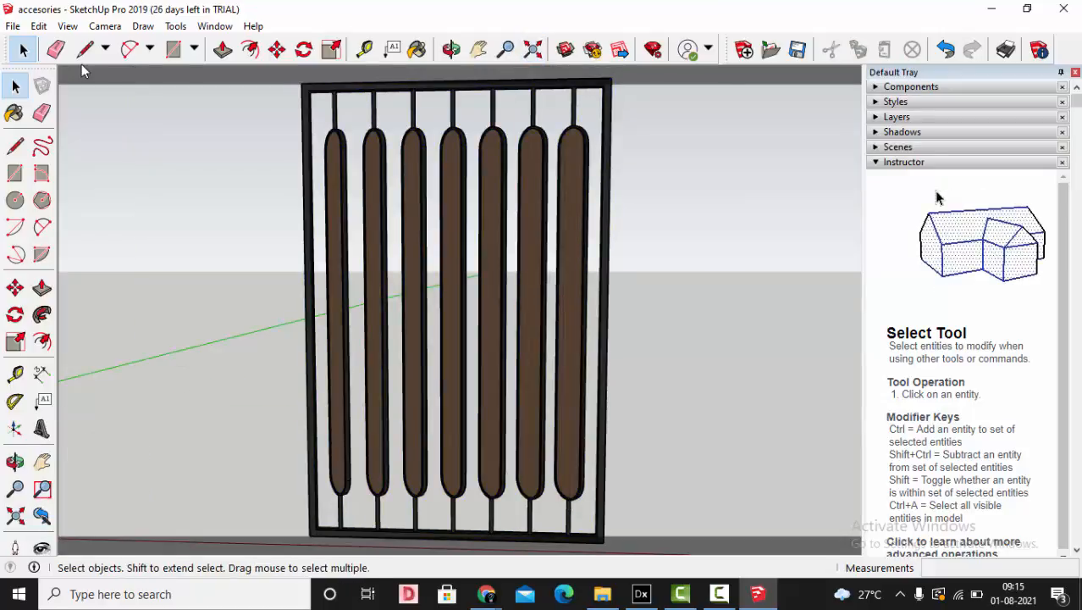
Export the selected partition to the Desktop as PARTITION.3ds and return to DIALux evo
{"action": "left_click", "coordinate": [408, 228]}
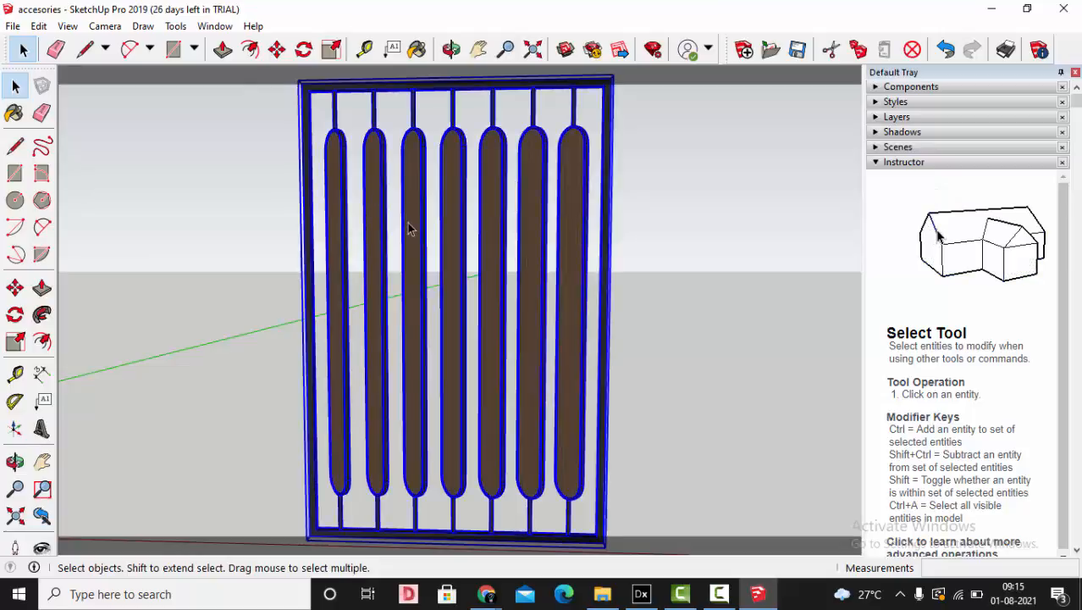
{"action": "left_click", "coordinate": [13, 26]}
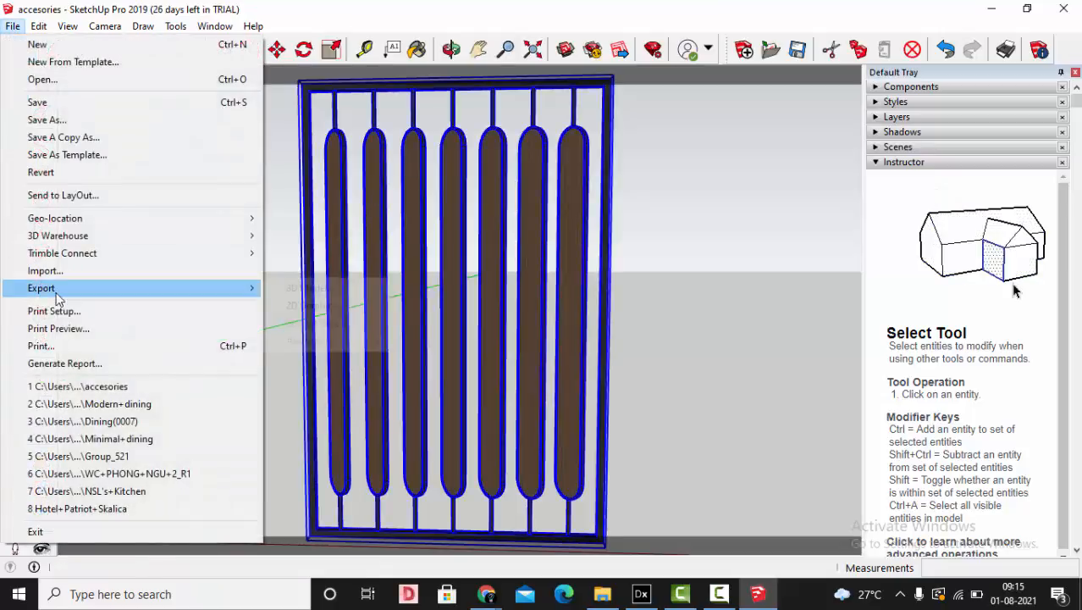
{"action": "left_click", "coordinate": [42, 288]}
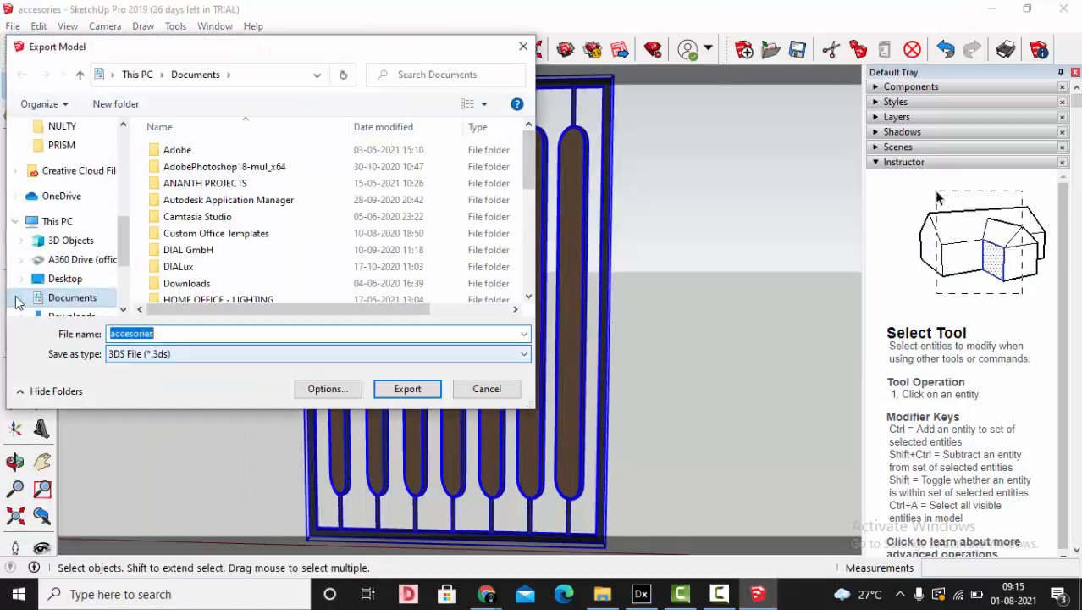
{"action": "left_click", "coordinate": [65, 278]}
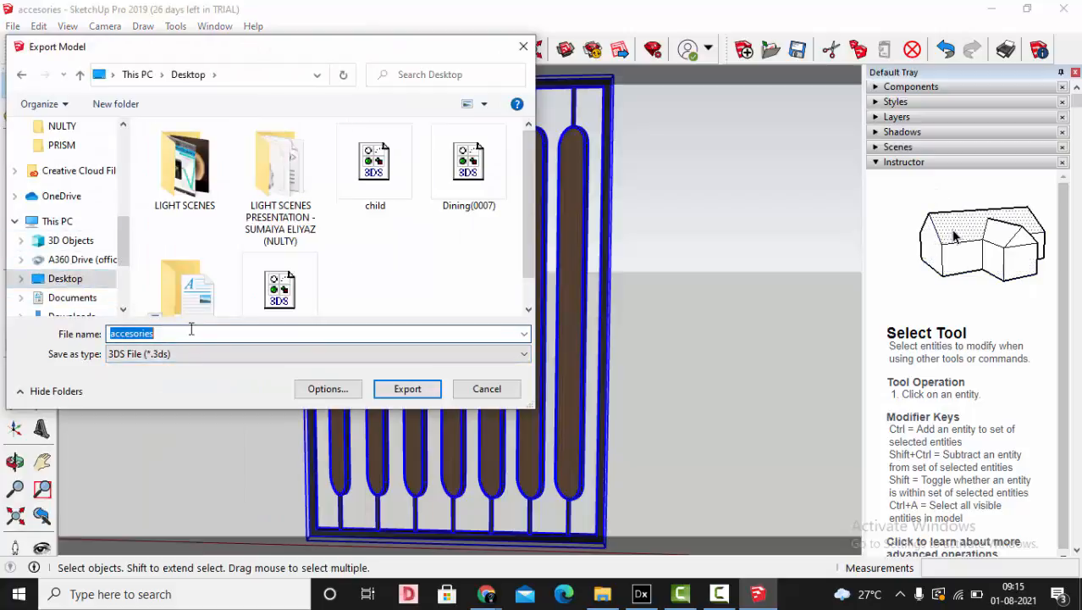
{"action": "type", "text": "PARTITION"}
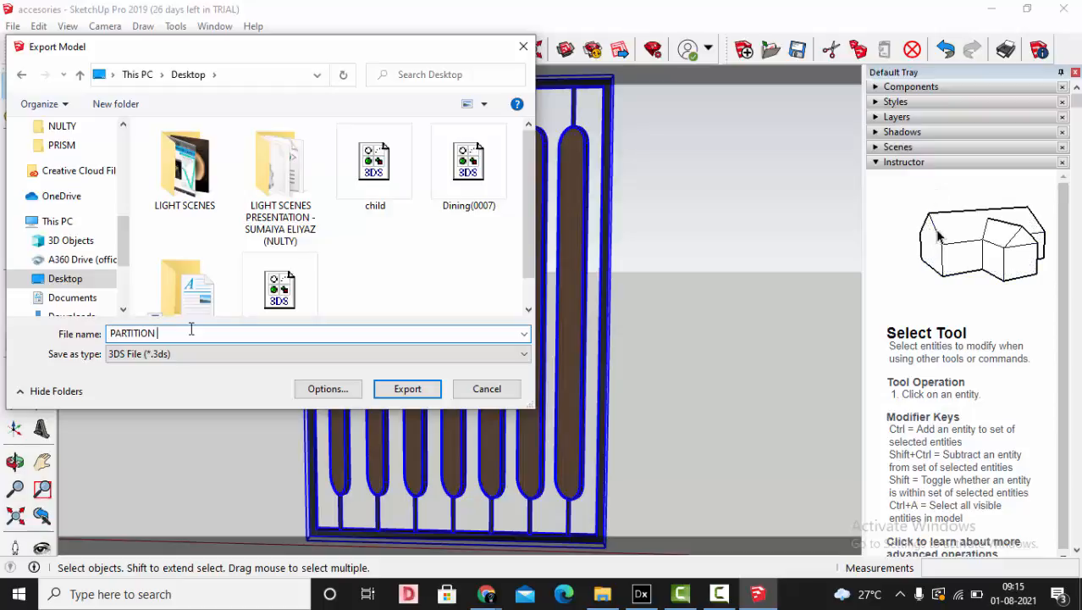
{"action": "left_click", "coordinate": [407, 388]}
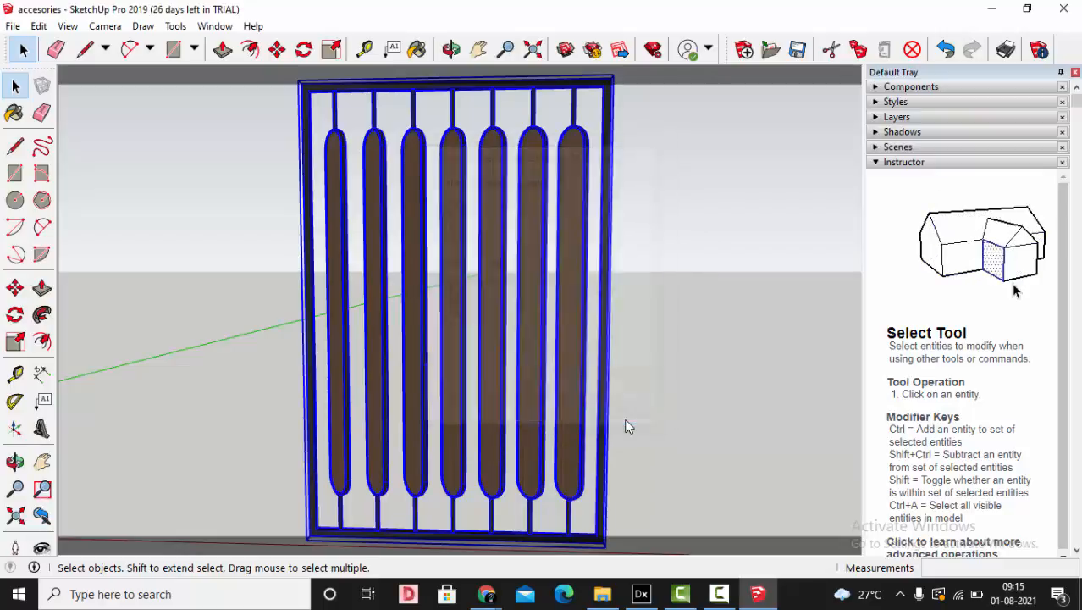
{"action": "left_click", "coordinate": [641, 592]}
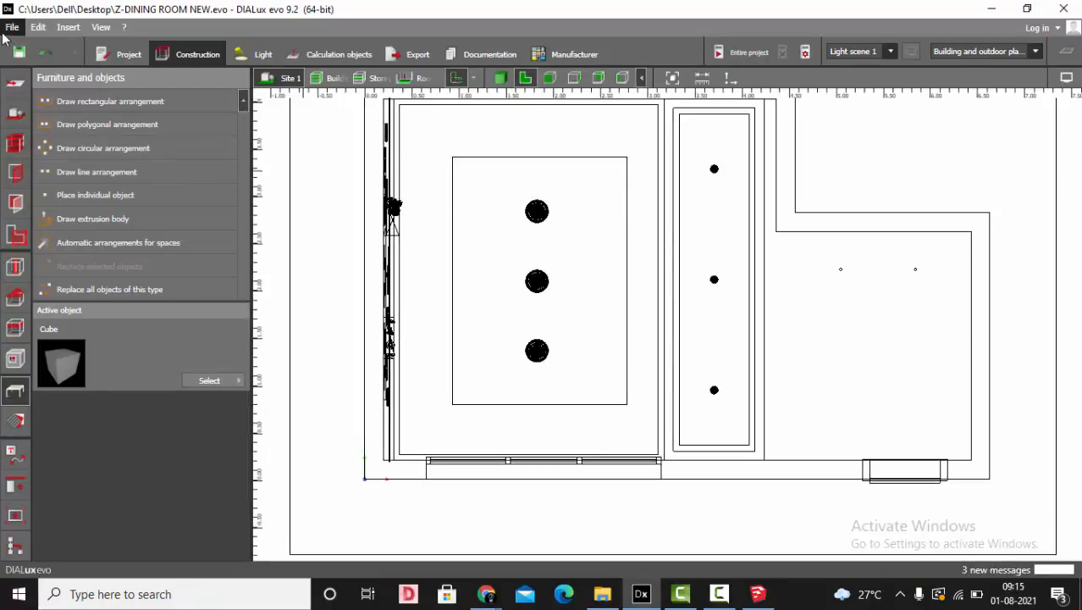
Import the PARTITION 1 furniture file from the Desktop into the dining room project
{"action": "left_click", "coordinate": [12, 26]}
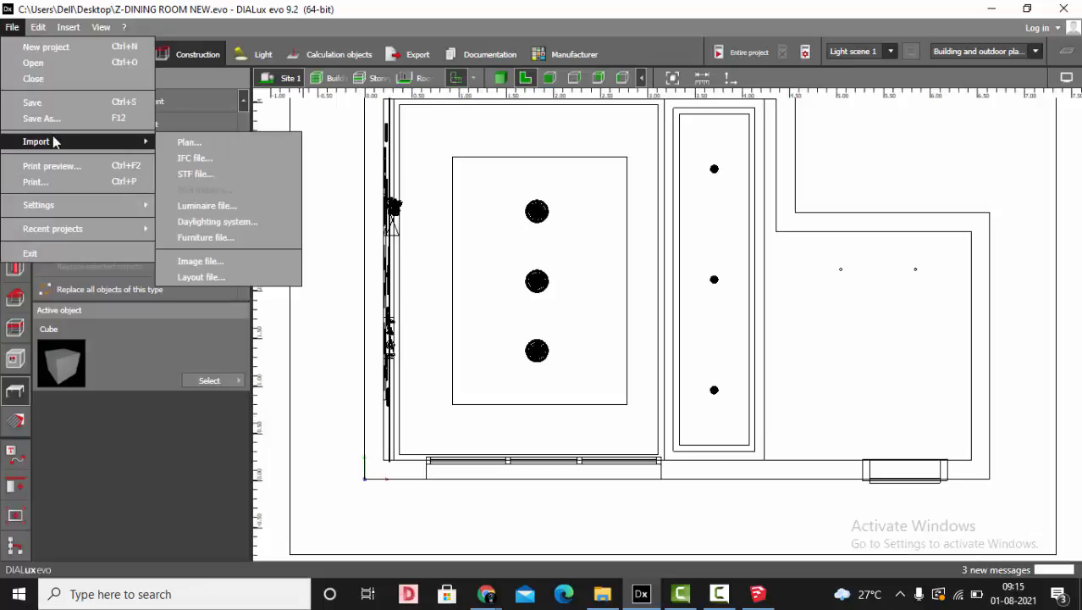
{"action": "left_click", "coordinate": [205, 237]}
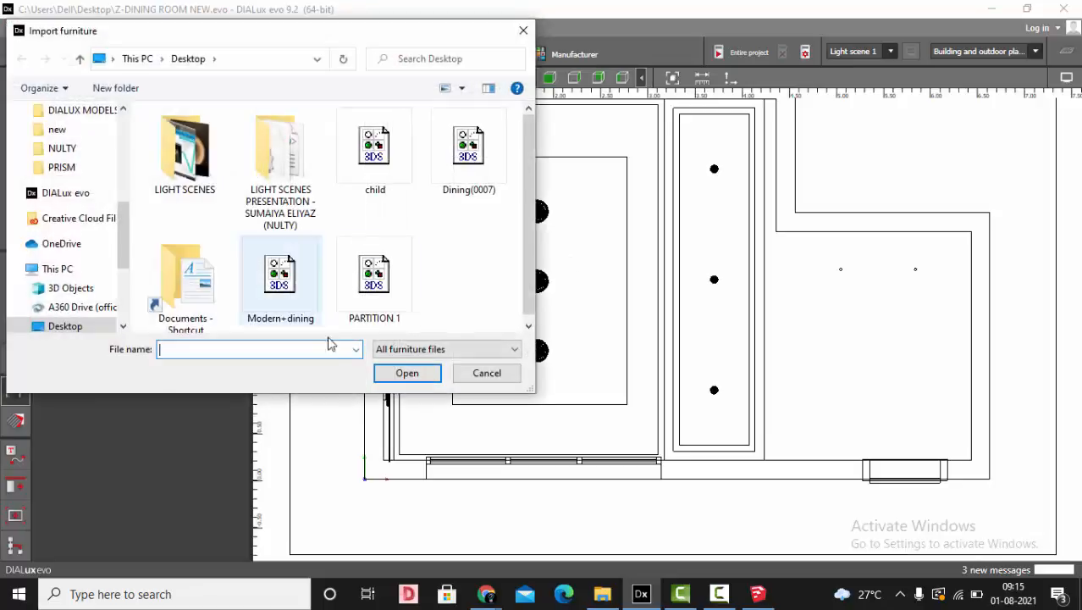
{"action": "left_click", "coordinate": [407, 372]}
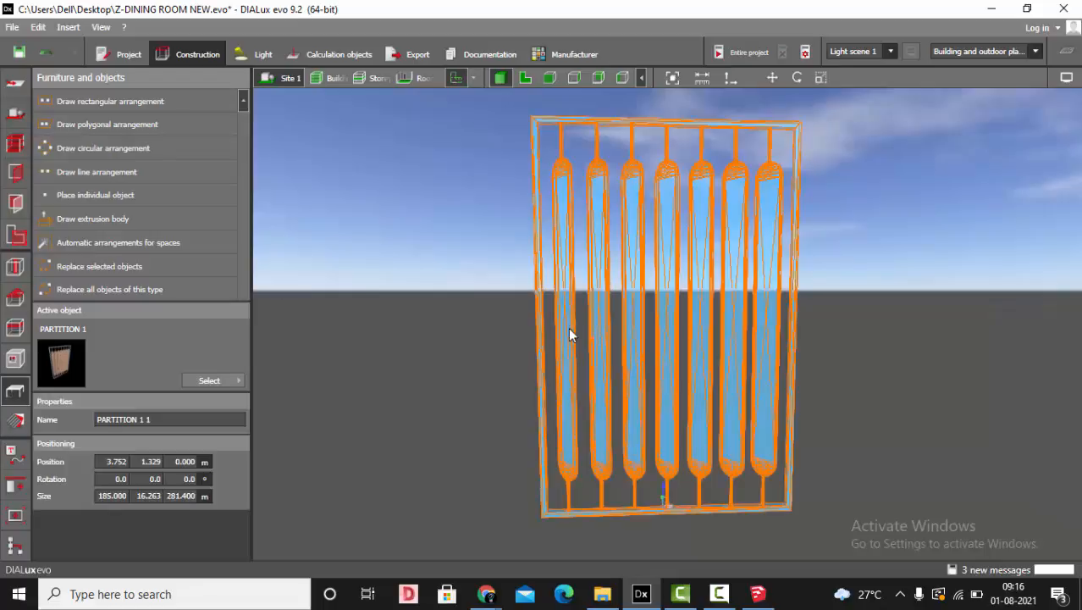
{"action": "mouse_move", "coordinate": [101, 510]}
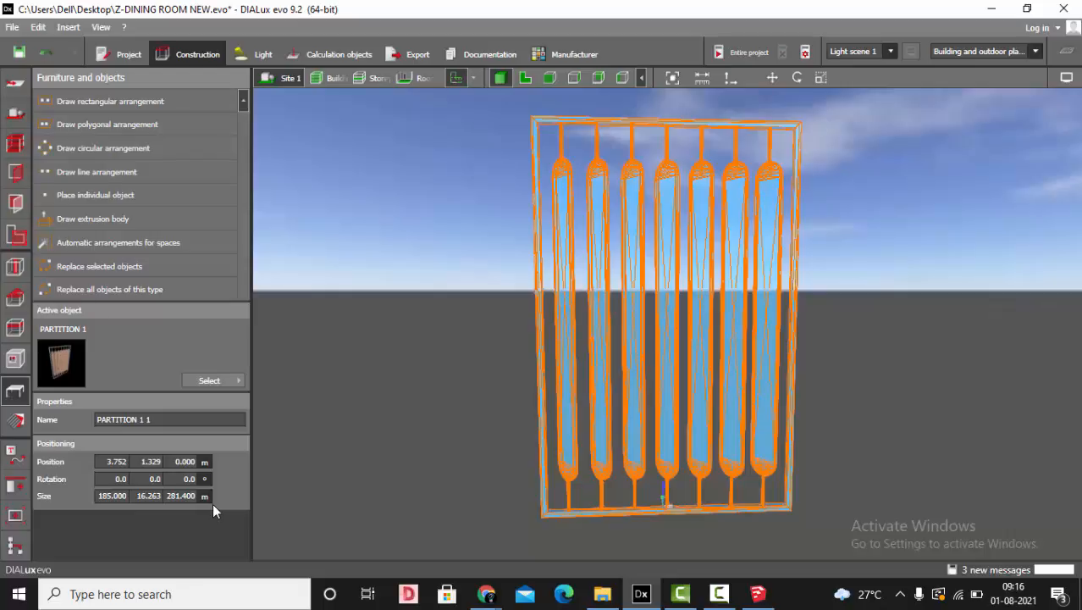
{"action": "mouse_move", "coordinate": [803, 110]}
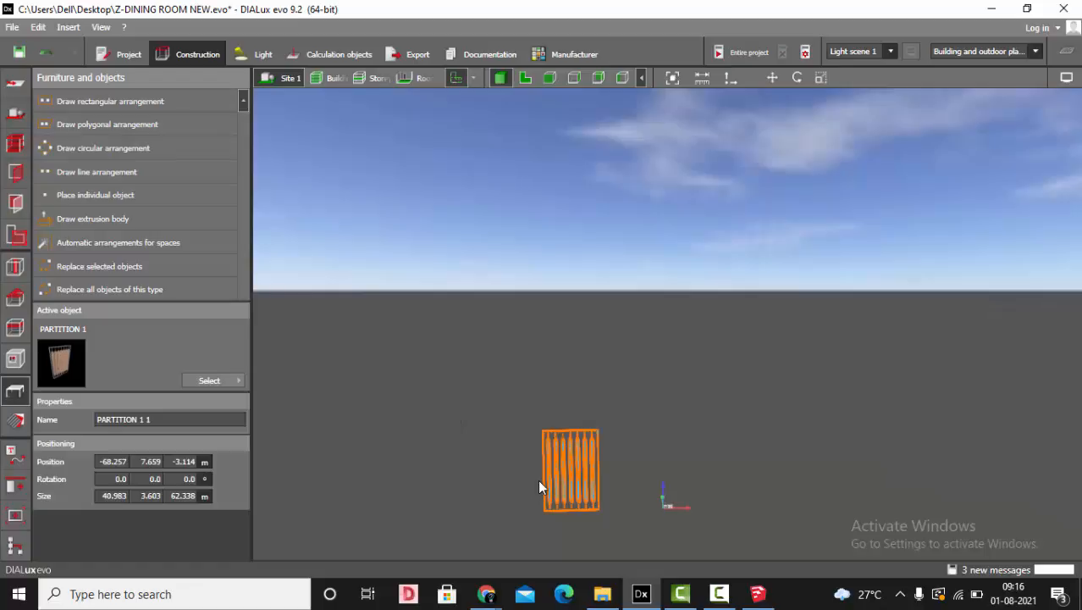
Select the partition after shrinking it to roughly 41 × 3.6 × 62 m
{"action": "left_click", "coordinate": [757, 593]}
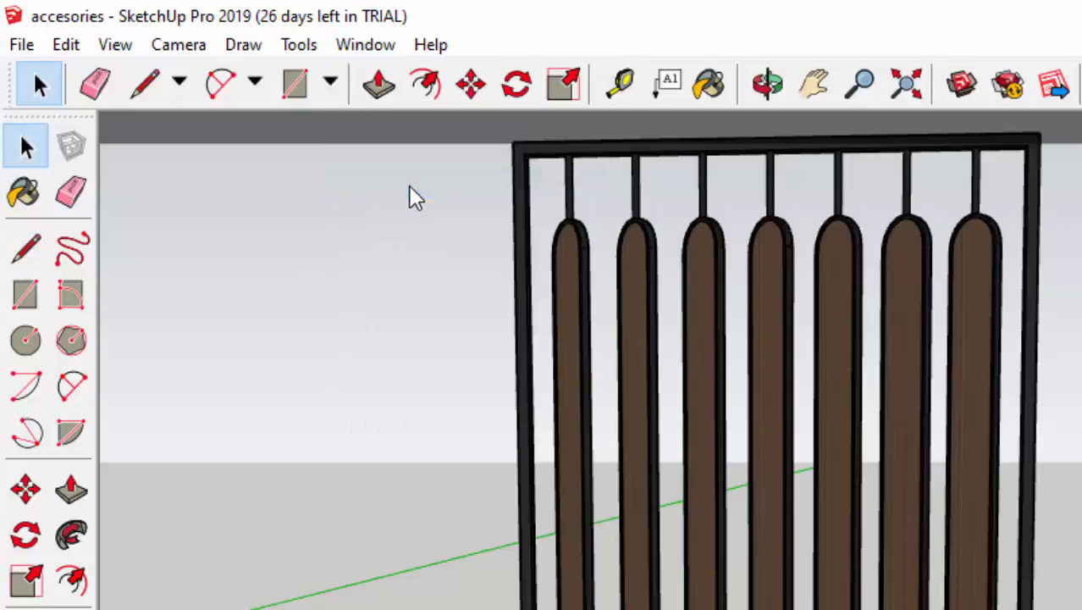
Set Model Info units to metres with 0.00 m precision, postponing the model fix
{"action": "left_click", "coordinate": [365, 44]}
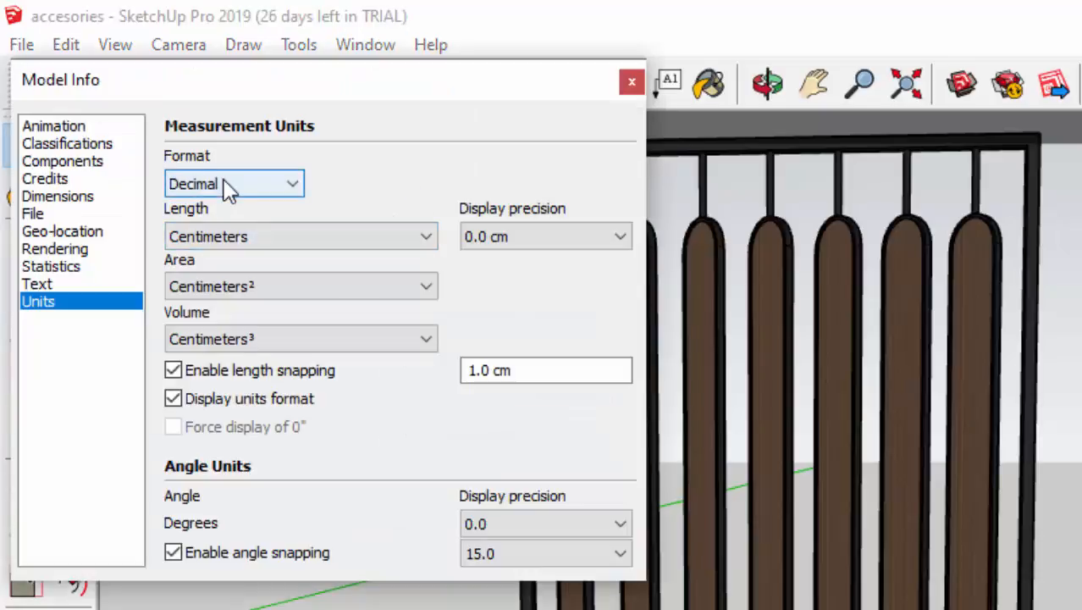
{"action": "mouse_move", "coordinate": [68, 131]}
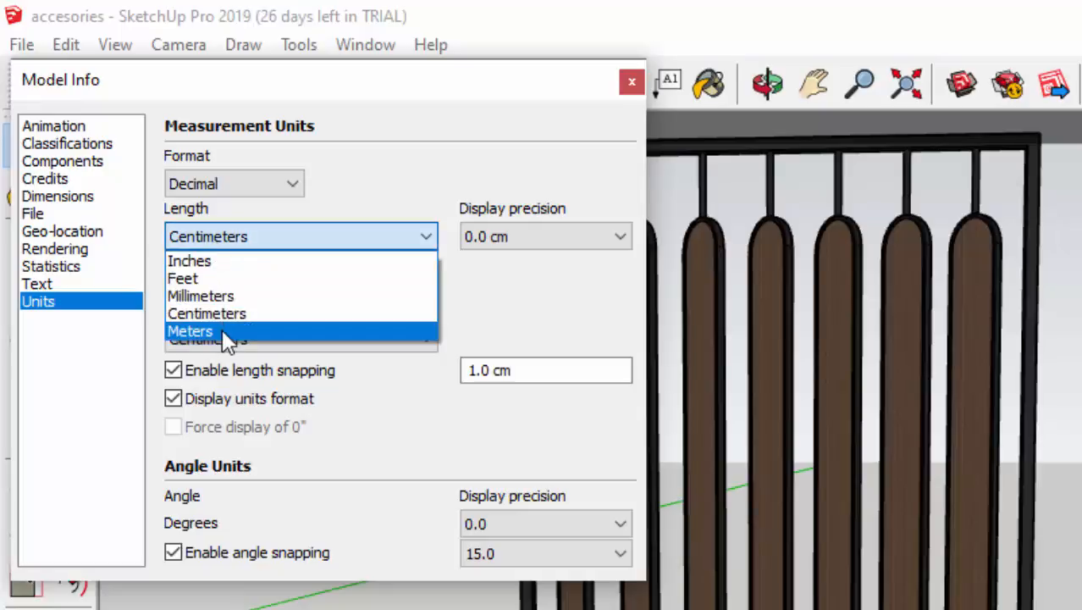
{"action": "left_click", "coordinate": [191, 330]}
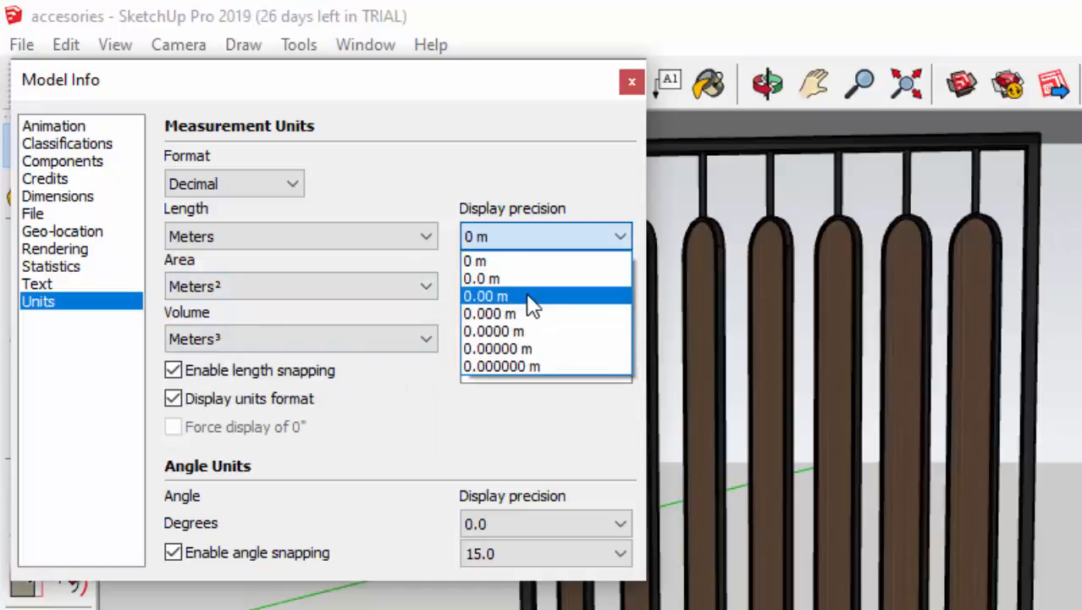
{"action": "left_click", "coordinate": [485, 295]}
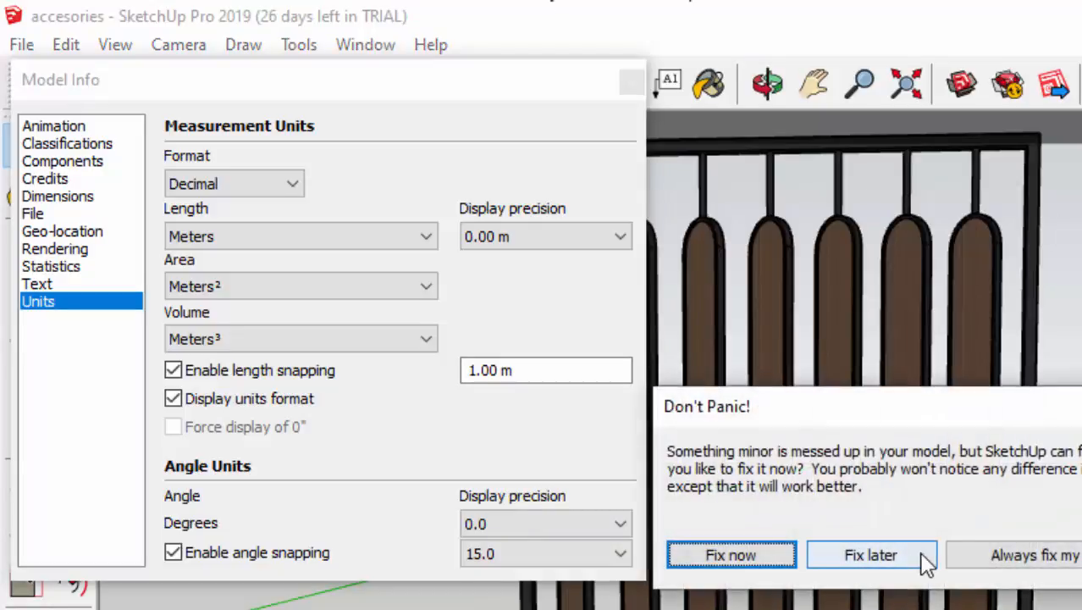
{"action": "left_click", "coordinate": [870, 555]}
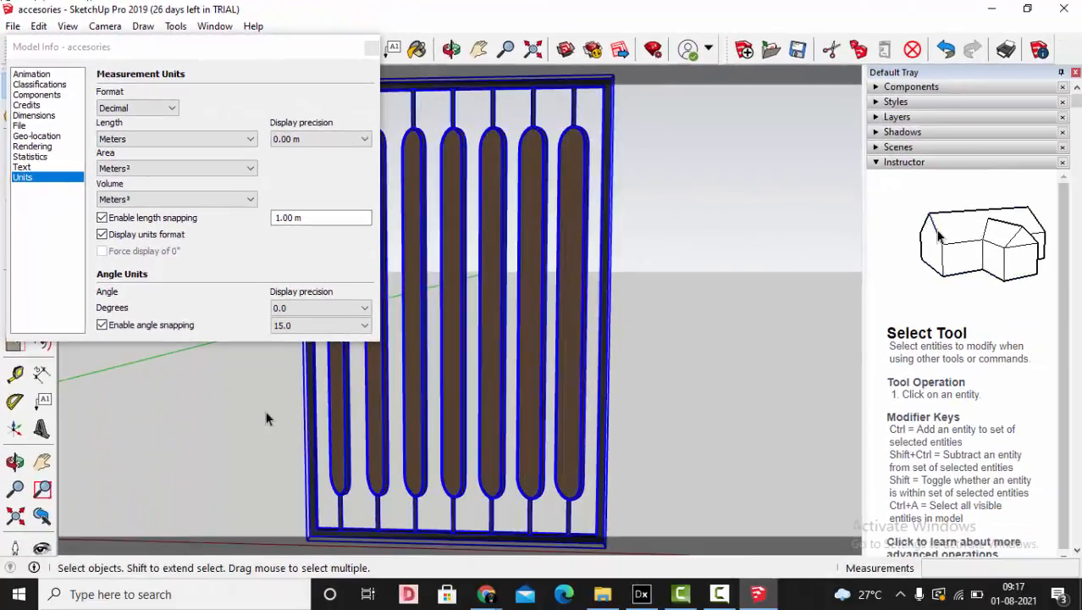
{"action": "left_click", "coordinate": [371, 46]}
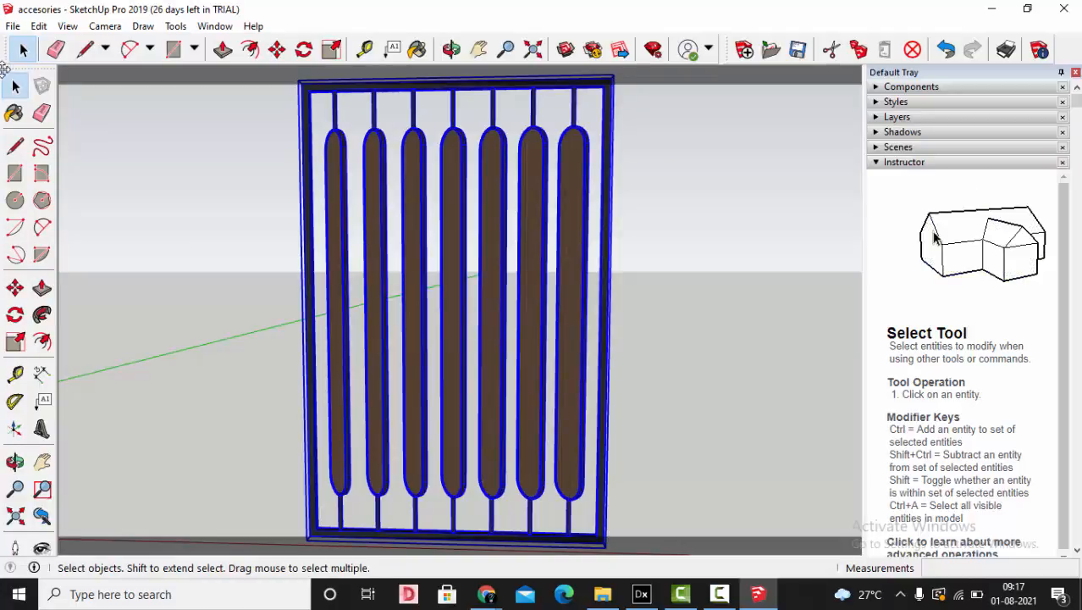
Export the partition model to the Desktop as a 3DS file named PARTITION 2
{"action": "left_click", "coordinate": [13, 25]}
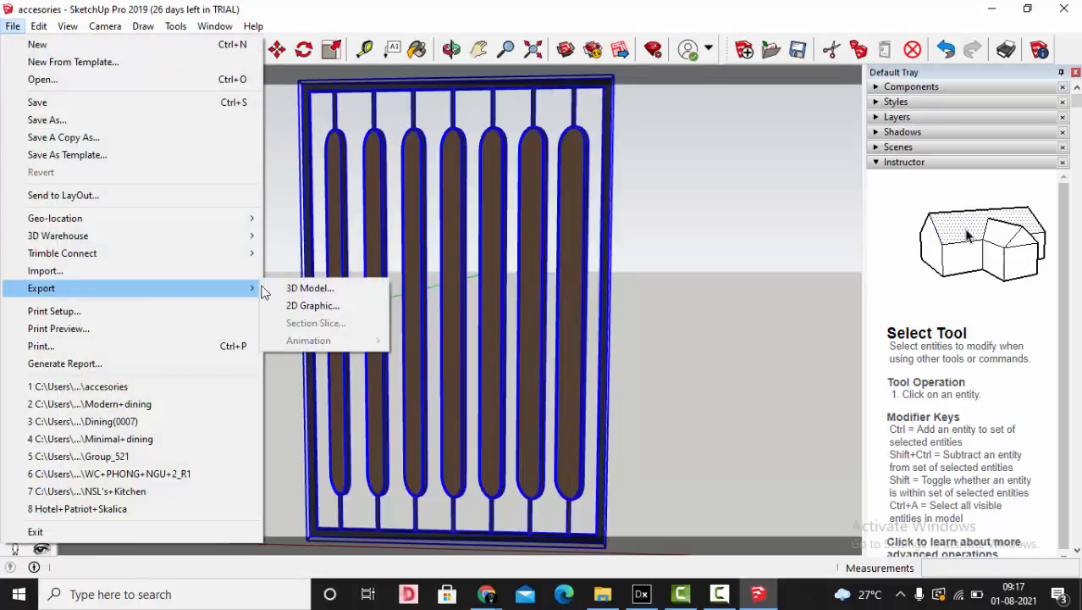
{"action": "left_click", "coordinate": [310, 288]}
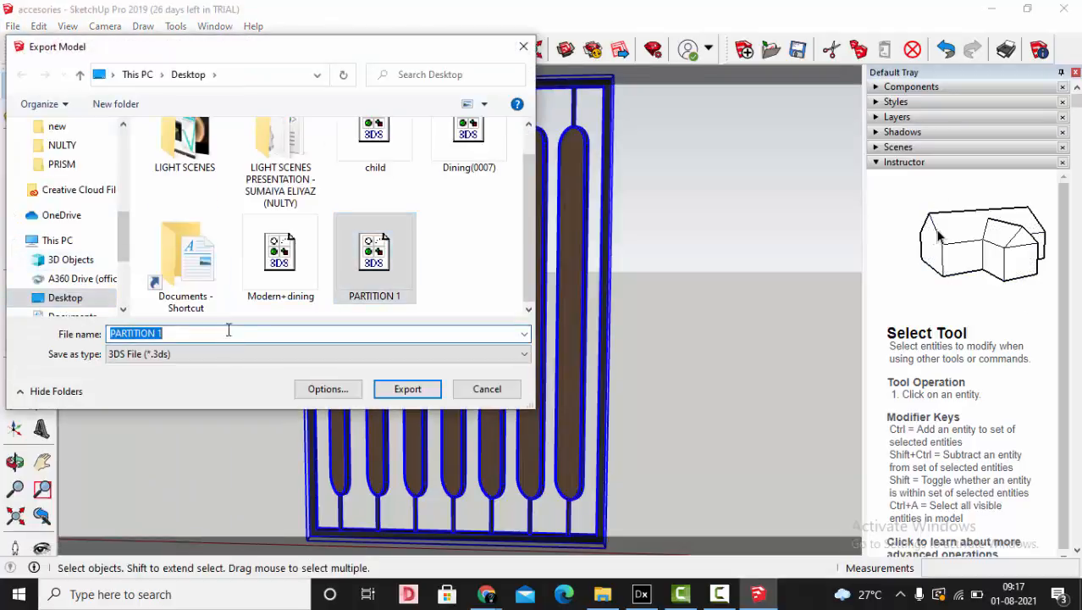
{"action": "type", "text": "PARTITION 2"}
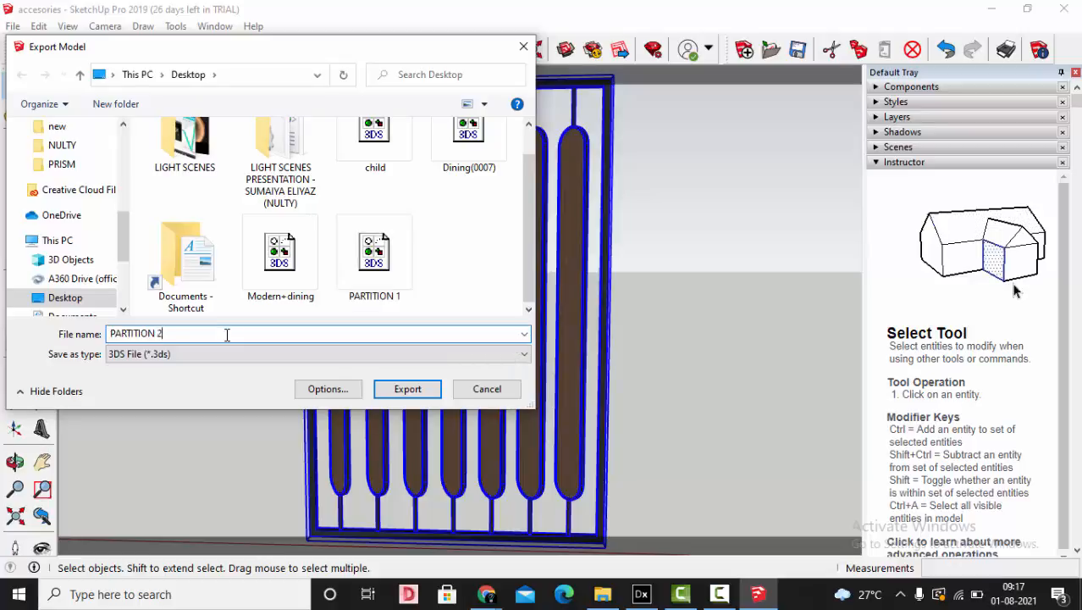
{"action": "left_click", "coordinate": [407, 389]}
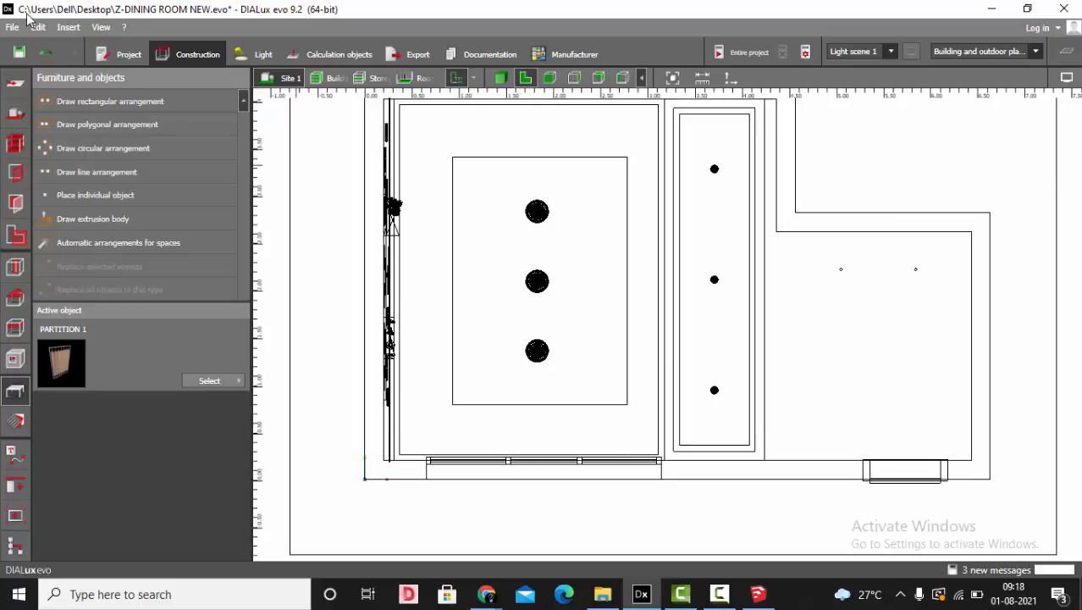
Import the PARTITION 2 3DS furniture file and place it along the right-hand wall of the plan
{"action": "left_click", "coordinate": [13, 27]}
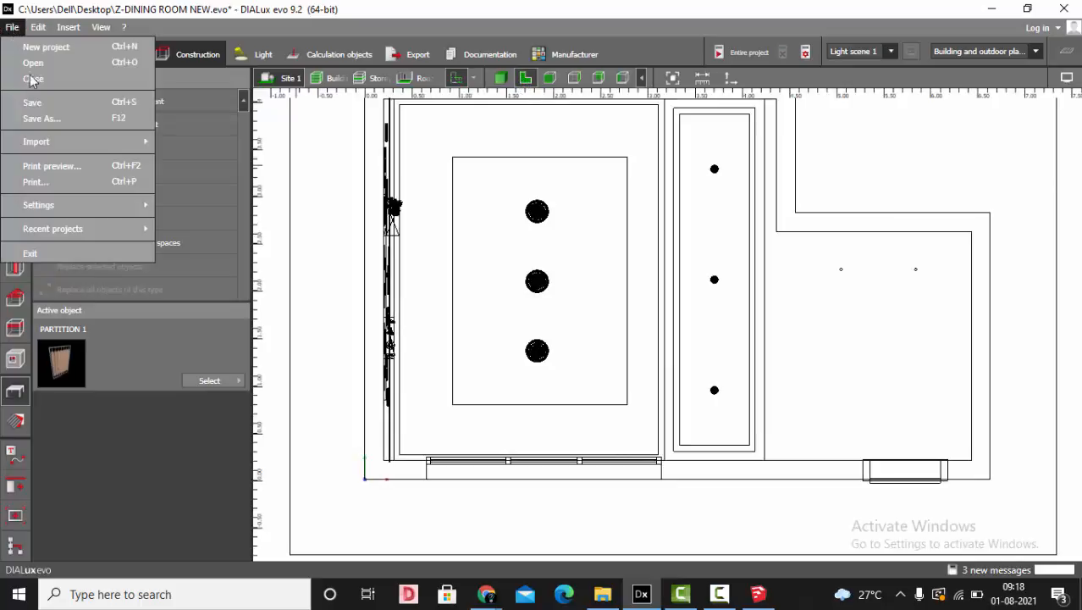
{"action": "mouse_move", "coordinate": [35, 142]}
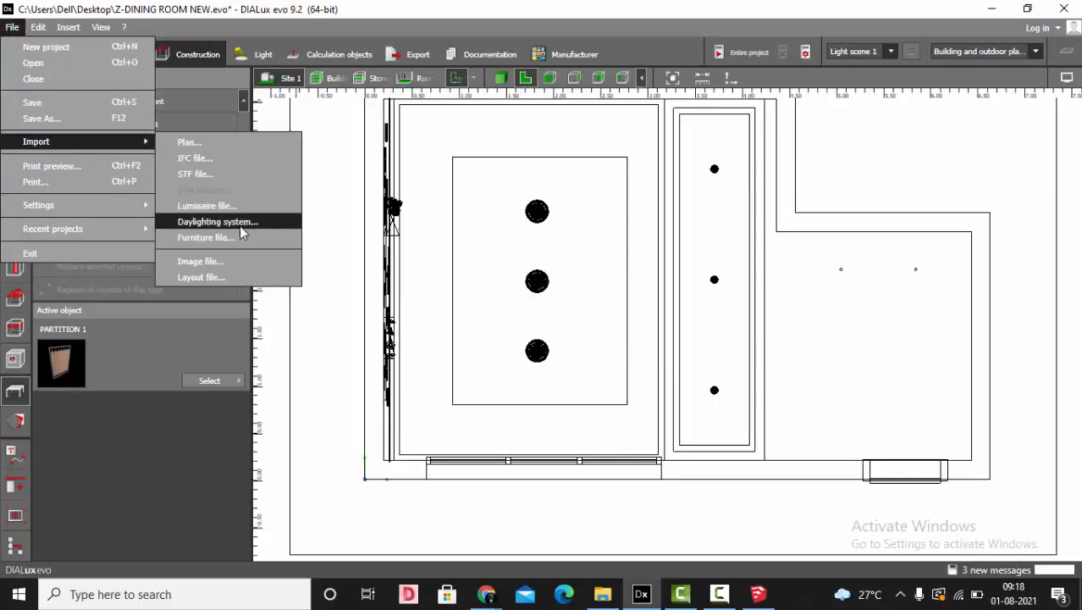
{"action": "left_click", "coordinate": [206, 237]}
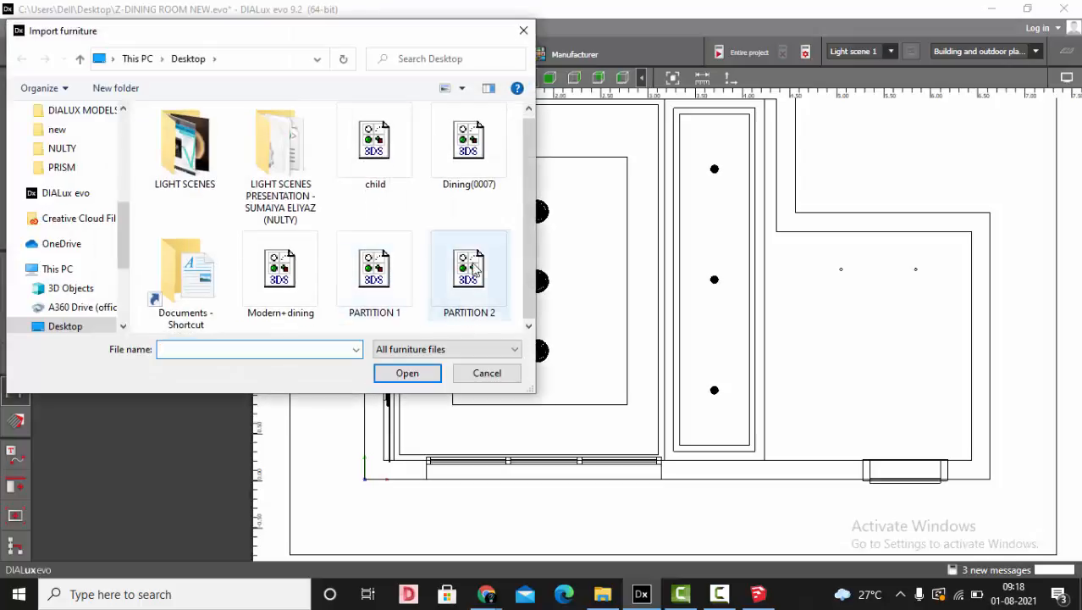
{"action": "left_click", "coordinate": [406, 373]}
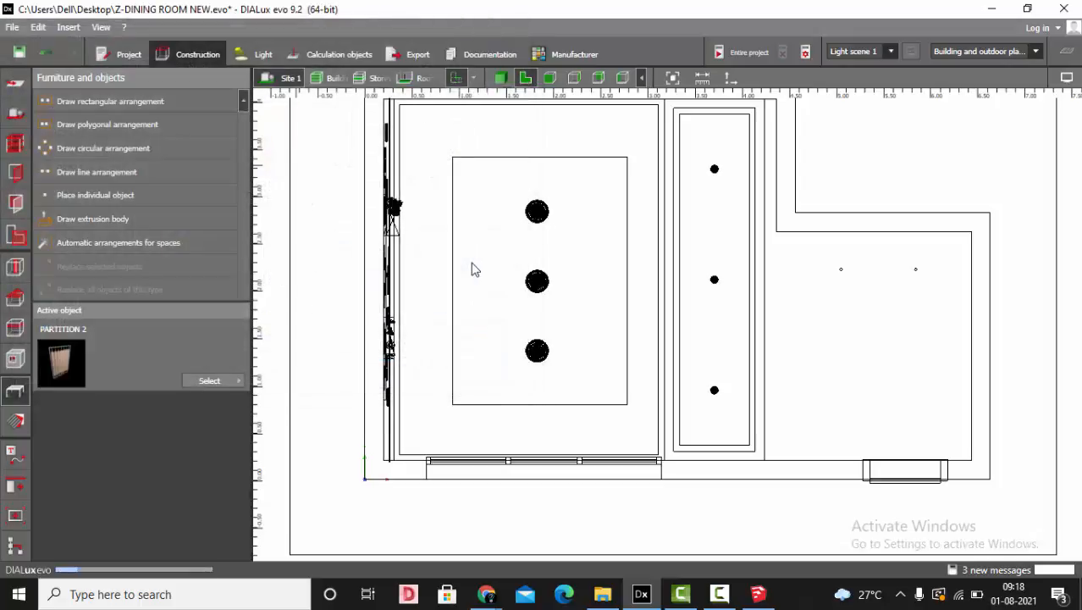
{"action": "left_click", "coordinate": [714, 352]}
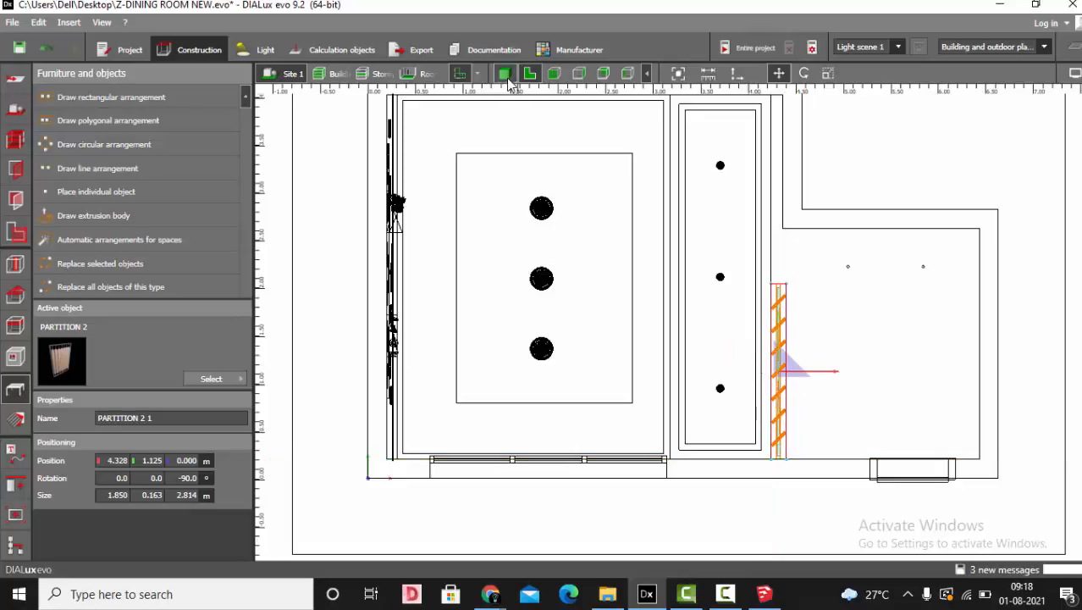
View the room in 3D and orbit around the slatted partition to check it at room scale
{"action": "left_click", "coordinate": [504, 74]}
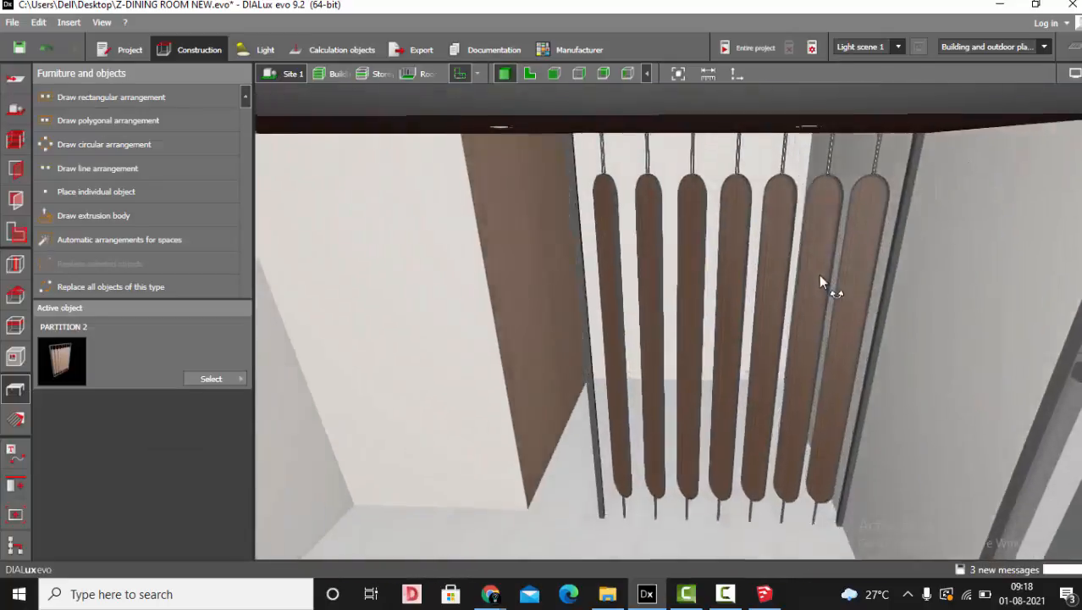
{"action": "left_click_drag", "start_coordinate": [826, 282], "coordinate": [754, 320]}
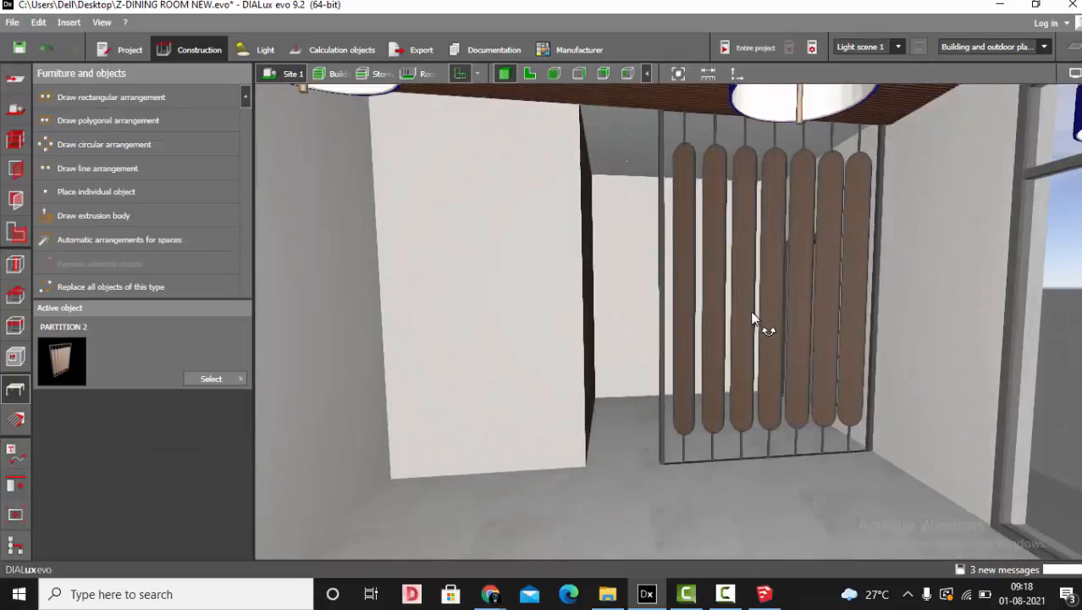
{"action": "left_click_drag", "start_coordinate": [754, 319], "coordinate": [765, 312]}
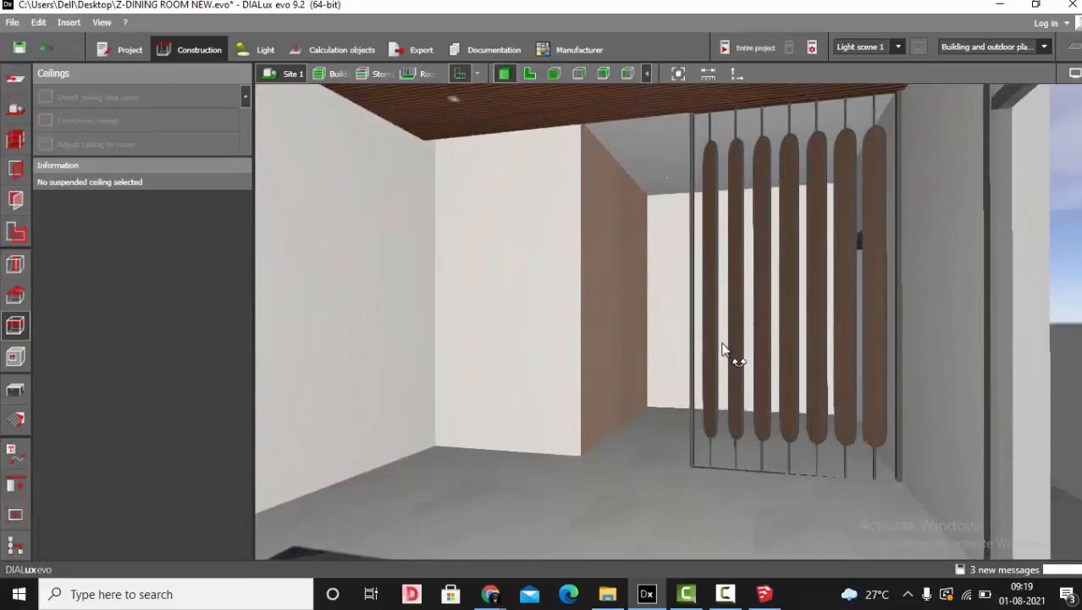
{"action": "left_click_drag", "start_coordinate": [725, 348], "coordinate": [754, 356]}
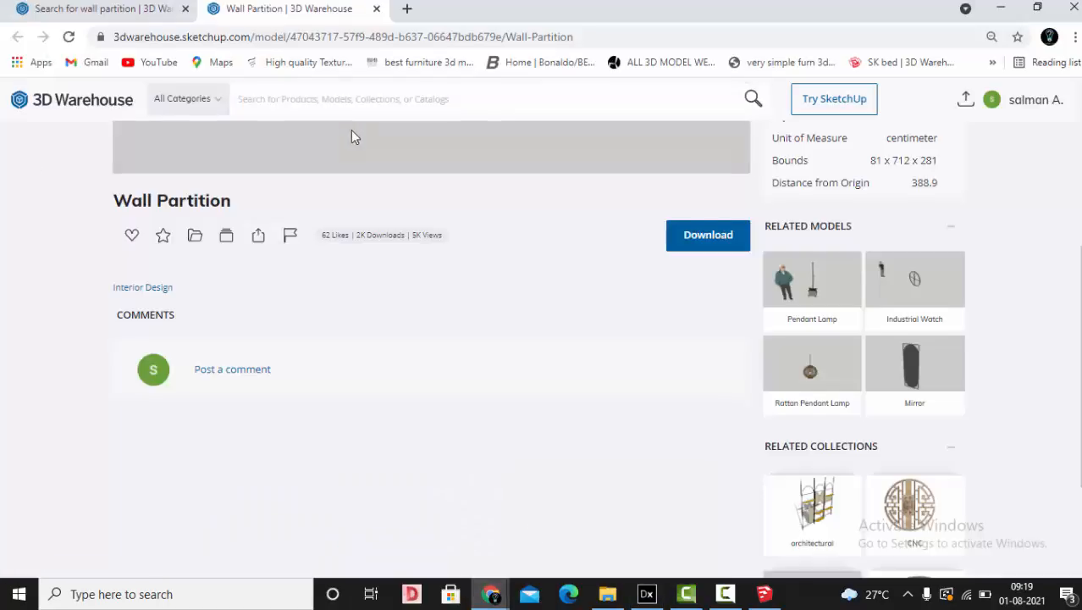
Return to the wall partition search results and begin a new 'DIN' dining query
{"action": "left_click", "coordinate": [18, 37]}
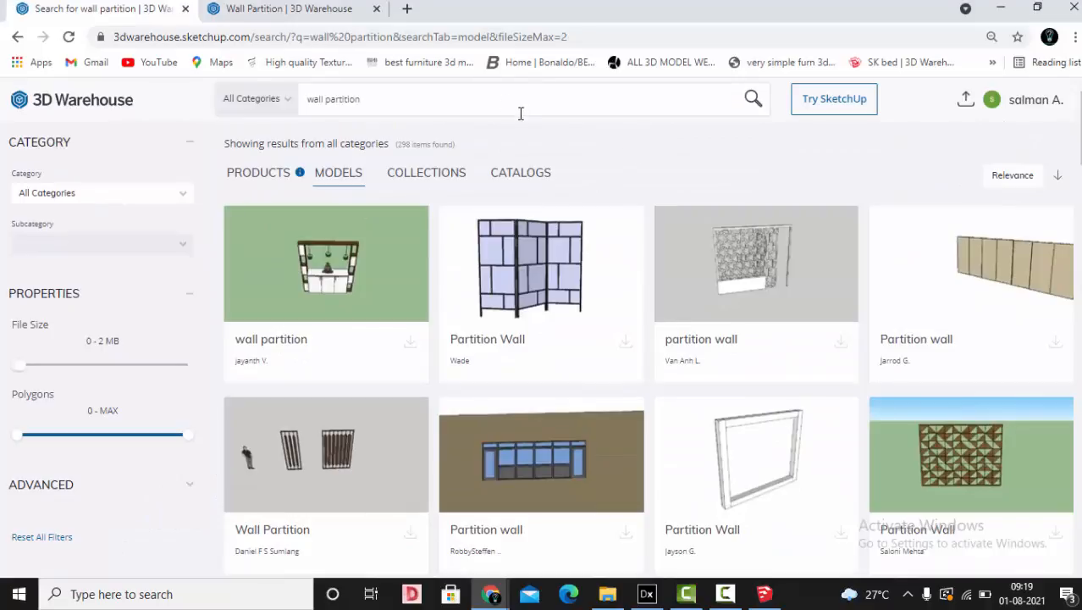
{"action": "type", "text": "DIN"}
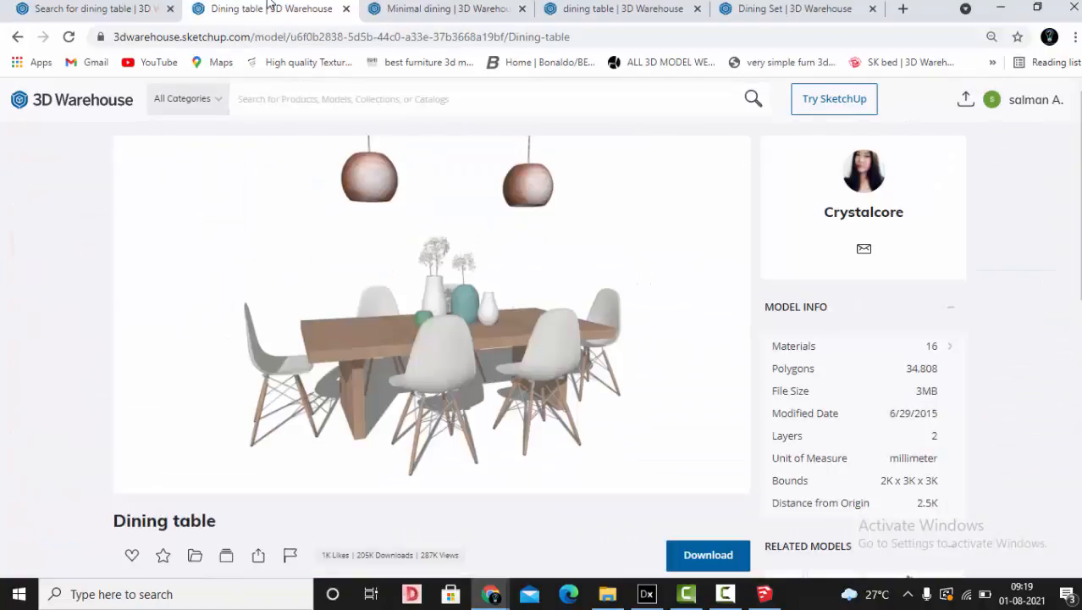
{"action": "left_click", "coordinate": [444, 8]}
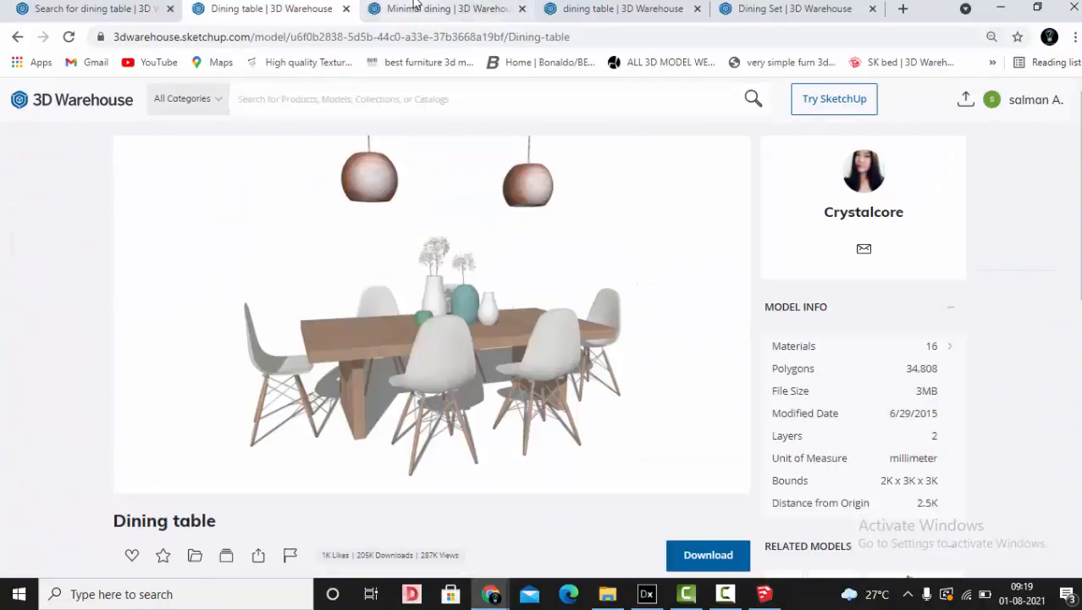
{"action": "left_click", "coordinate": [623, 8]}
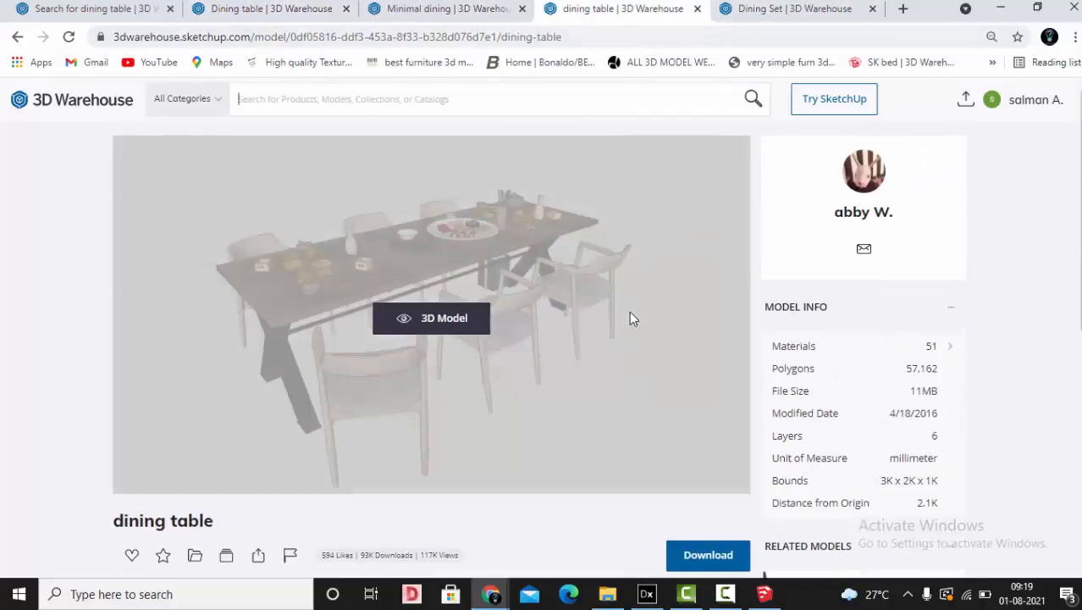
{"action": "left_click", "coordinate": [796, 9]}
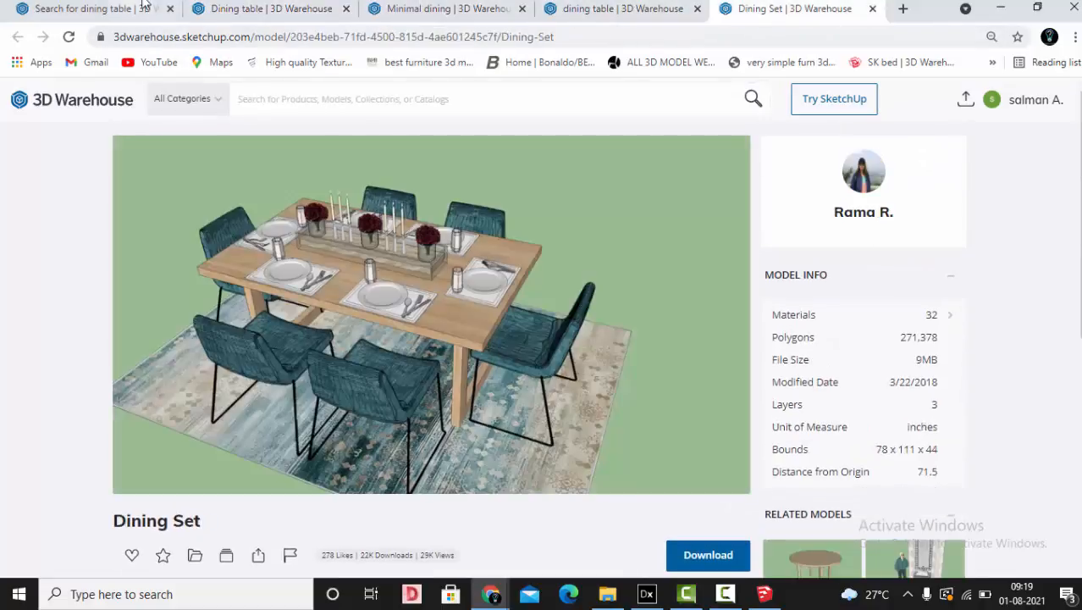
{"action": "left_click", "coordinate": [444, 8]}
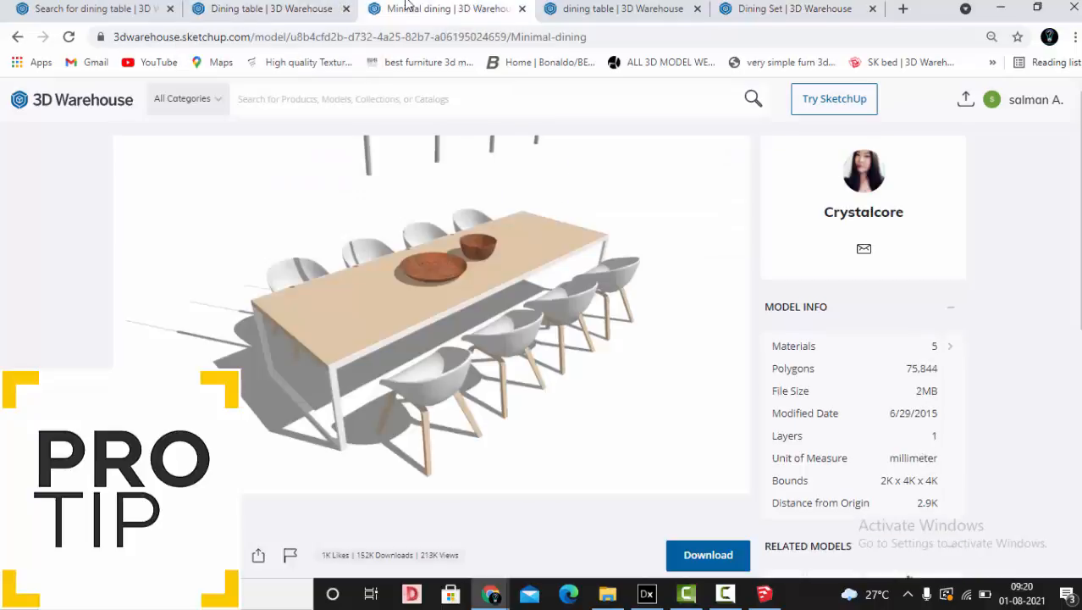
{"action": "left_click", "coordinate": [262, 9]}
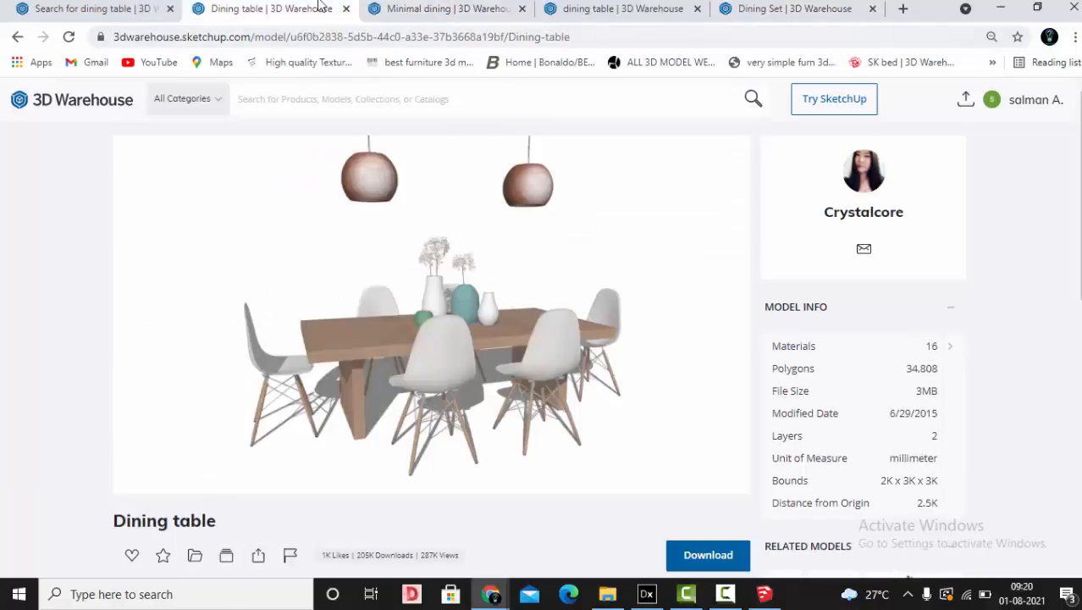
{"action": "left_click", "coordinate": [796, 8]}
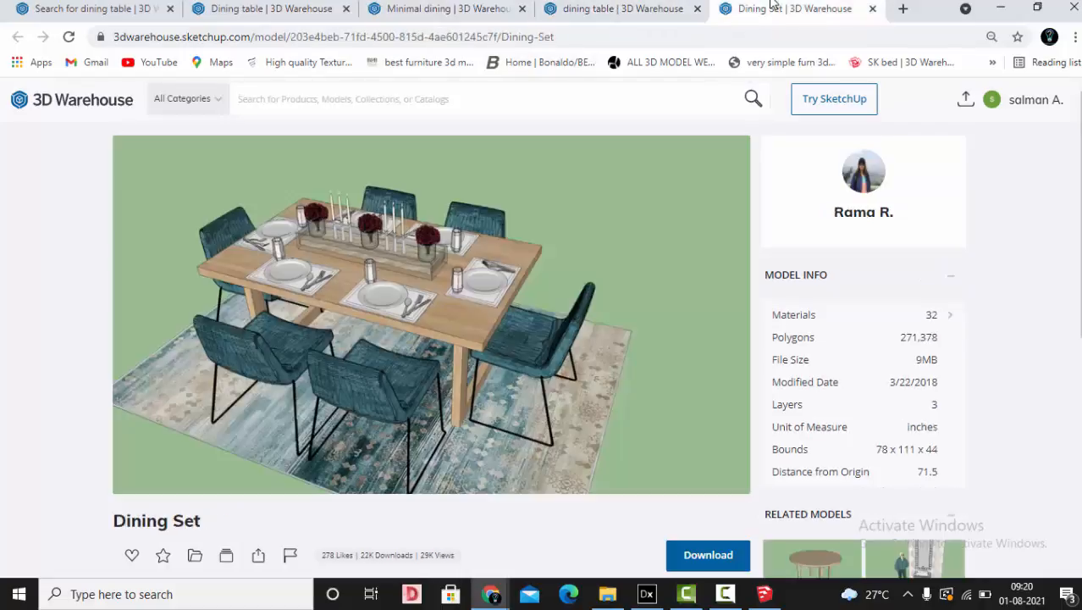
{"action": "mouse_move", "coordinate": [740, 133]}
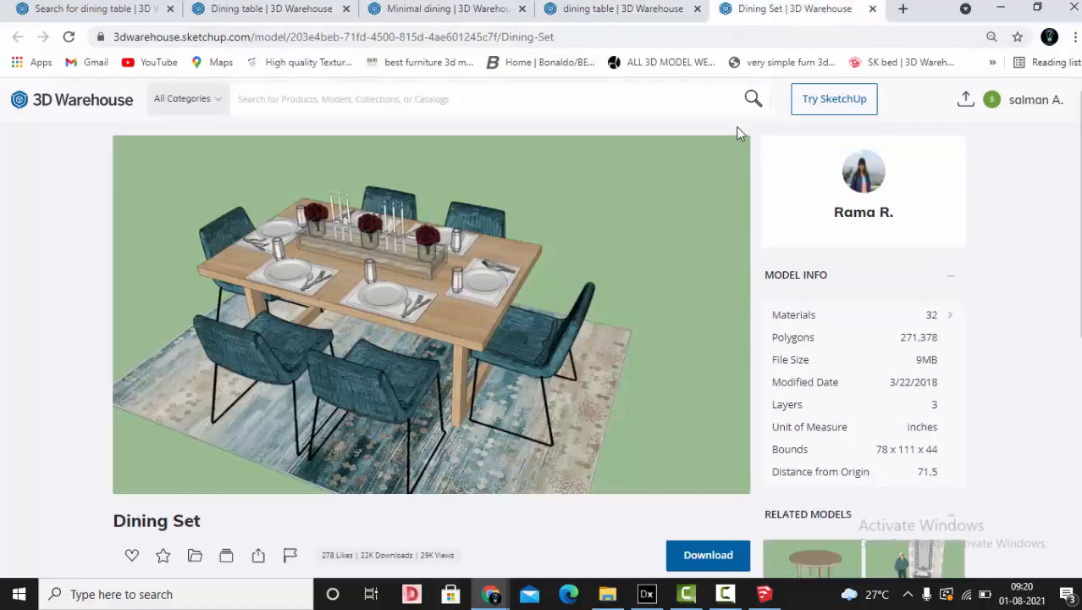
{"action": "left_click", "coordinate": [263, 8]}
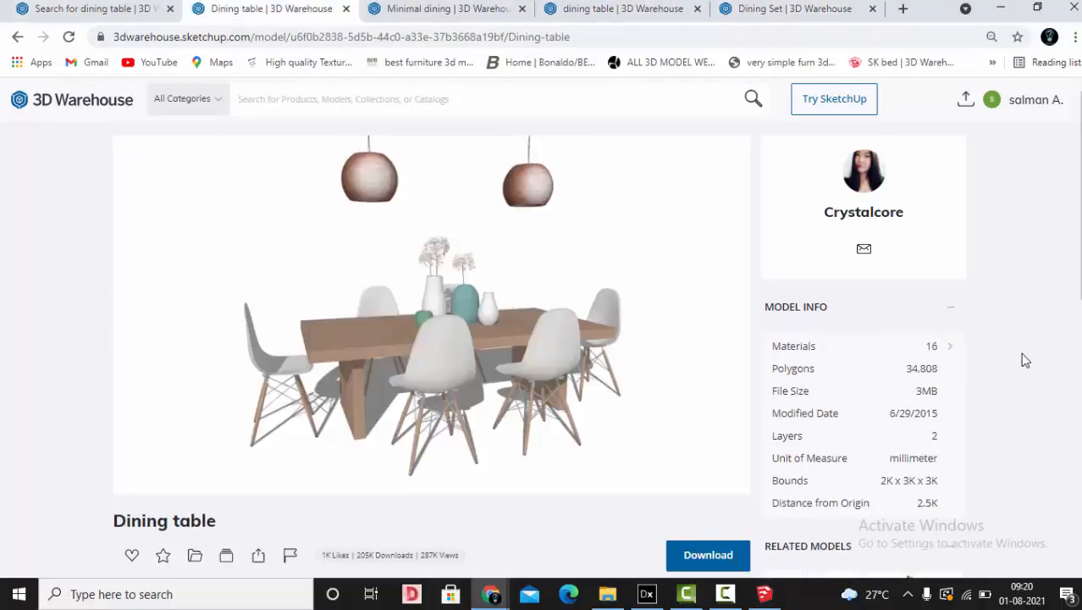
{"action": "mouse_move", "coordinate": [985, 393]}
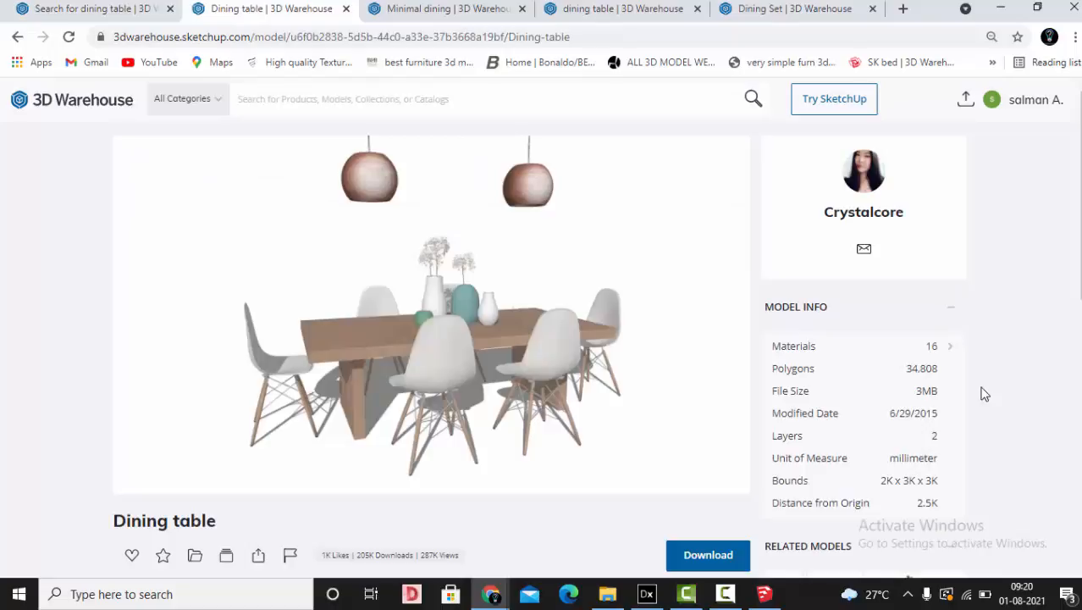
{"action": "mouse_move", "coordinate": [803, 380]}
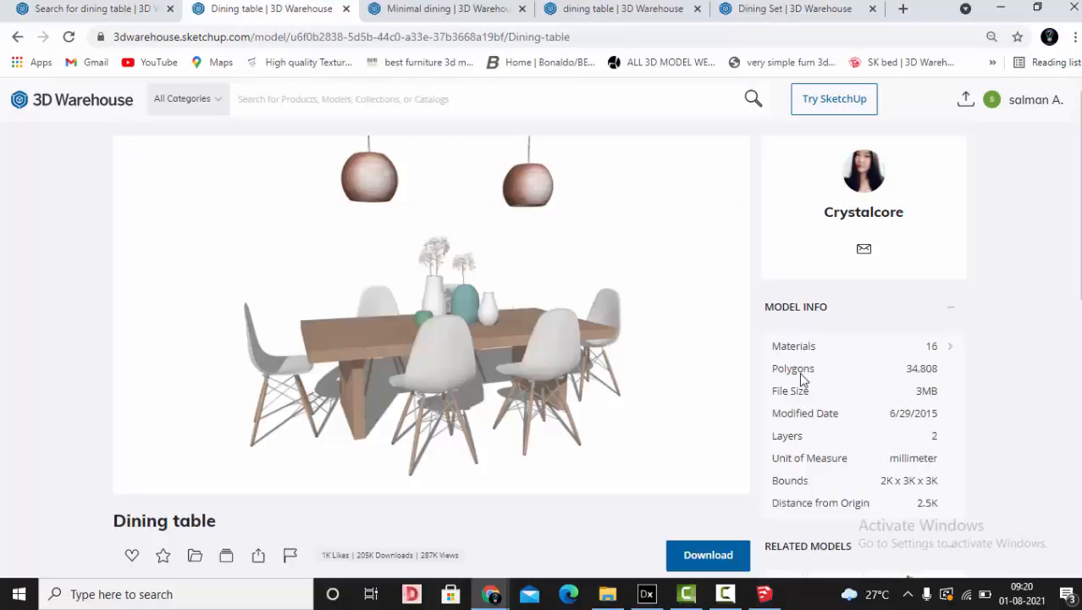
{"action": "left_click", "coordinate": [445, 8]}
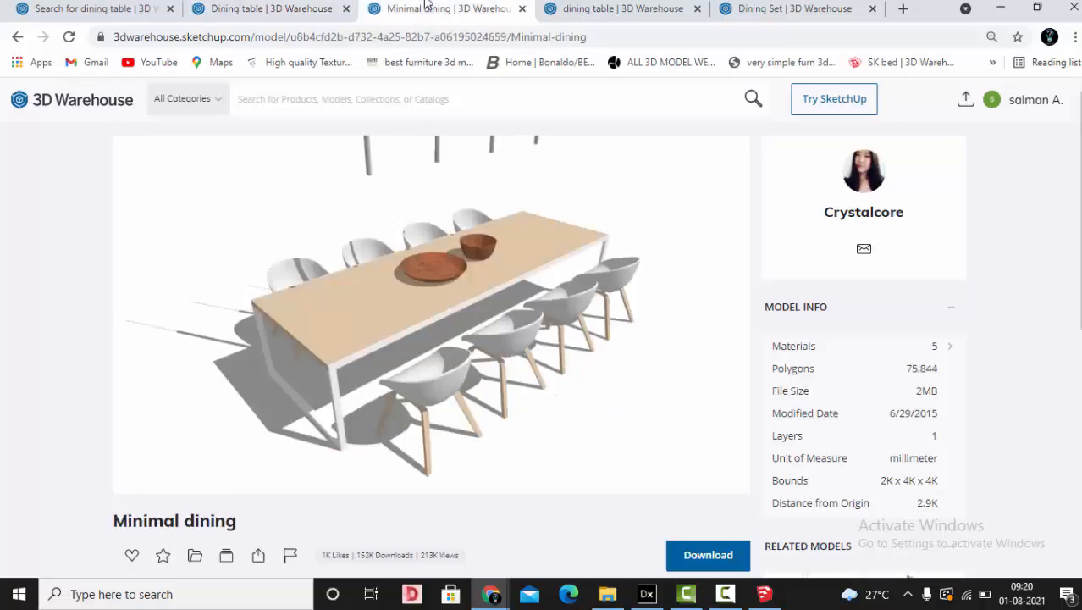
{"action": "left_click", "coordinate": [796, 8]}
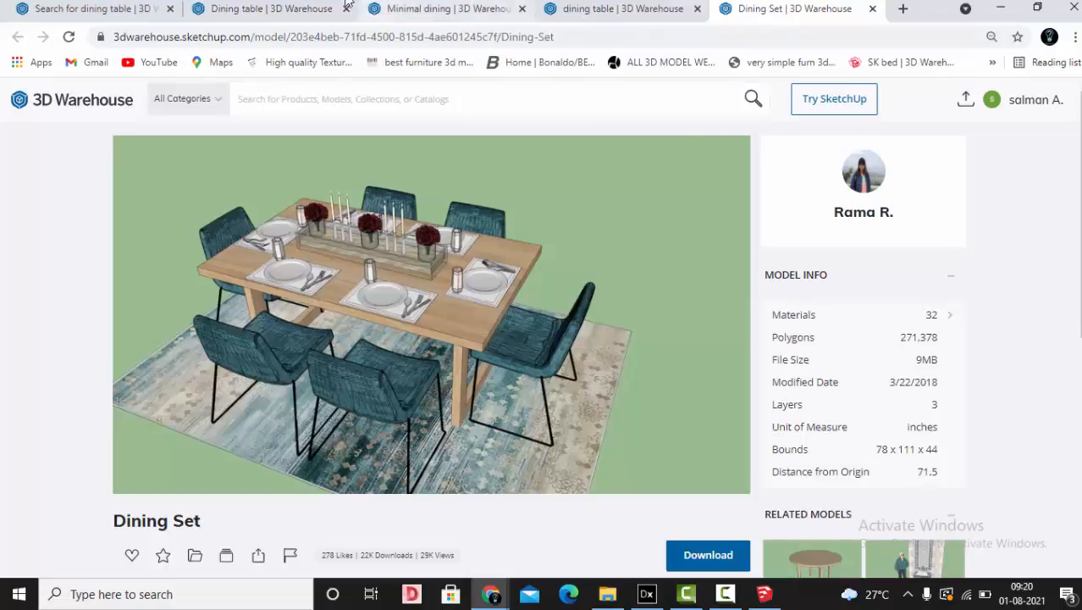
{"action": "left_click", "coordinate": [271, 9]}
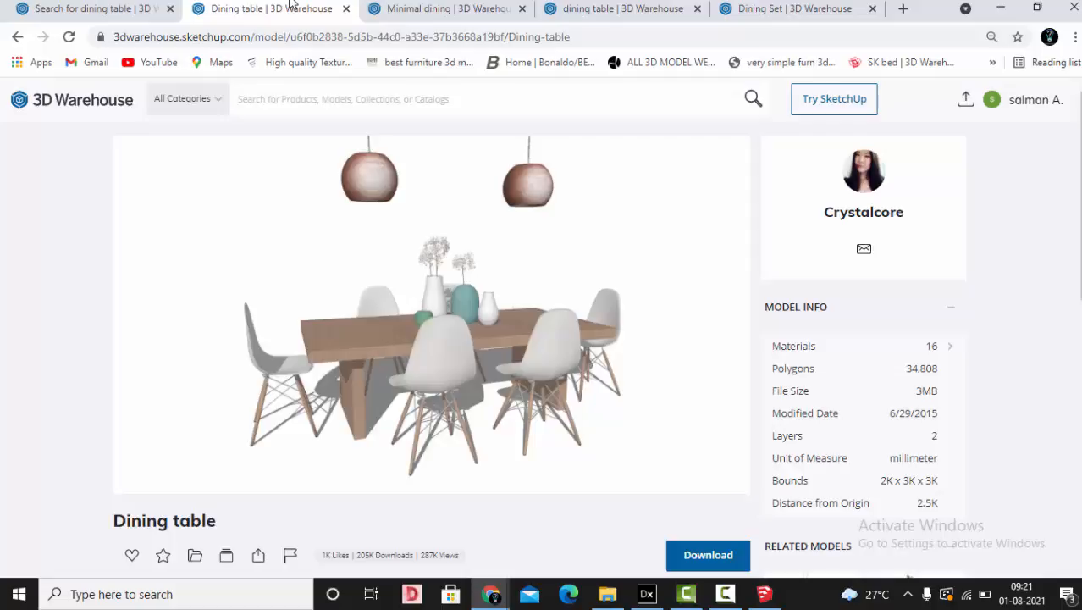
{"action": "mouse_move", "coordinate": [910, 402]}
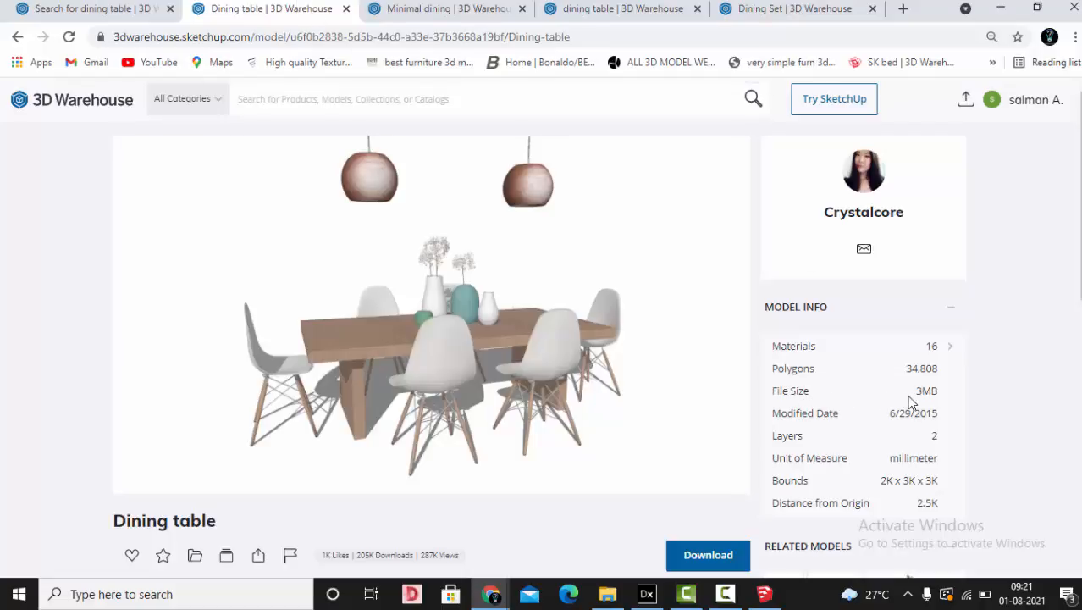
{"action": "left_click", "coordinate": [440, 9]}
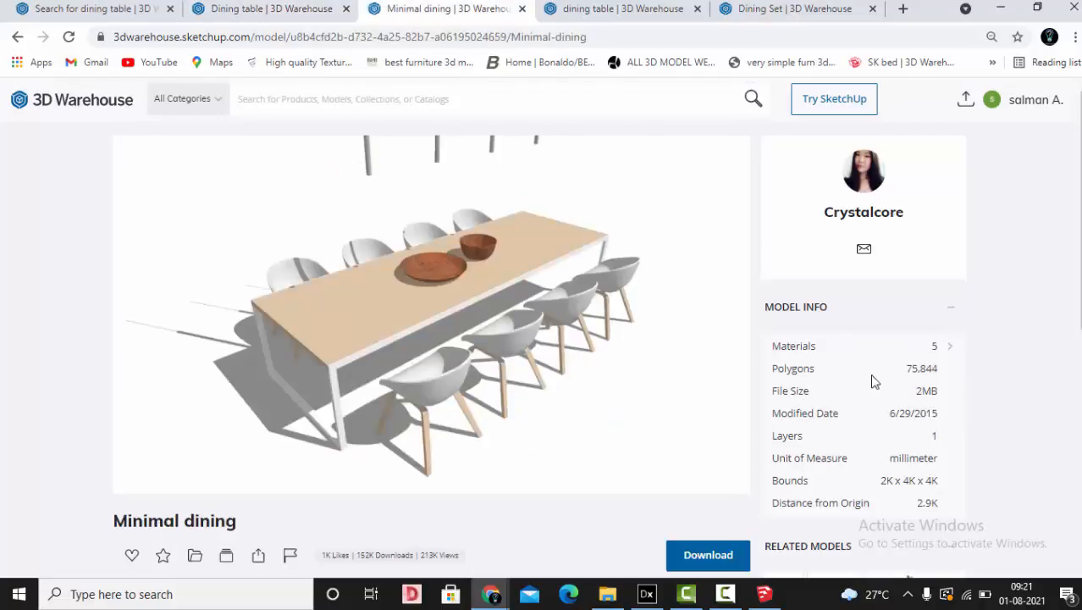
{"action": "left_click", "coordinate": [796, 9]}
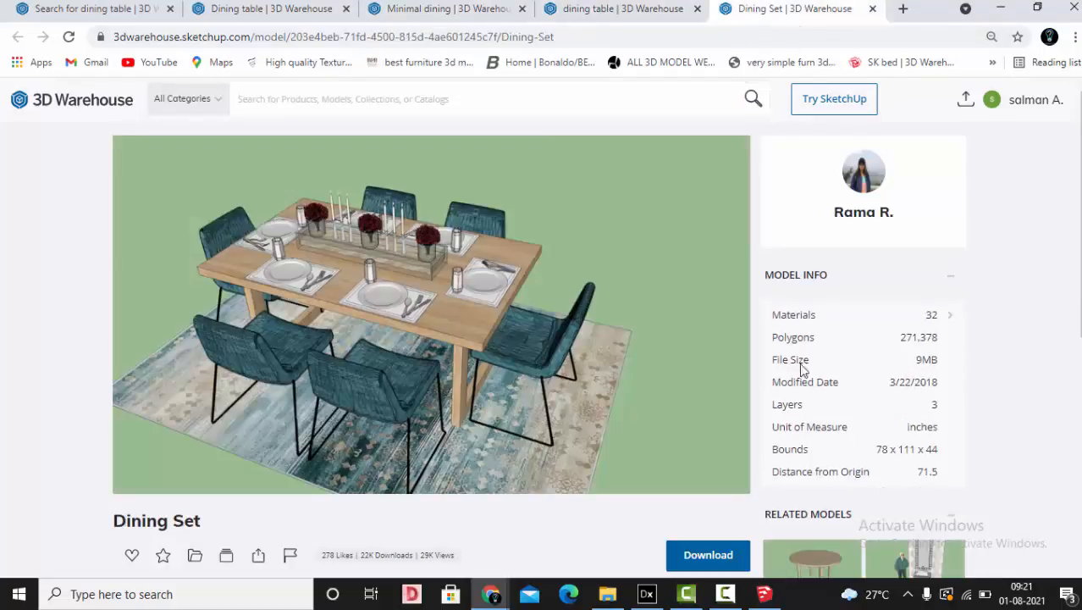
{"action": "left_click", "coordinate": [622, 8]}
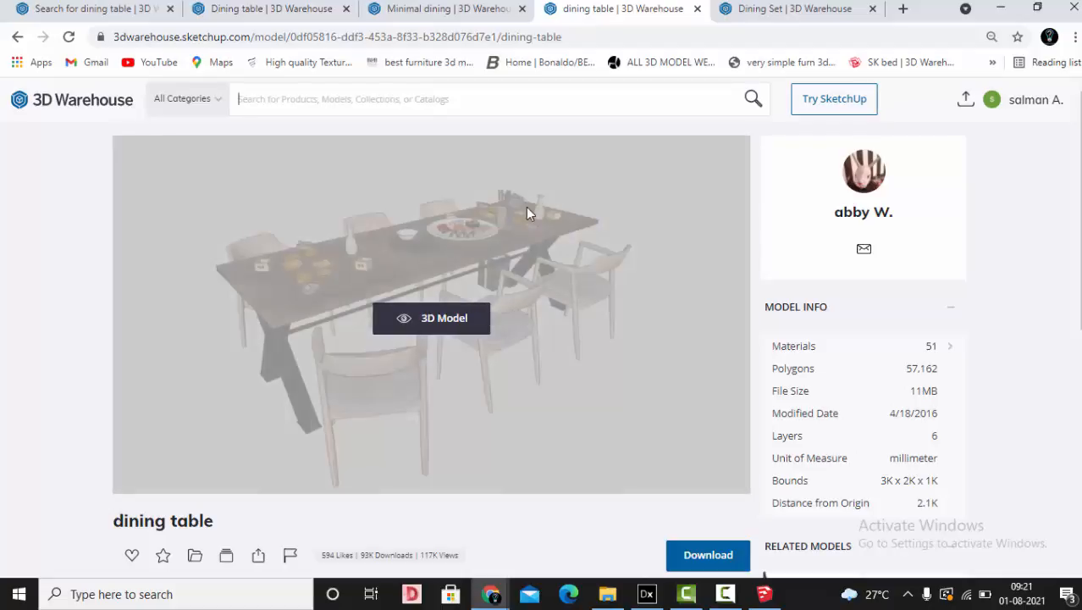
{"action": "mouse_move", "coordinate": [341, 269]}
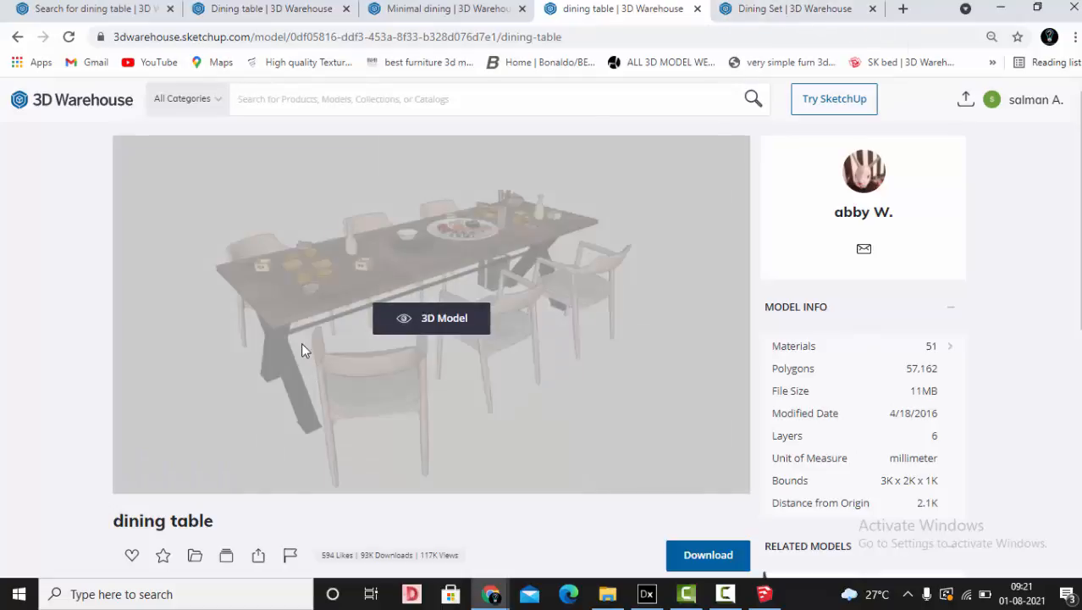
{"action": "mouse_move", "coordinate": [566, 279]}
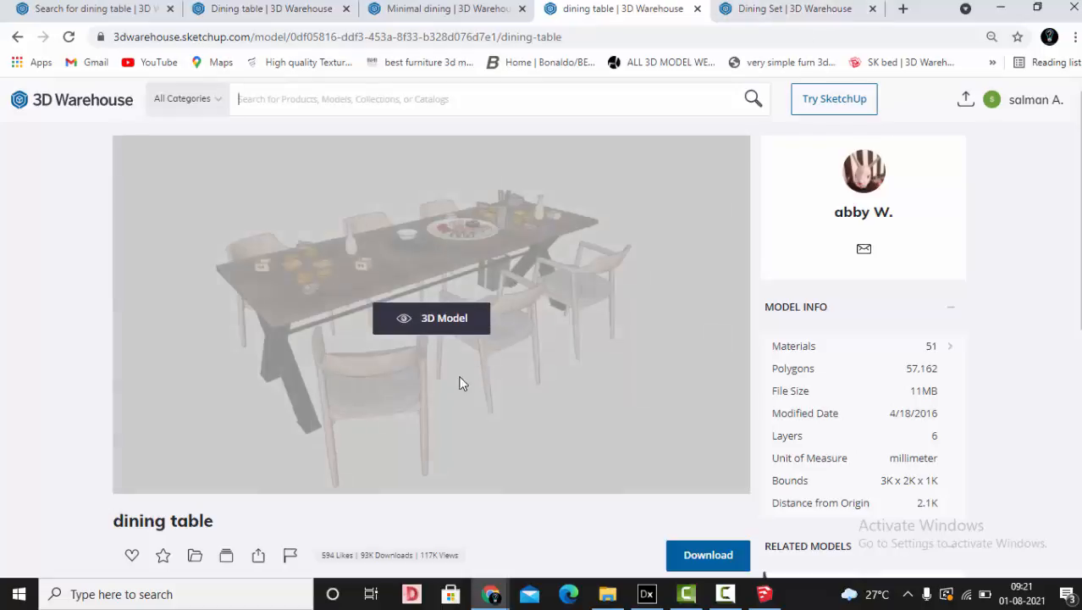
{"action": "left_click", "coordinate": [795, 9]}
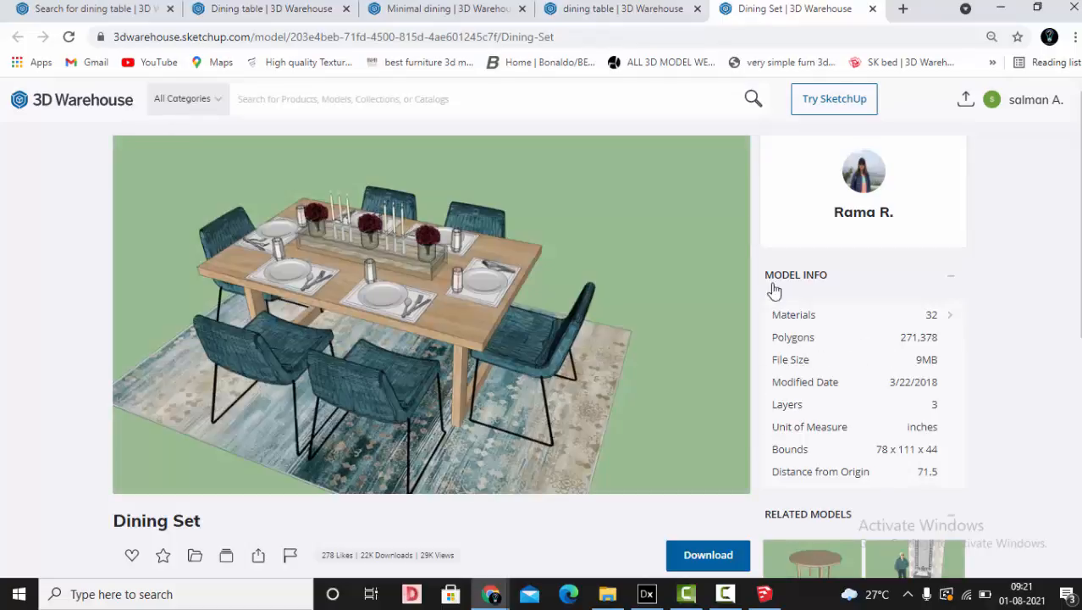
{"action": "left_click", "coordinate": [622, 8]}
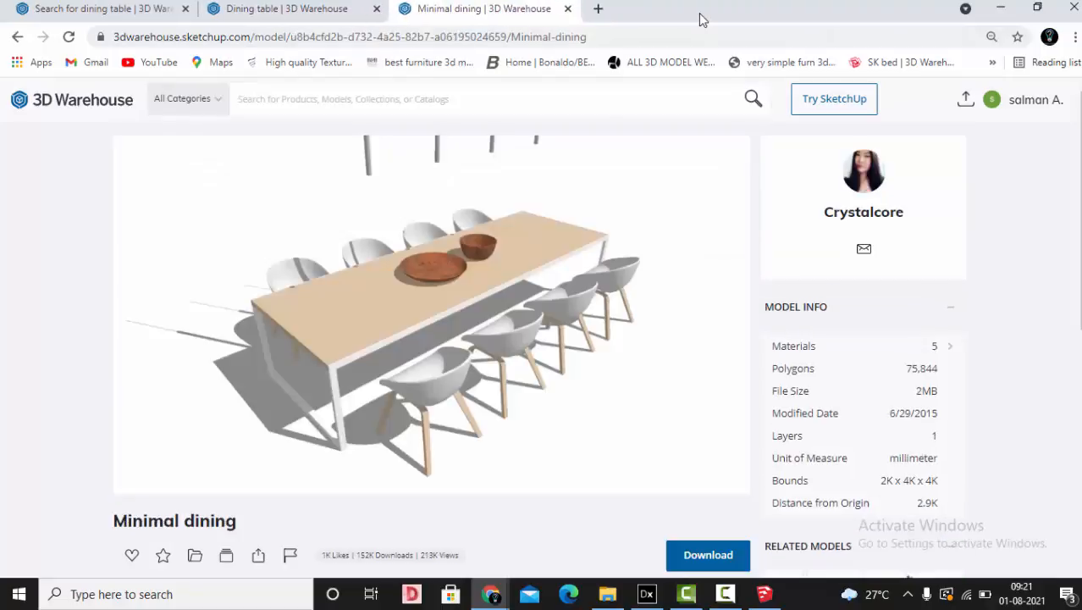
{"action": "mouse_move", "coordinate": [811, 384]}
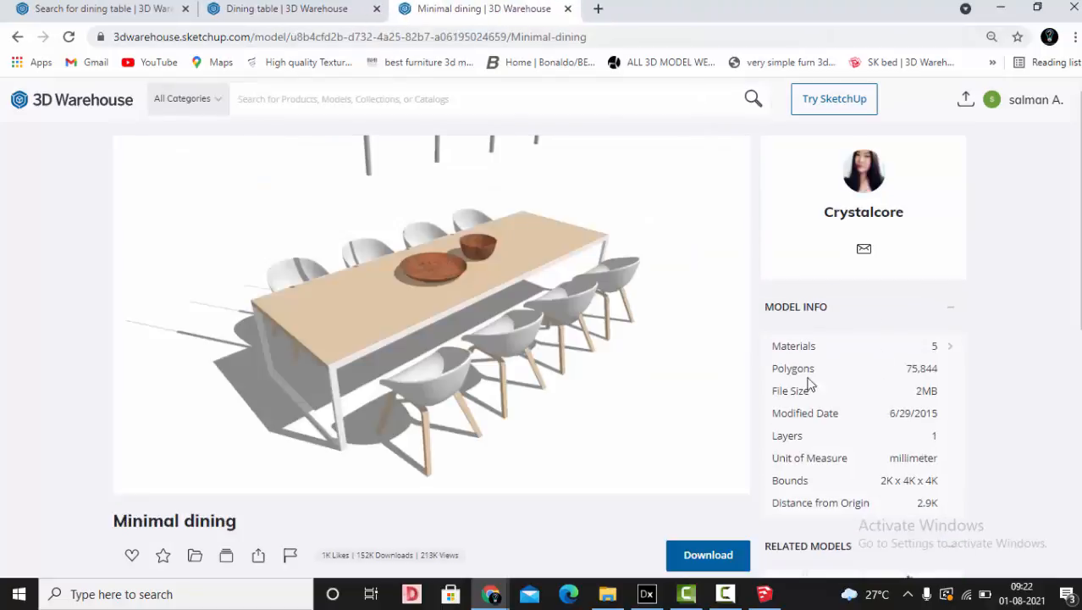
Compare the Model Info of the Minimal dining and Crystalcore Dining table model pages
{"action": "left_click", "coordinate": [286, 9]}
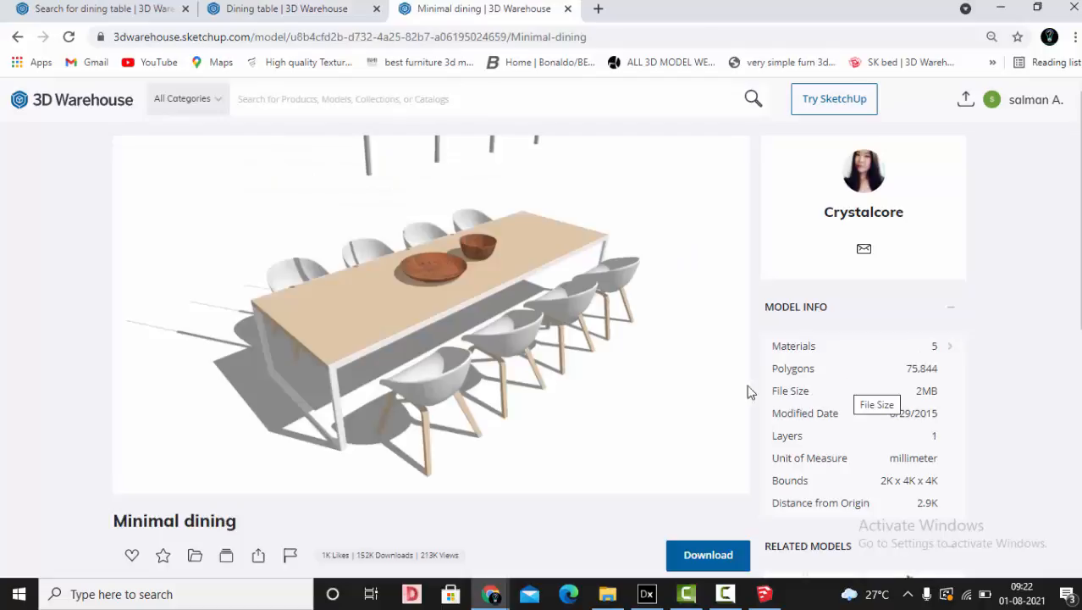
{"action": "left_click", "coordinate": [286, 8]}
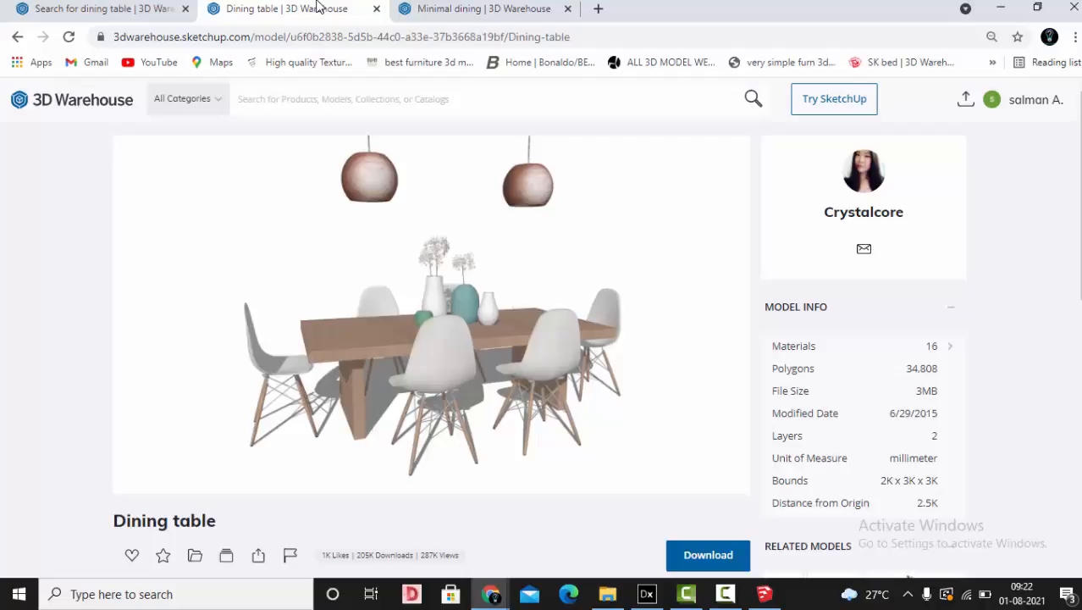
{"action": "mouse_move", "coordinate": [801, 388]}
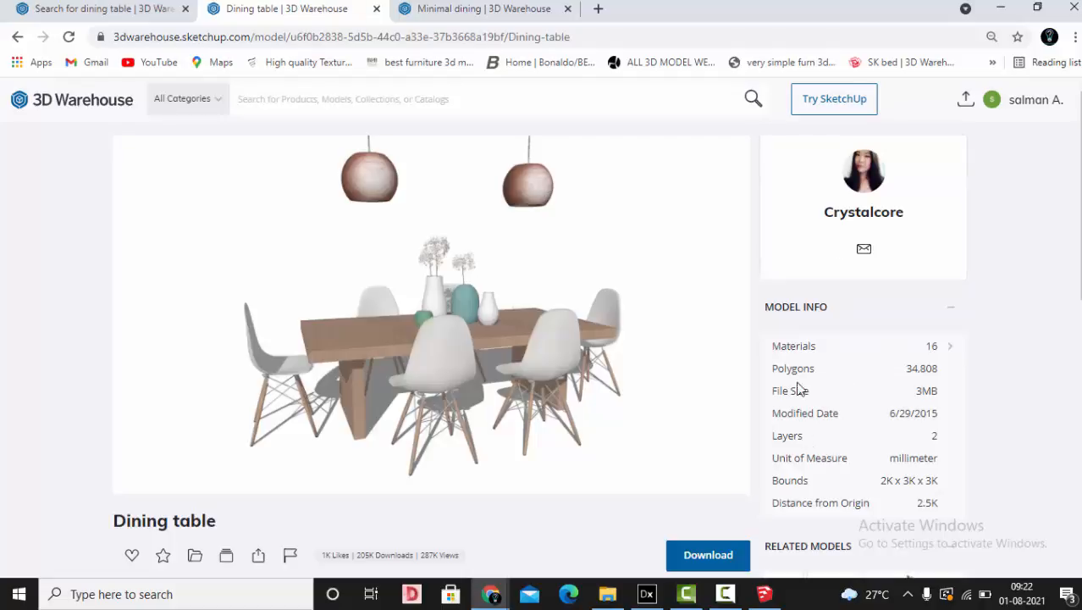
{"action": "mouse_move", "coordinate": [920, 387]}
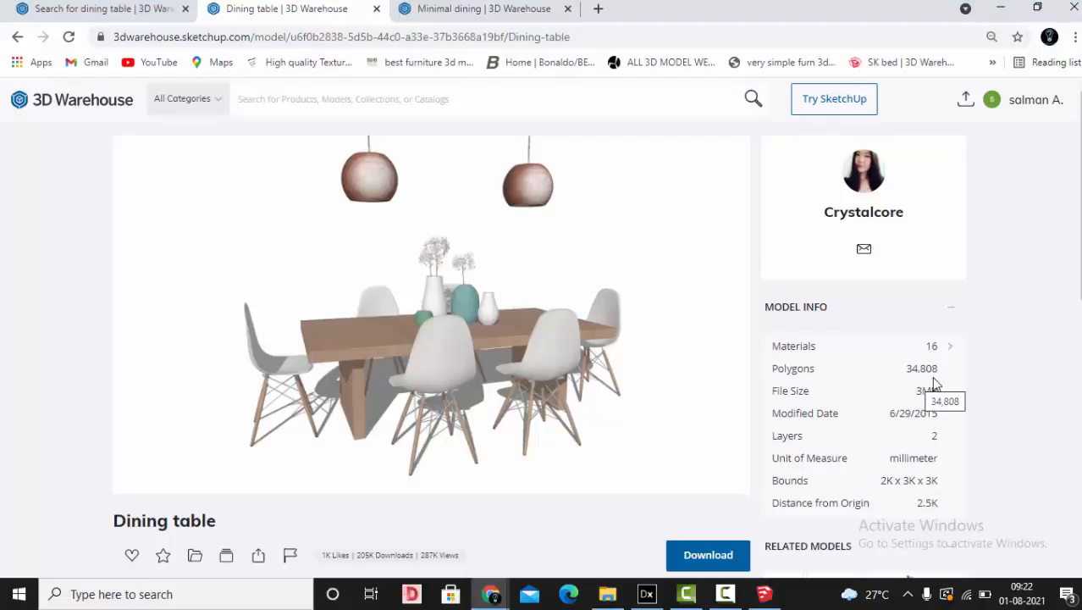
{"action": "left_click", "coordinate": [483, 8]}
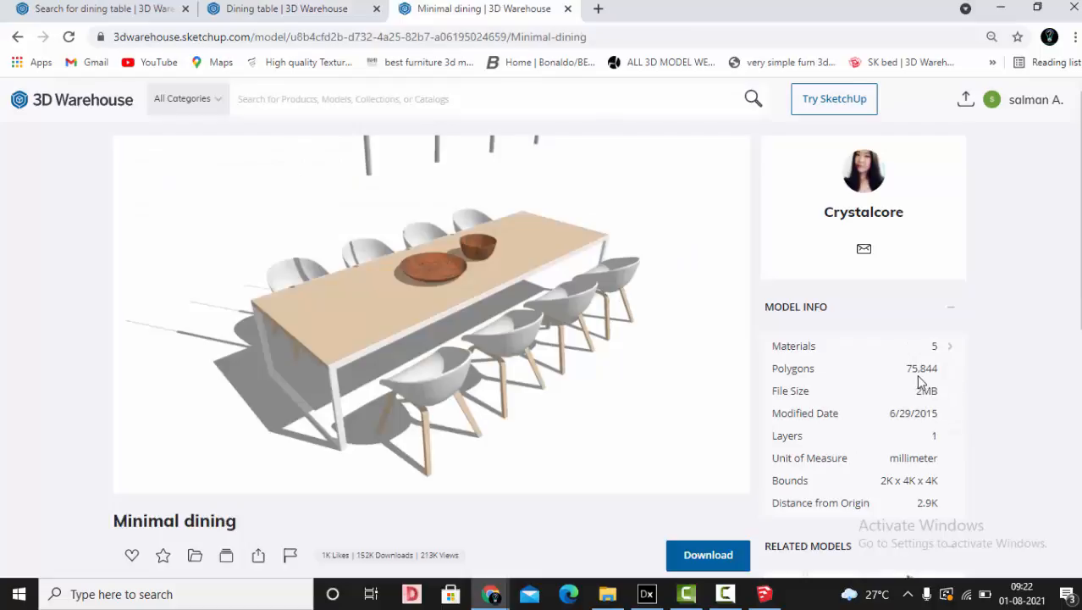
{"action": "mouse_move", "coordinate": [919, 378]}
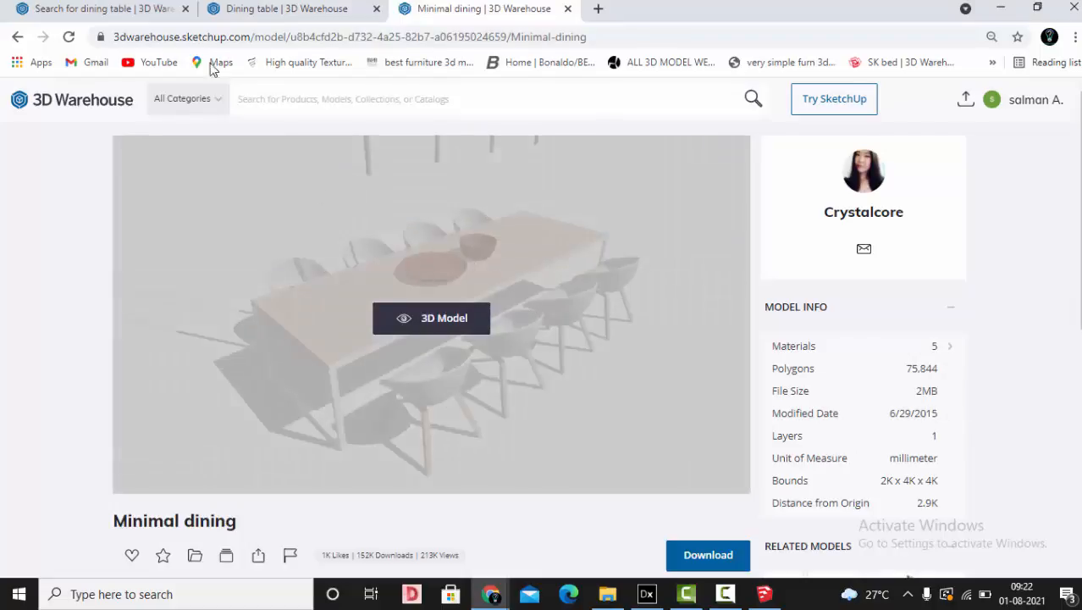
{"action": "left_click", "coordinate": [288, 8]}
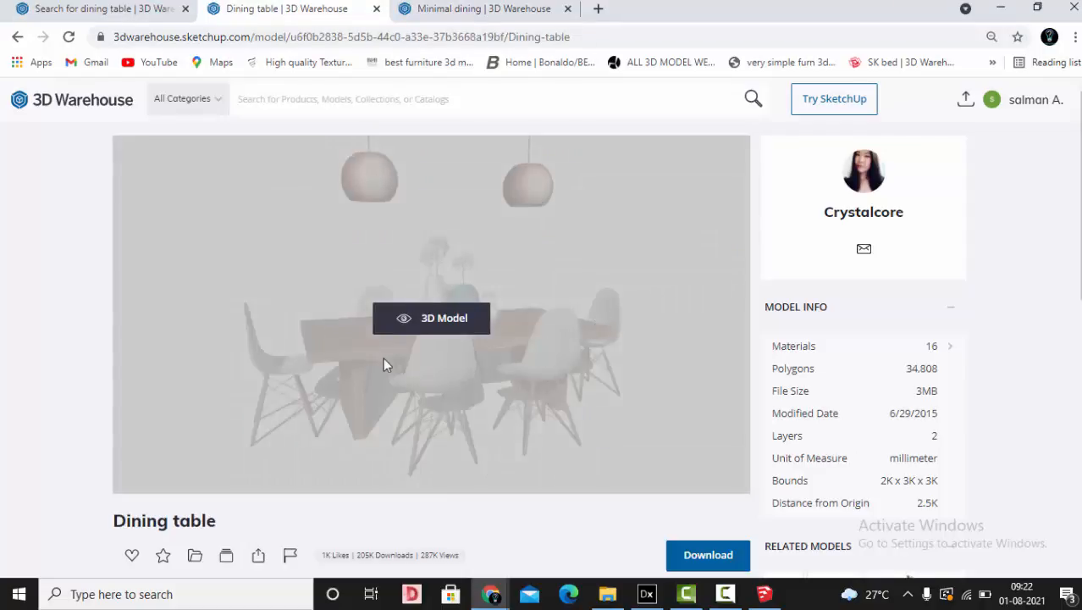
{"action": "left_click", "coordinate": [478, 9]}
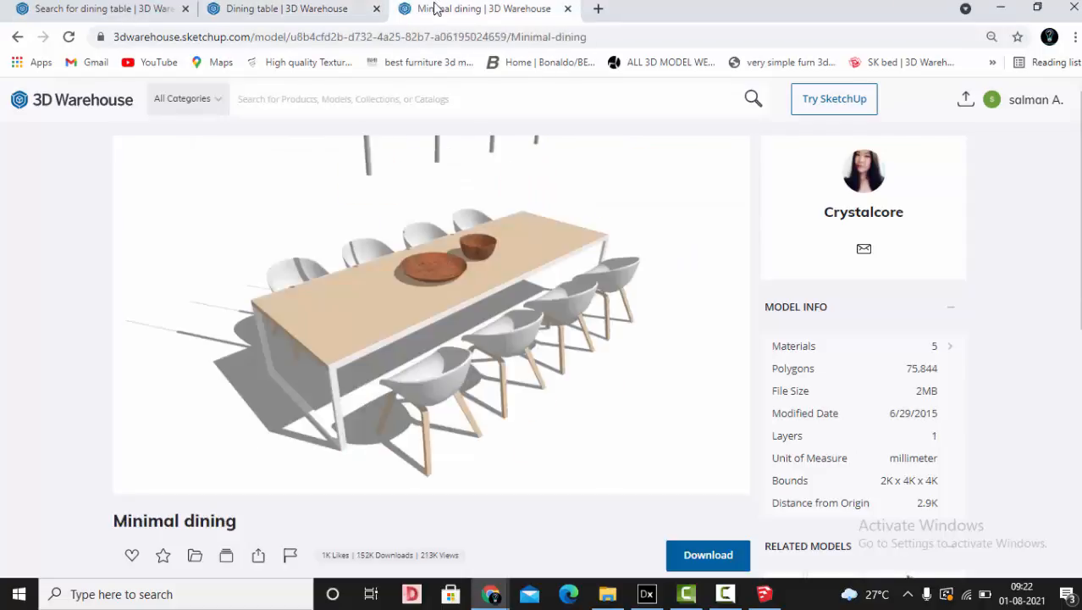
{"action": "mouse_move", "coordinate": [392, 388]}
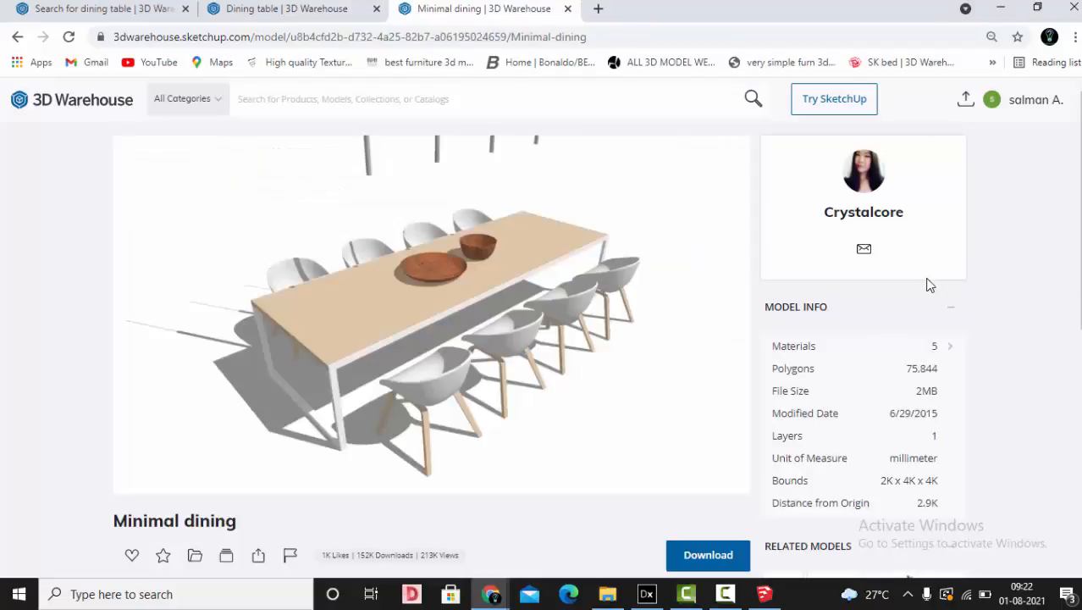
{"action": "left_click", "coordinate": [286, 9]}
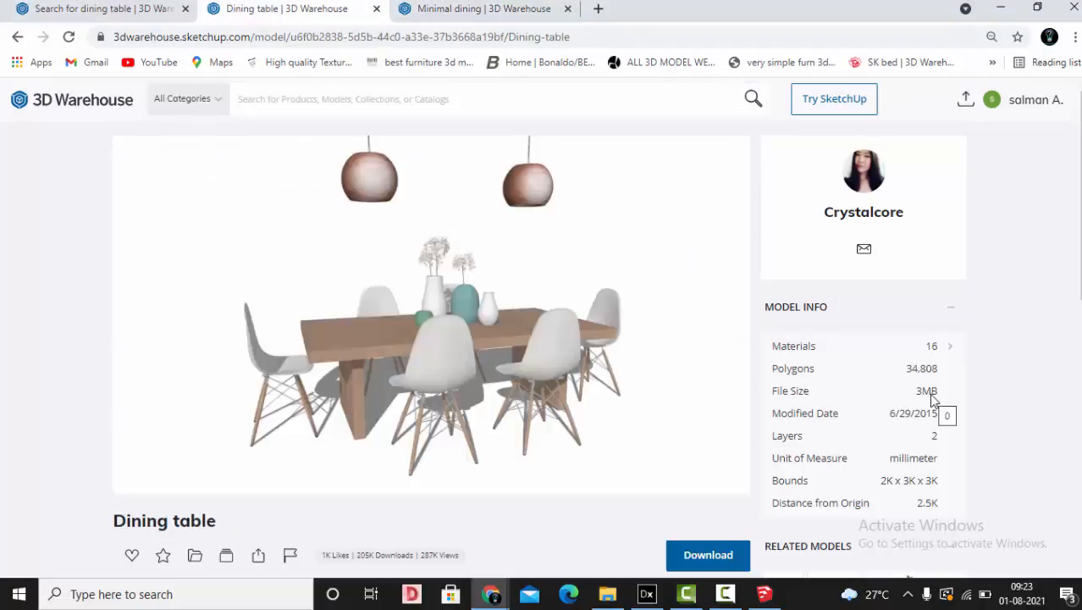
{"action": "mouse_move", "coordinate": [922, 369]}
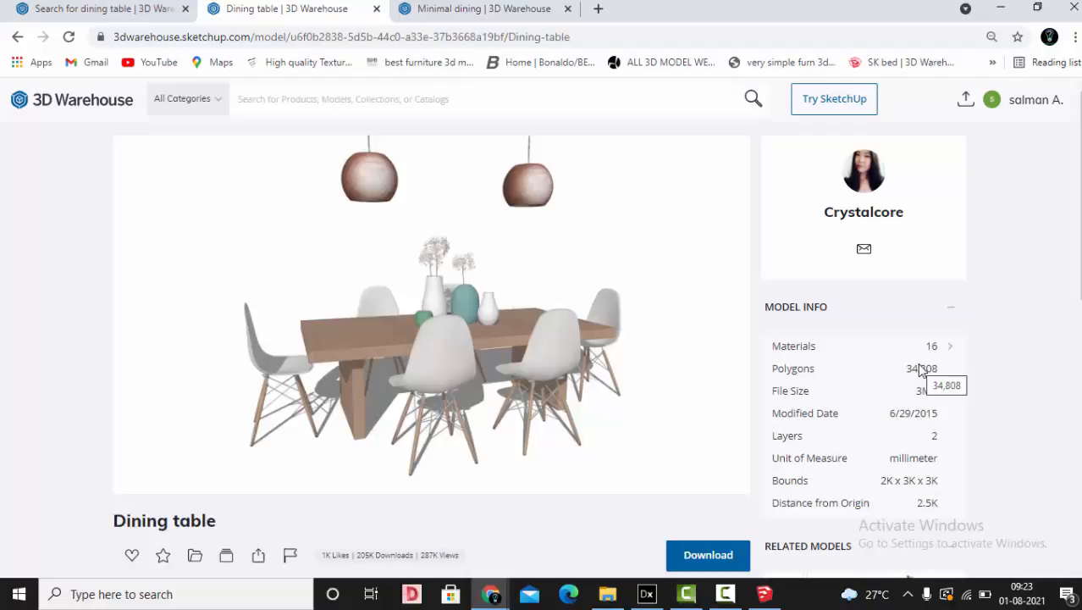
Bring up the download format choices for the Dining table model
{"action": "scroll", "scroll_direction": "down", "scroll_amount": 3}
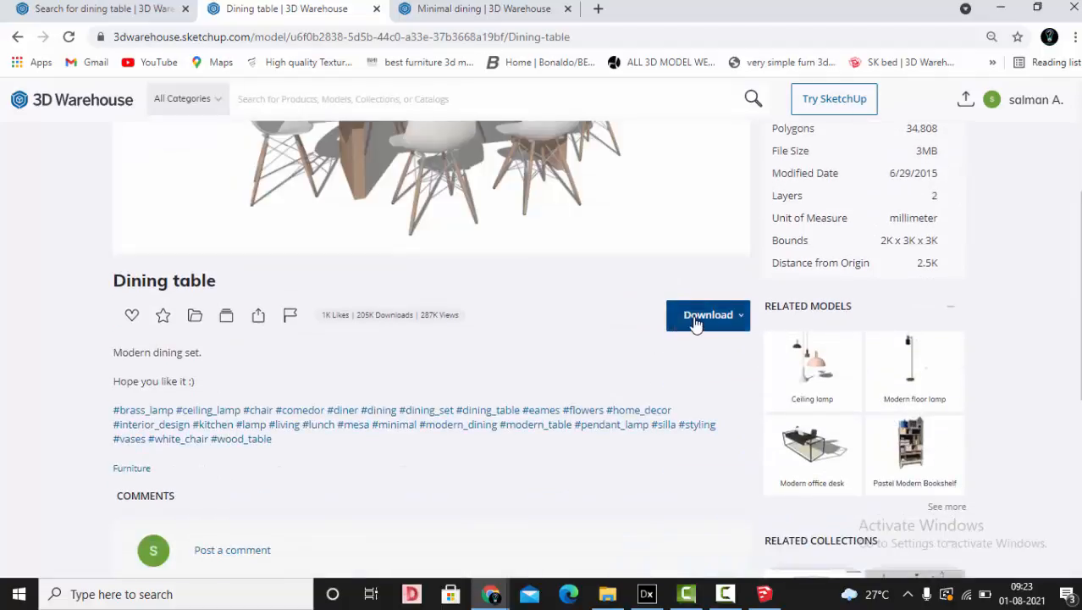
{"action": "left_click", "coordinate": [708, 314]}
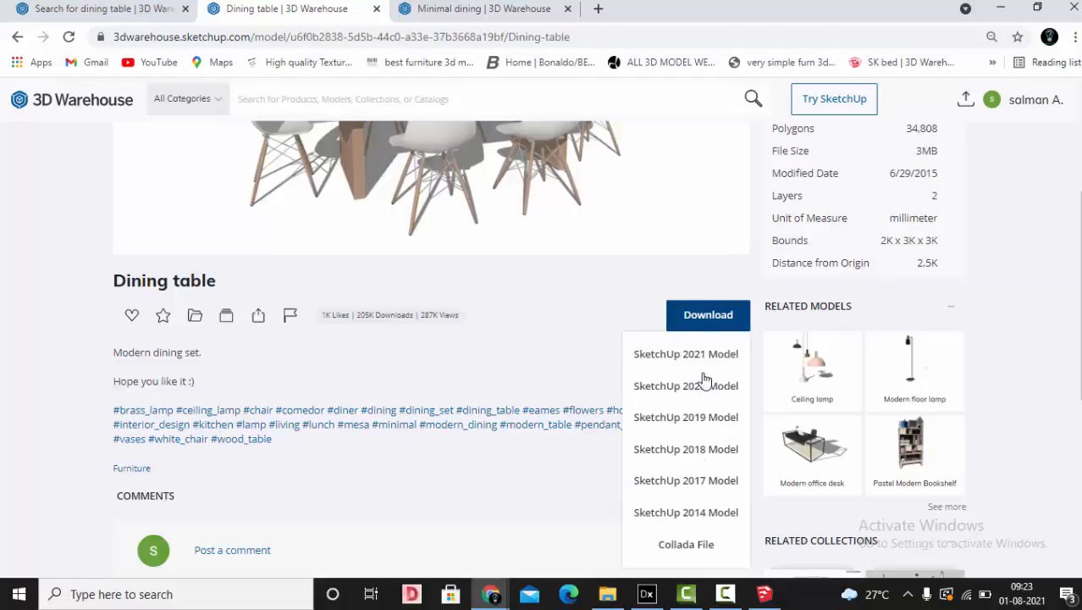
{"action": "mouse_move", "coordinate": [686, 511]}
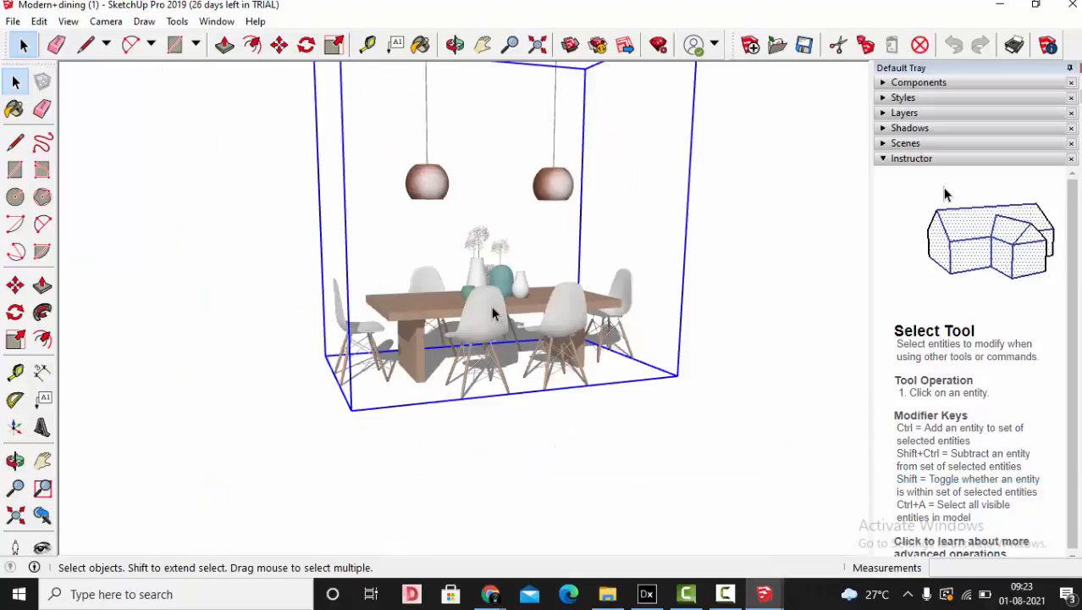
{"action": "mouse_move", "coordinate": [558, 325]}
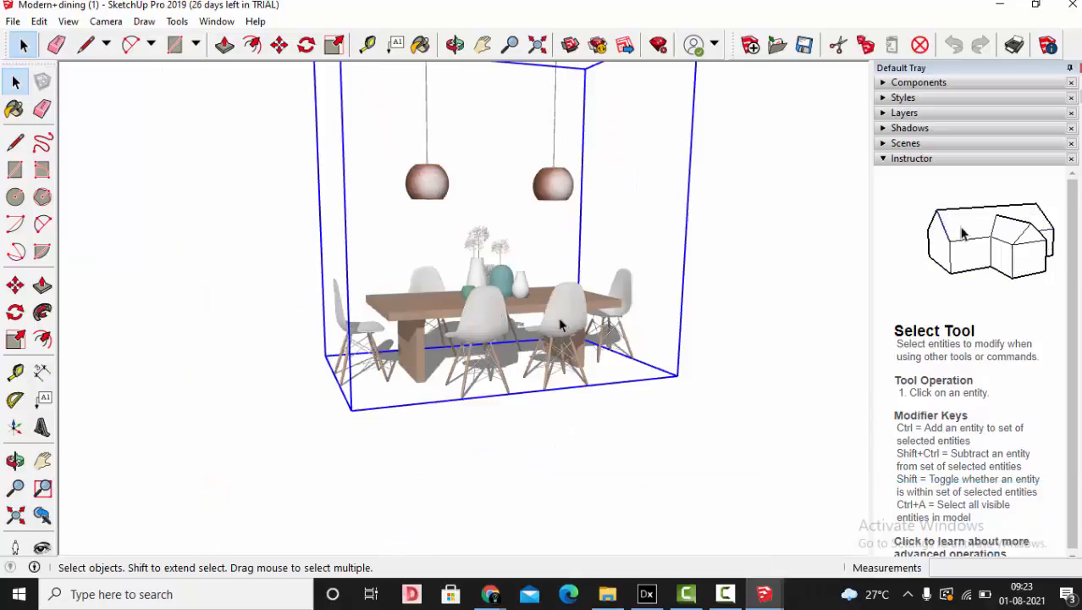
Explode the dining model group, remove the two pendant lamps and orbit to check the table, chairs and vases
{"action": "right_click", "coordinate": [559, 326]}
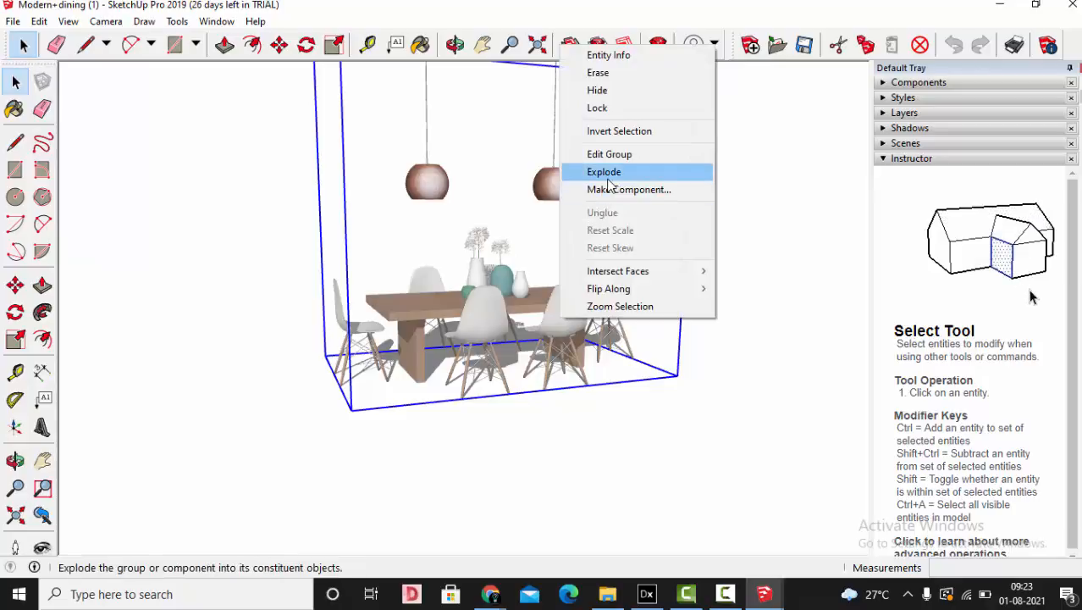
{"action": "left_click", "coordinate": [604, 171]}
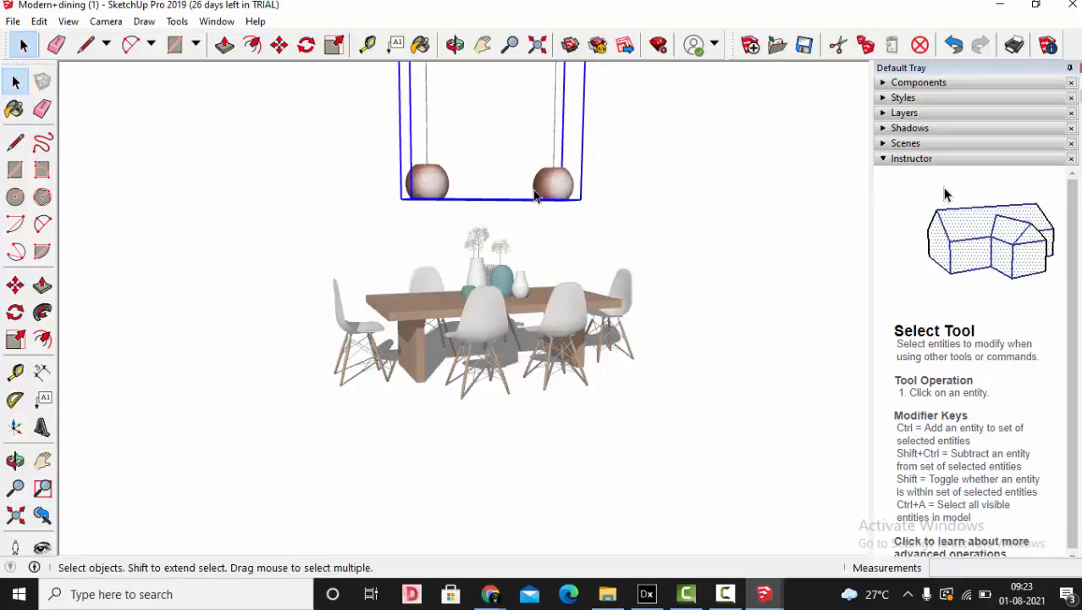
{"action": "left_click", "coordinate": [538, 44]}
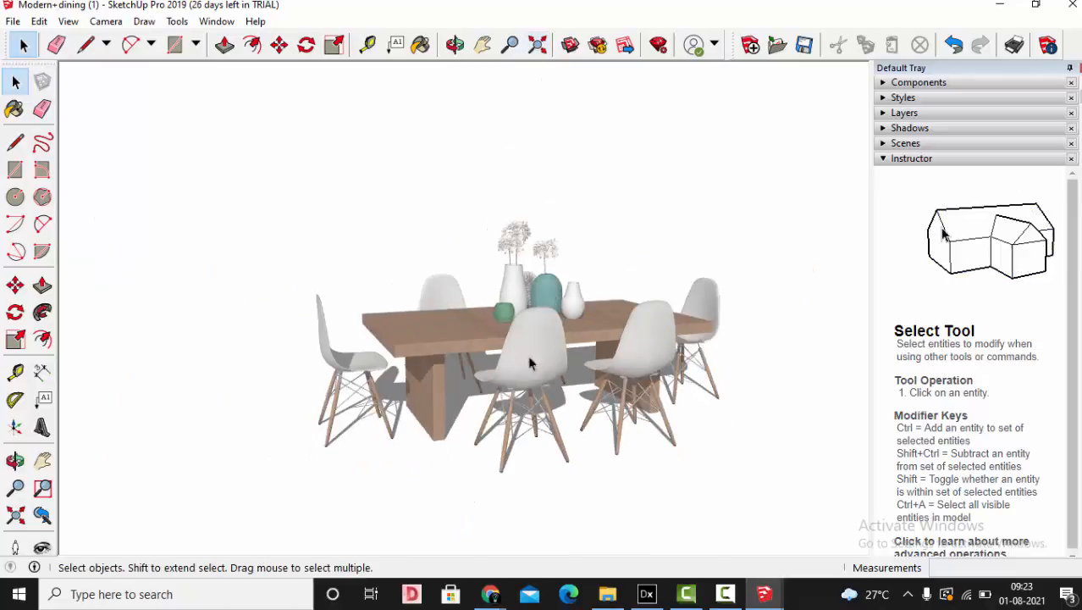
{"action": "left_click", "coordinate": [536, 44]}
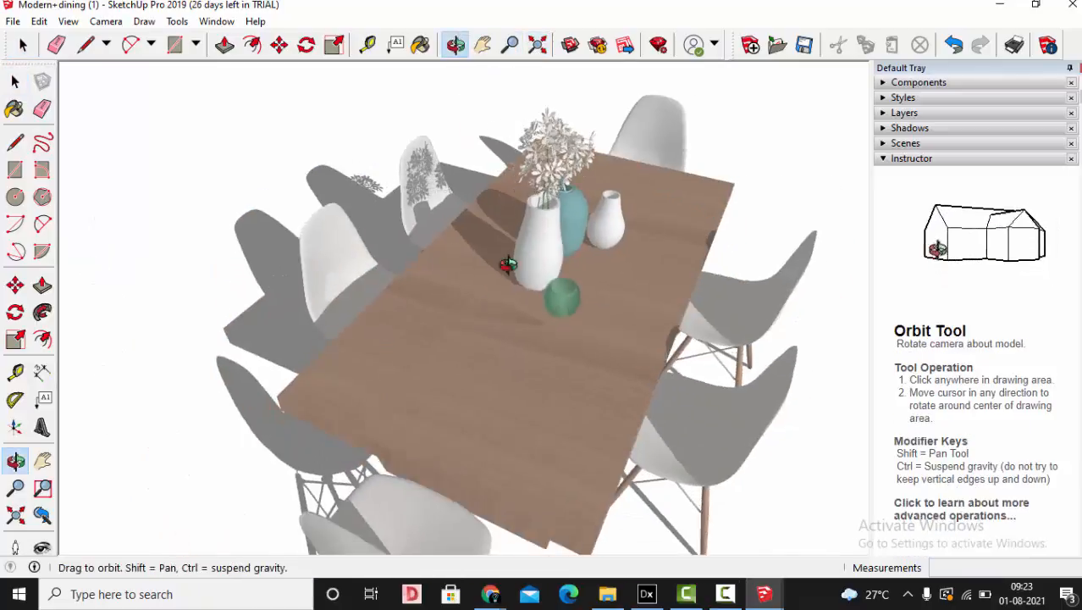
{"action": "left_click_drag", "start_coordinate": [508, 262], "coordinate": [525, 186]}
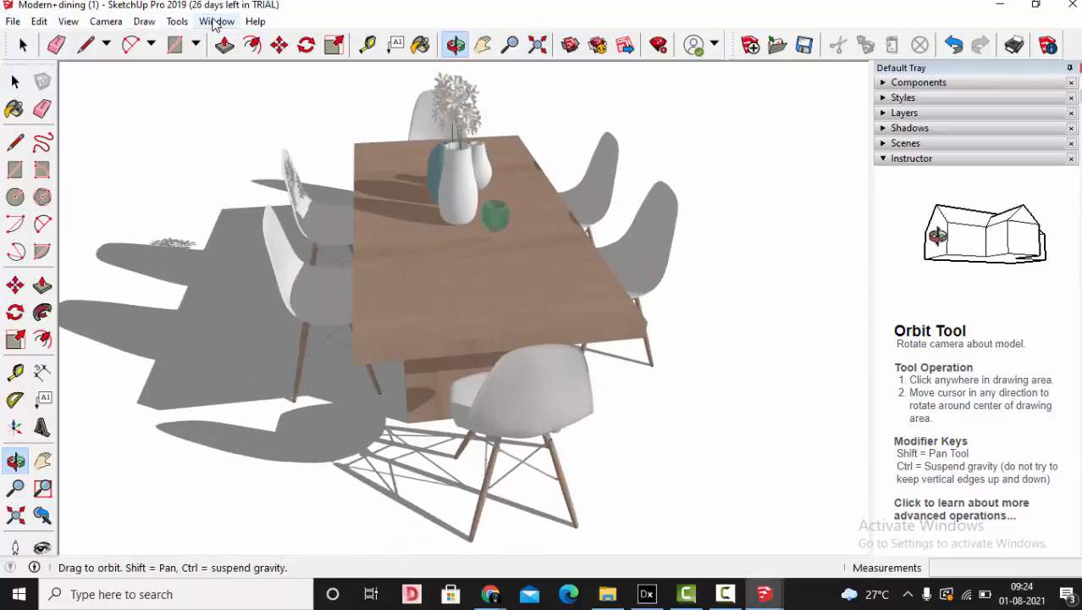
{"action": "left_click", "coordinate": [216, 21]}
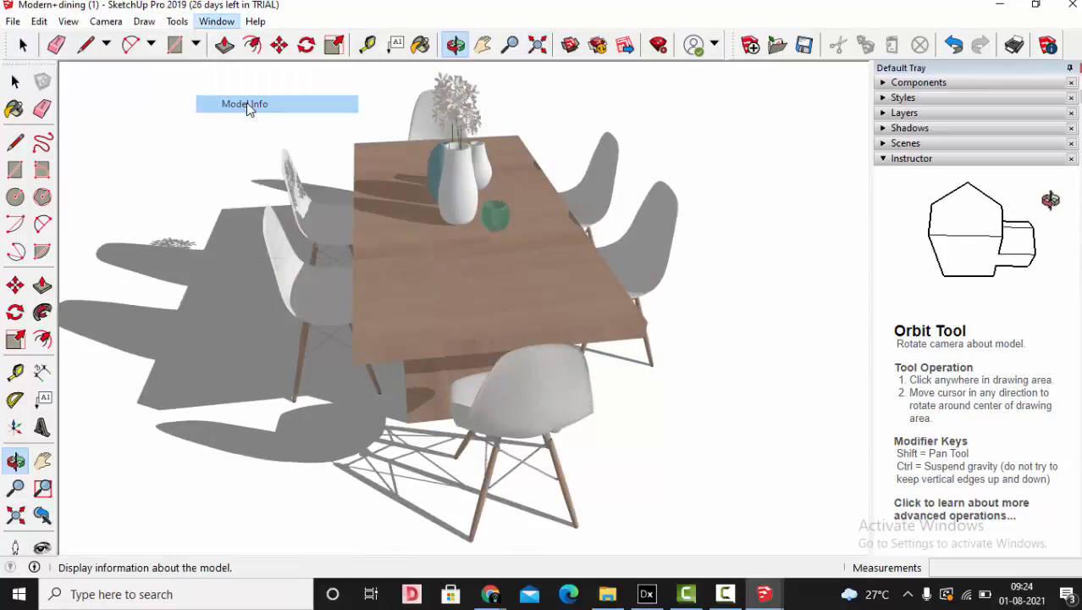
Set Model Info units to metres with 0.0 m length precision and return to the Select tool
{"action": "left_click", "coordinate": [244, 103]}
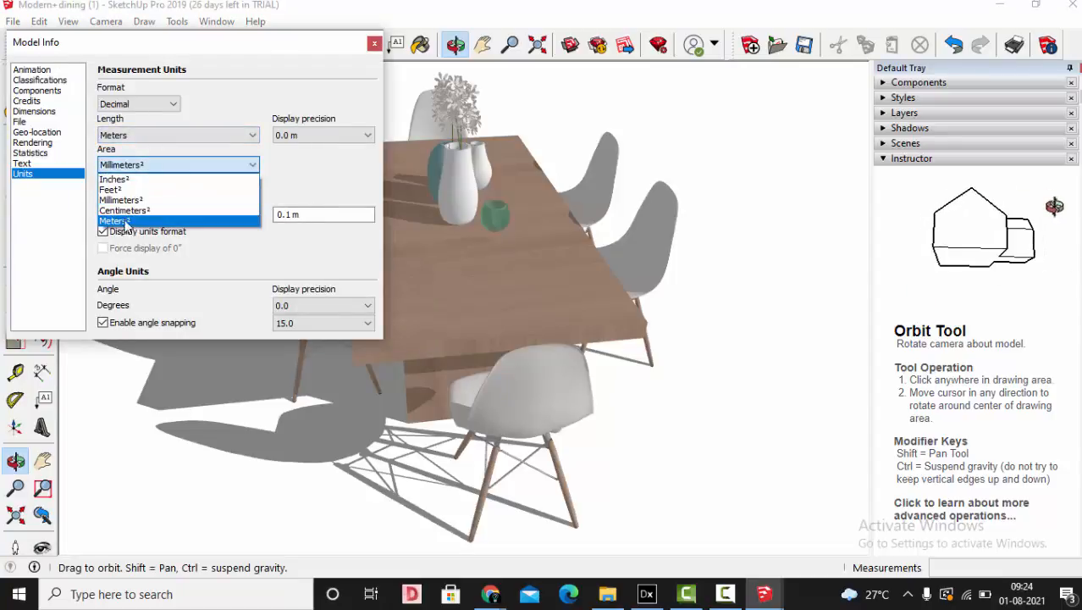
{"action": "left_click", "coordinate": [114, 222]}
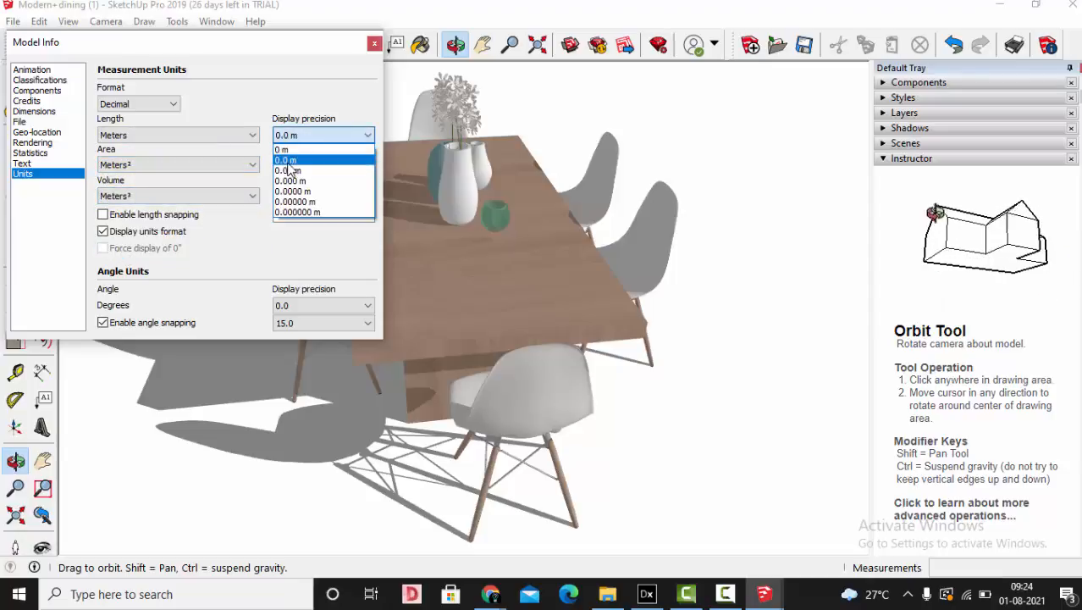
{"action": "left_click", "coordinate": [374, 43]}
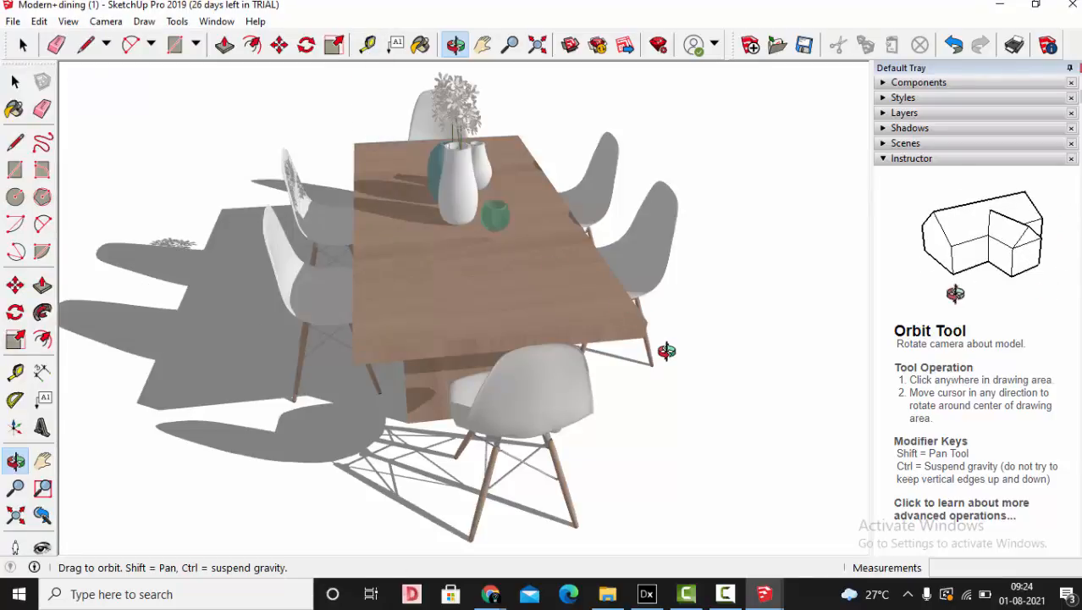
{"action": "left_click", "coordinate": [14, 82]}
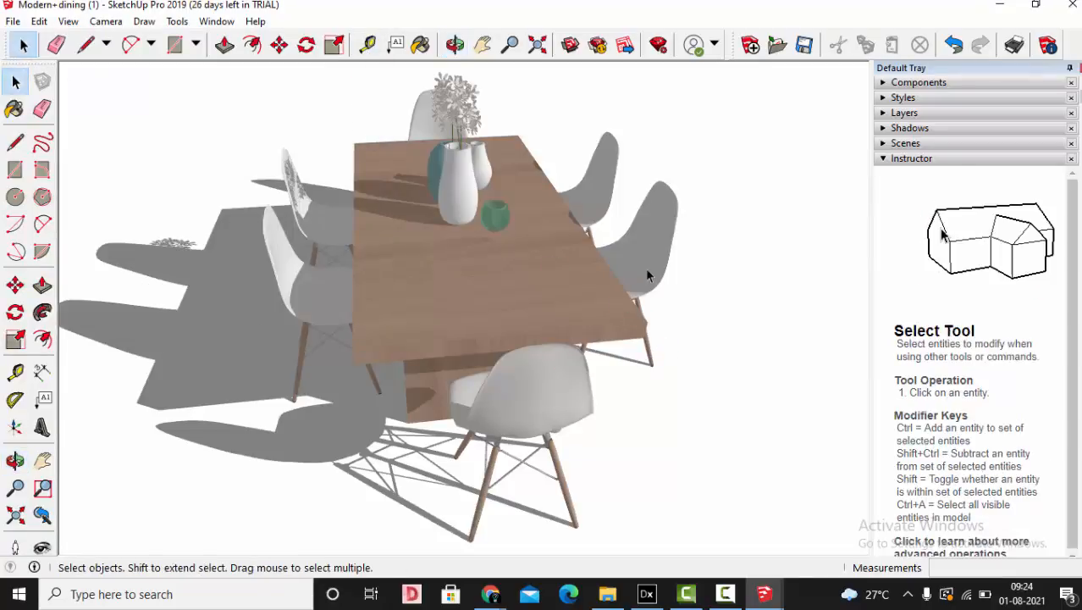
{"action": "left_click", "coordinate": [13, 21]}
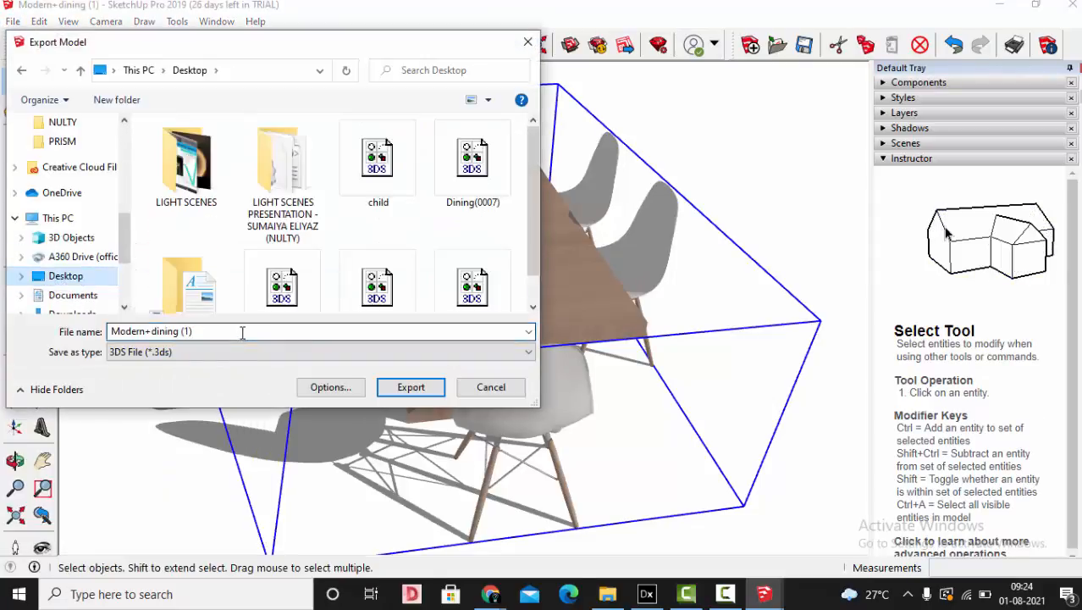
Export the cleaned dining model to the Desktop as a 3DS file named DINING
{"action": "type", "text": "D"}
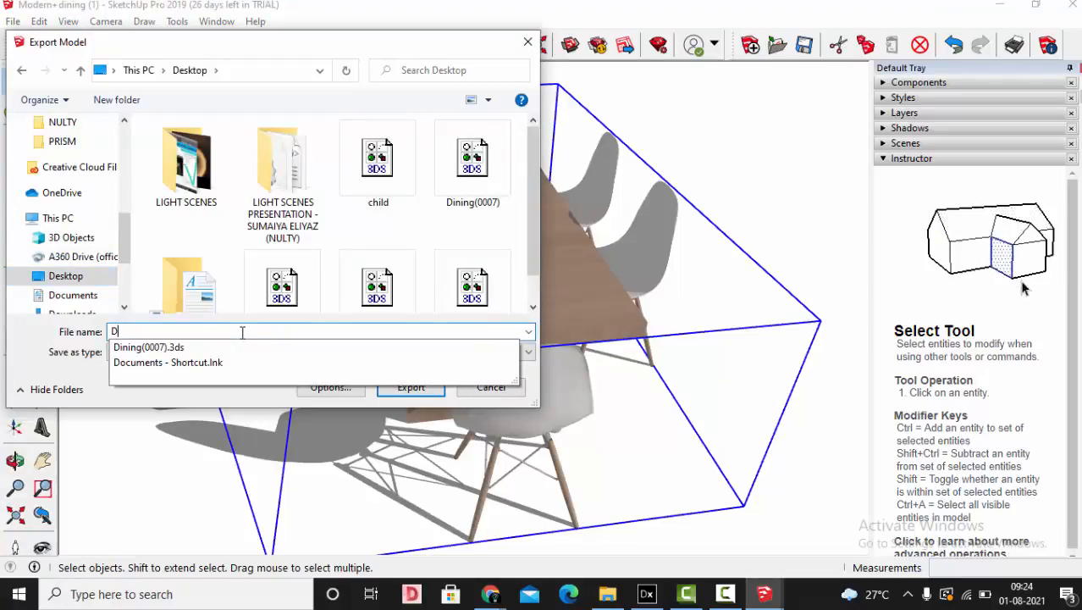
{"action": "type", "text": "INING"}
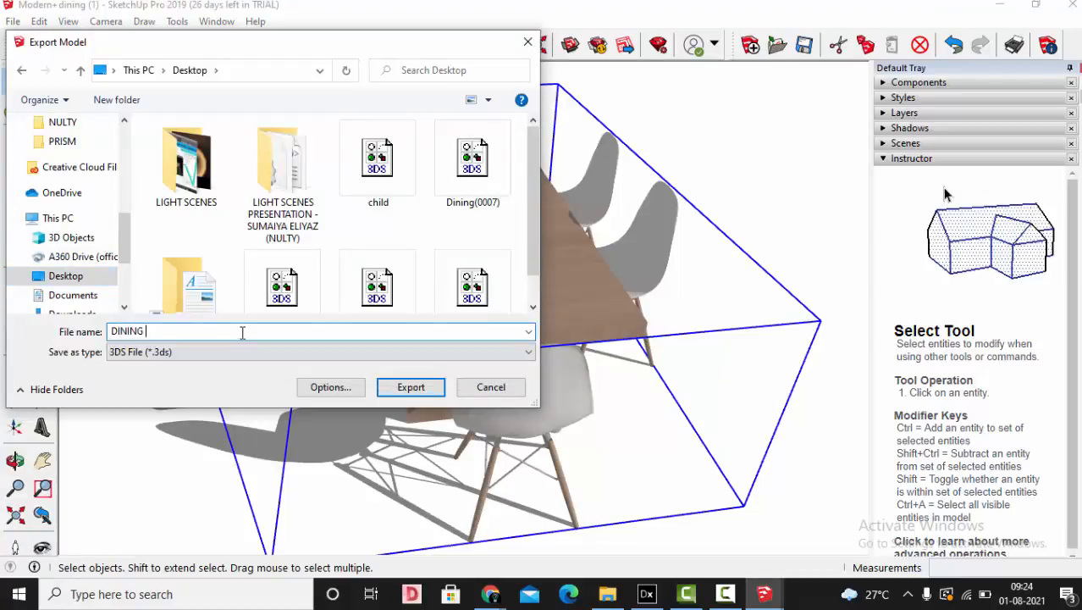
{"action": "left_click", "coordinate": [411, 387]}
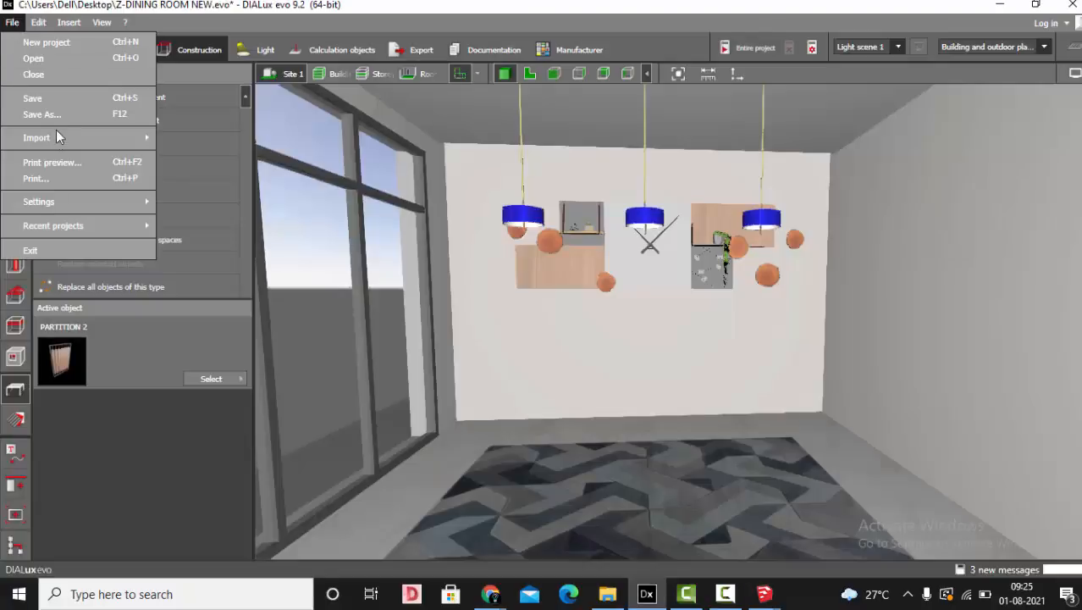
Import DINING NEW.3ds from the Desktop and place the table set in front of the back wall
{"action": "left_click", "coordinate": [36, 137]}
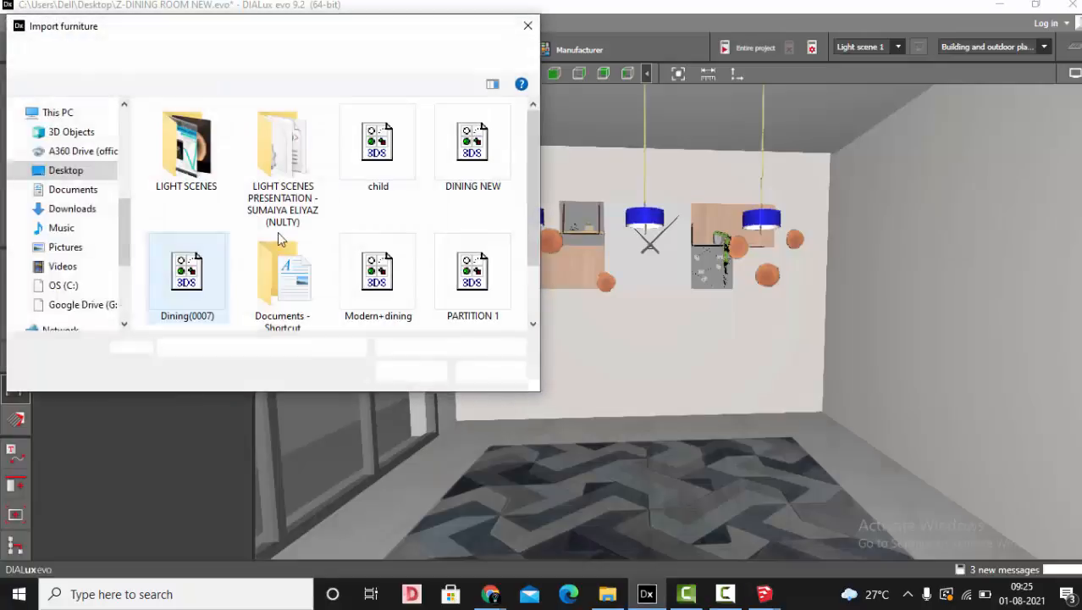
{"action": "left_click", "coordinate": [473, 141]}
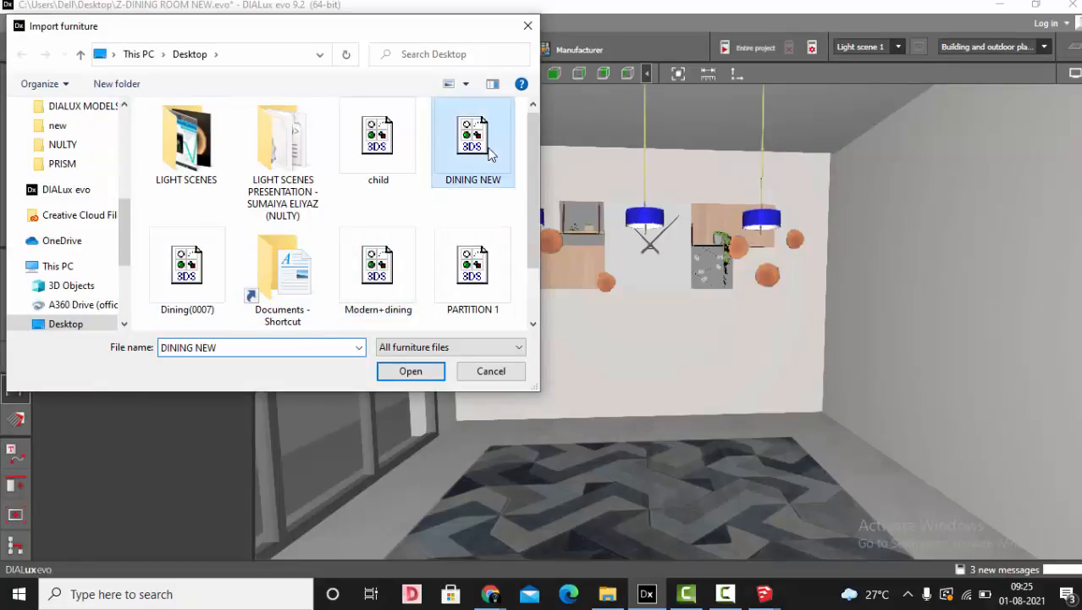
{"action": "left_click", "coordinate": [410, 371]}
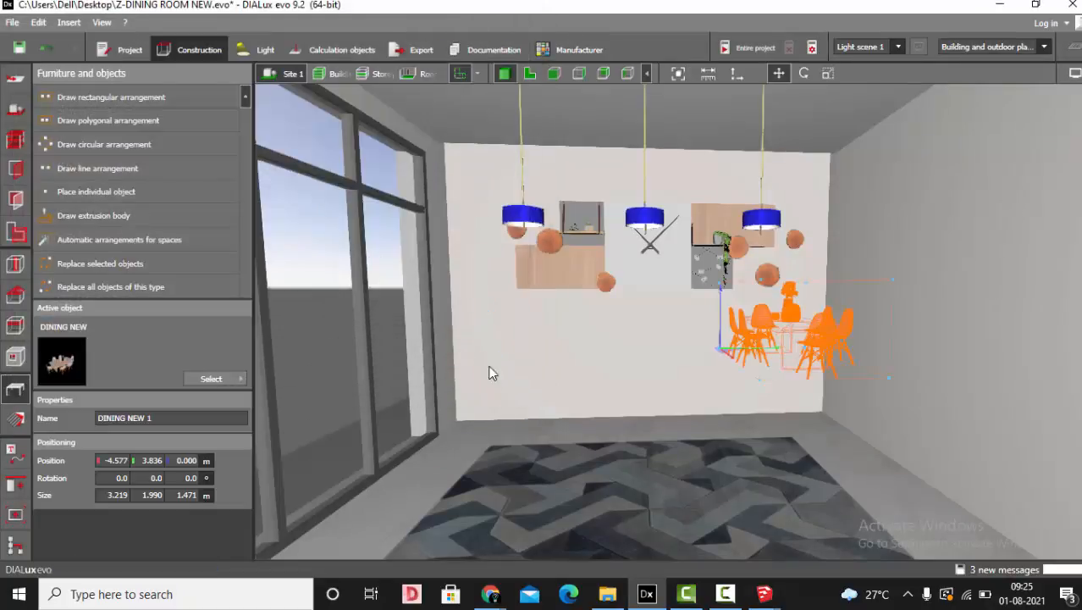
{"action": "left_click", "coordinate": [677, 74]}
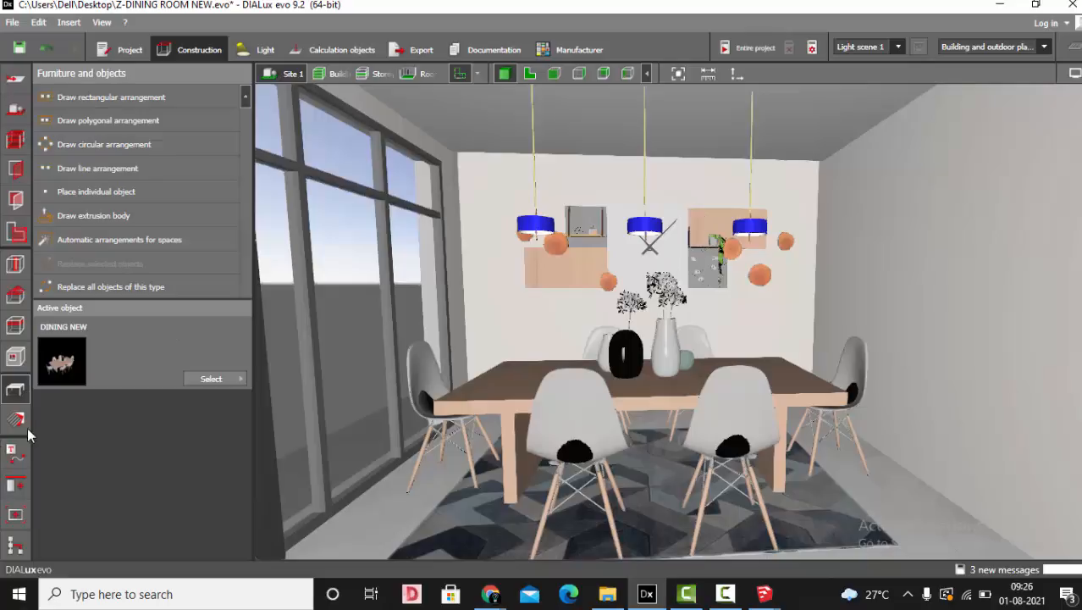
Apply pale vase and pink flower materials to the table decorations via the Materials tool
{"action": "left_click", "coordinate": [15, 420]}
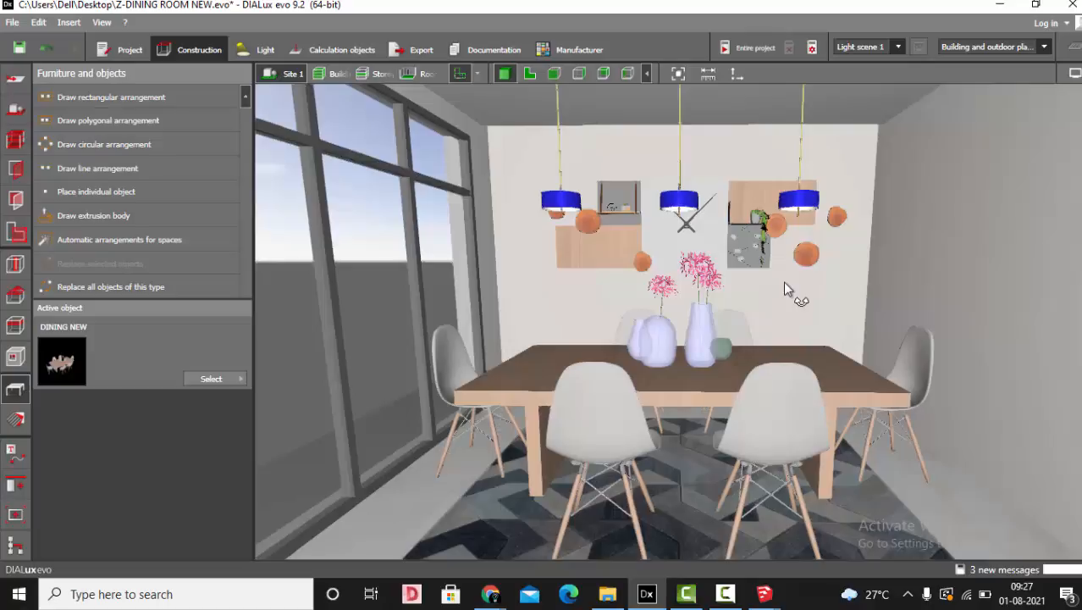
{"action": "mouse_move", "coordinate": [216, 228]}
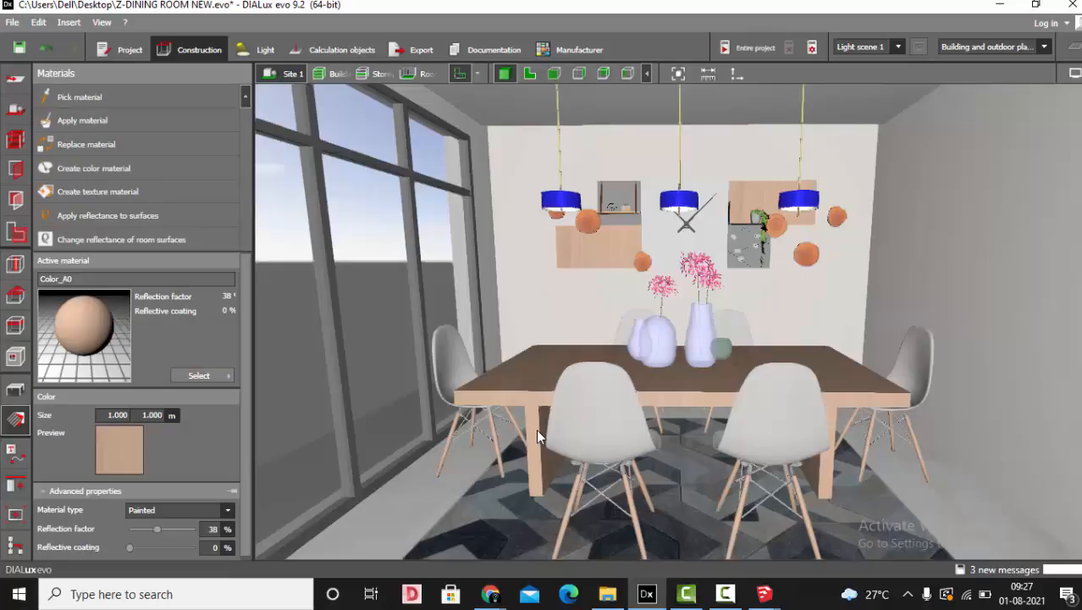
{"action": "mouse_move", "coordinate": [4, 403]}
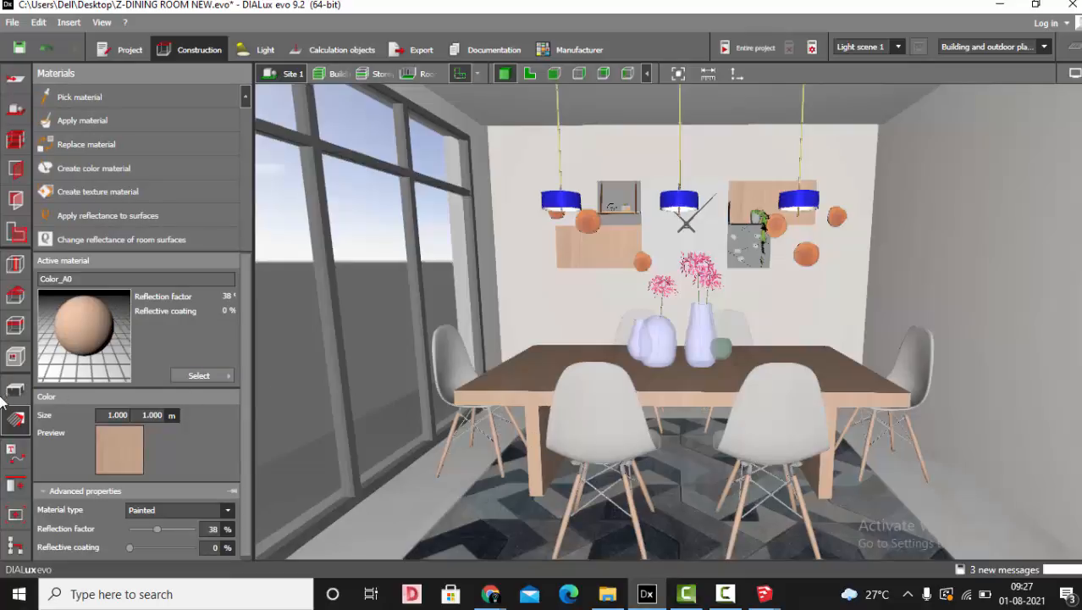
{"action": "left_click", "coordinate": [16, 392]}
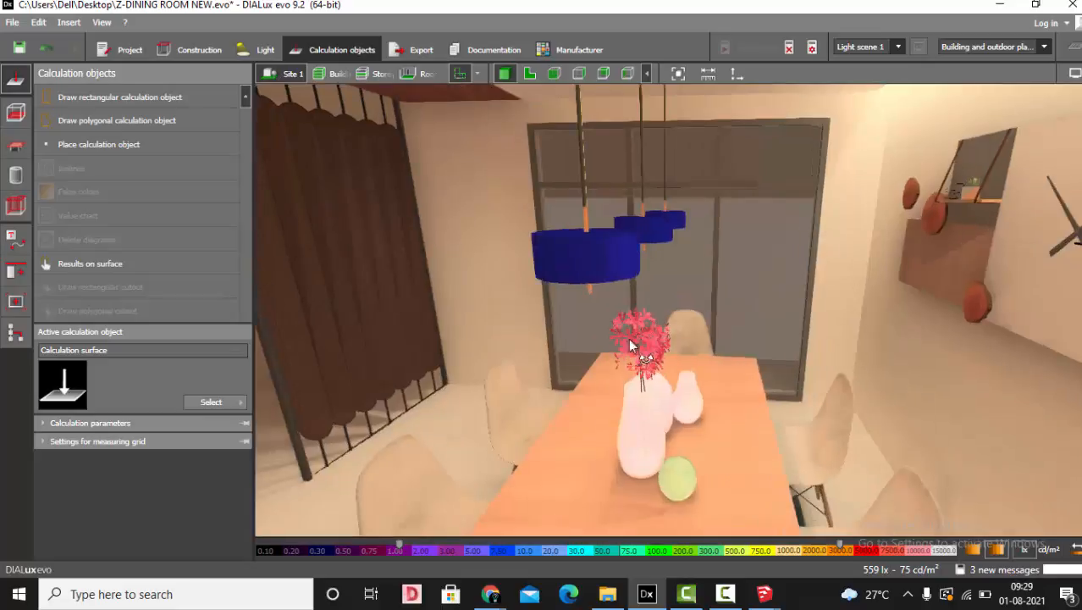
Show the Views panel of saved renders from the Export area after calculating
{"action": "left_click", "coordinate": [421, 49]}
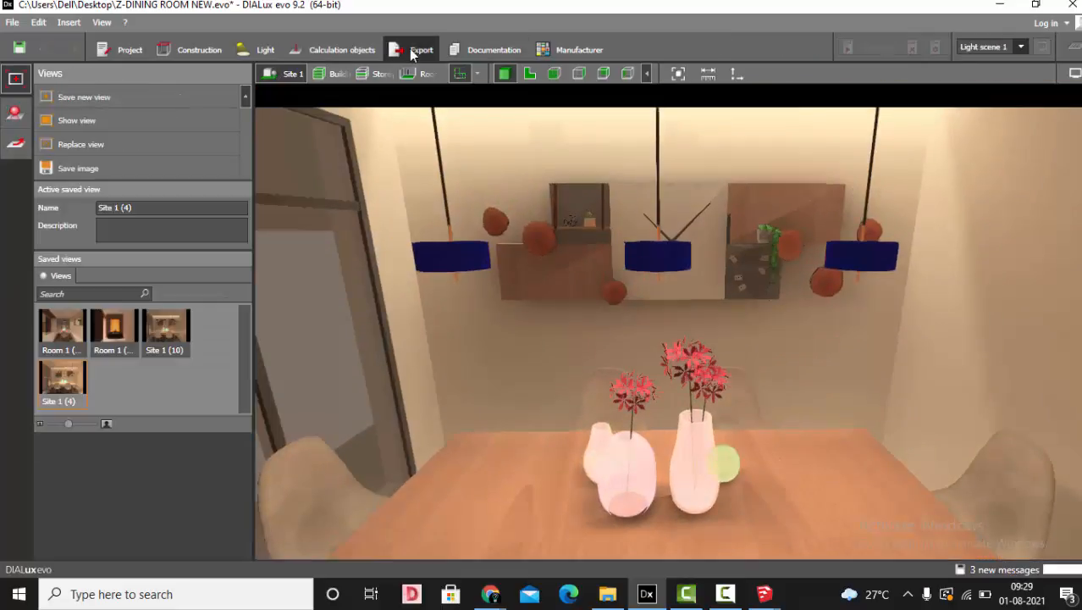
Flip between saved views Site 1 (10) and Site 1 (4), settling on the front view
{"action": "double_click", "coordinate": [61, 325]}
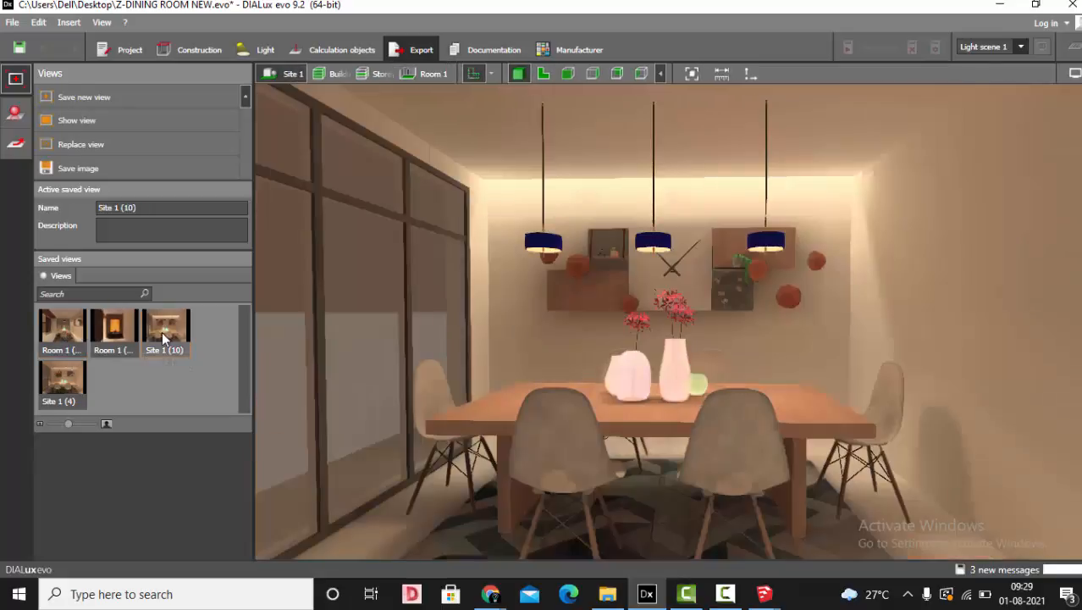
{"action": "double_click", "coordinate": [62, 377]}
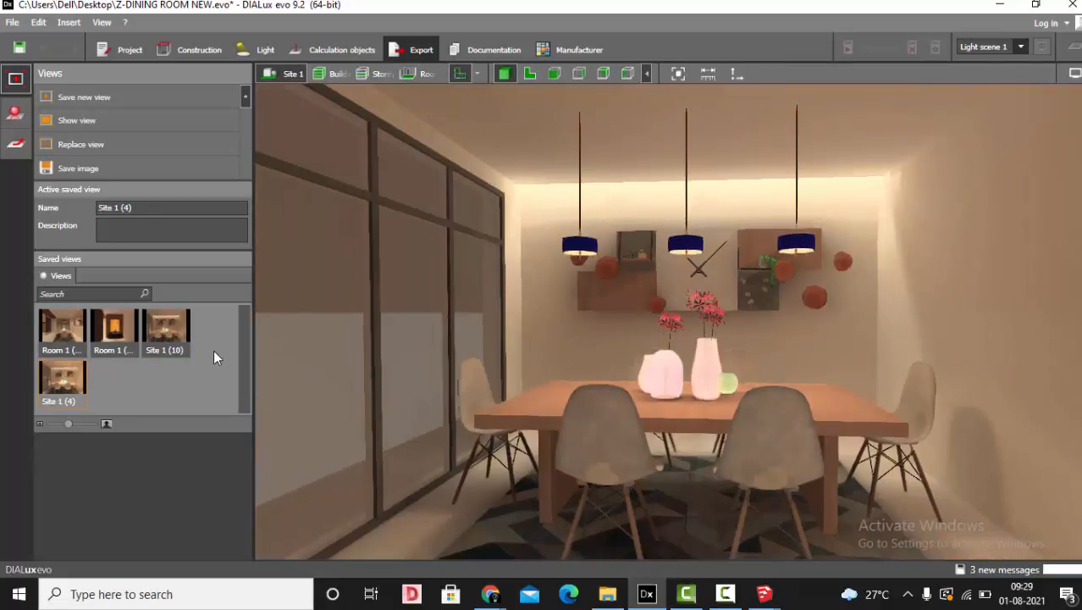
{"action": "double_click", "coordinate": [61, 324]}
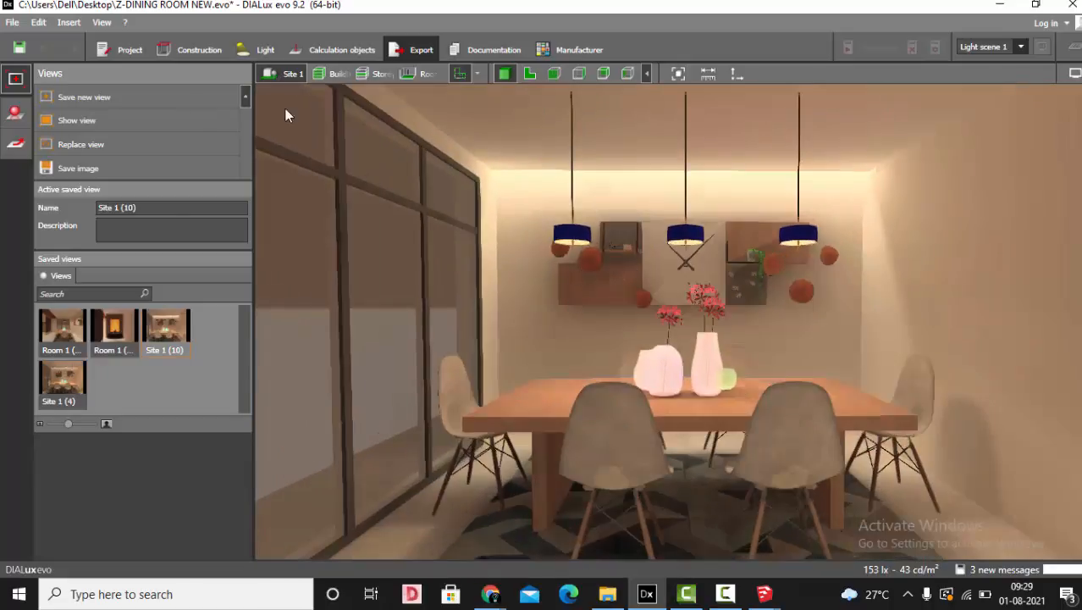
Store the front view as new saved view Site 1 (21) and bring up the raytracer
{"action": "left_click", "coordinate": [84, 97]}
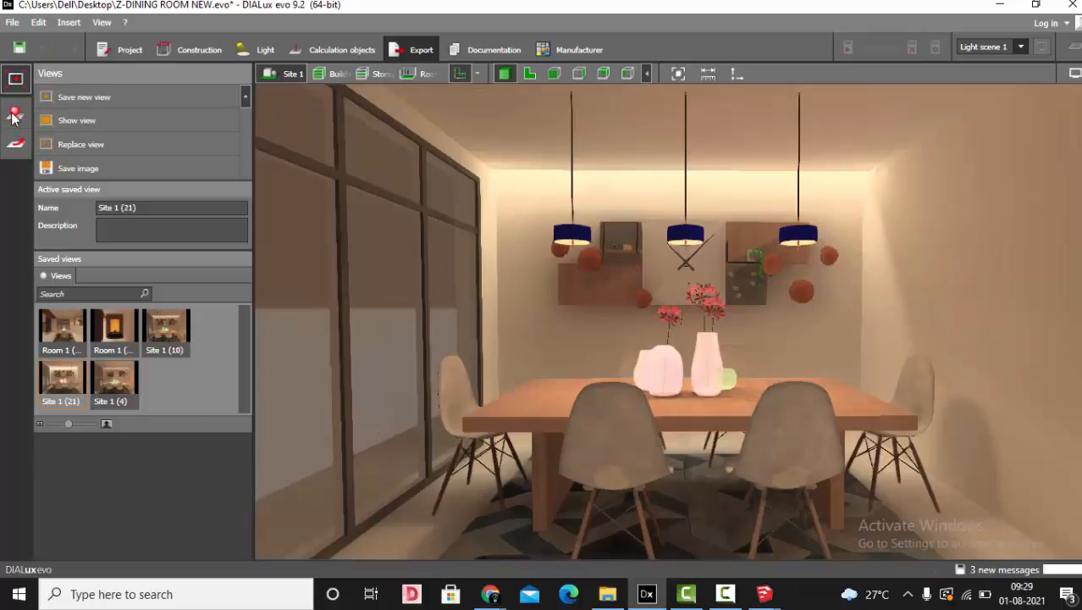
{"action": "left_click", "coordinate": [15, 112]}
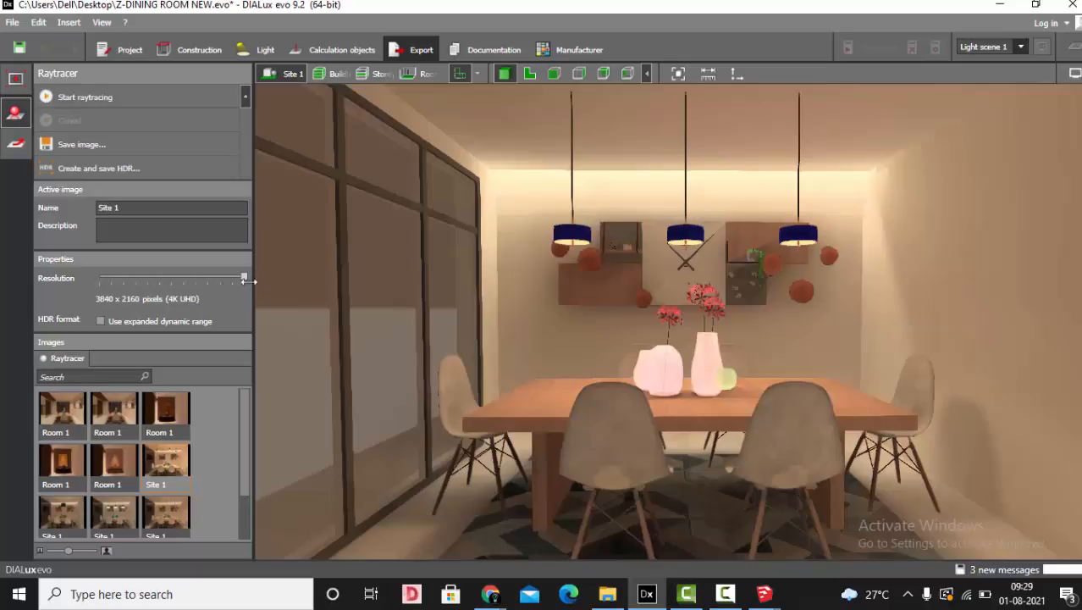
Raytrace the view at 3840x2160, inspect the maximized render, then close it
{"action": "left_click", "coordinate": [85, 97]}
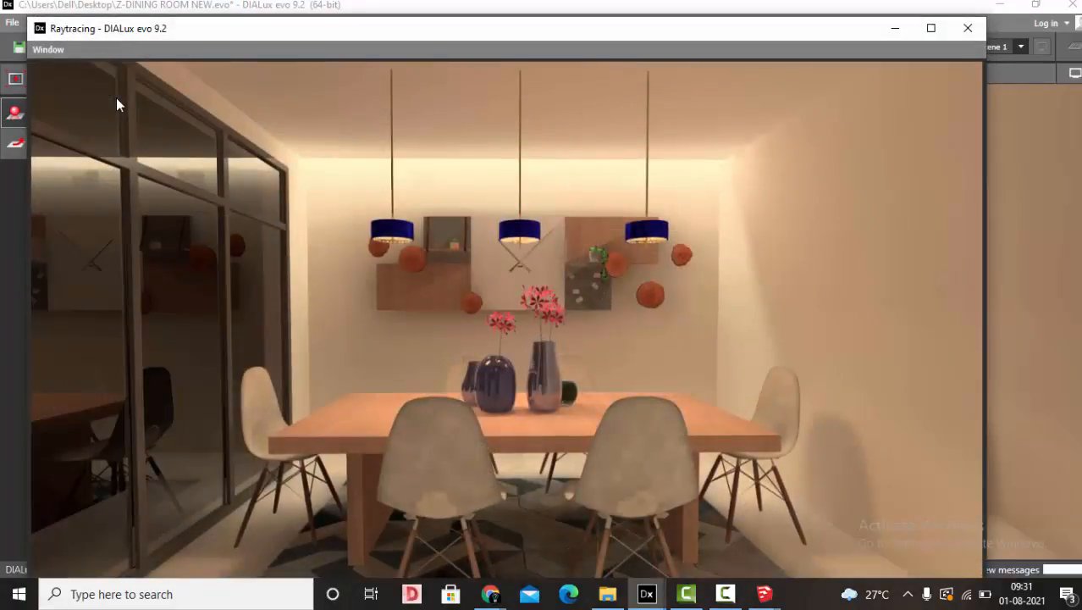
{"action": "mouse_move", "coordinate": [828, 3]}
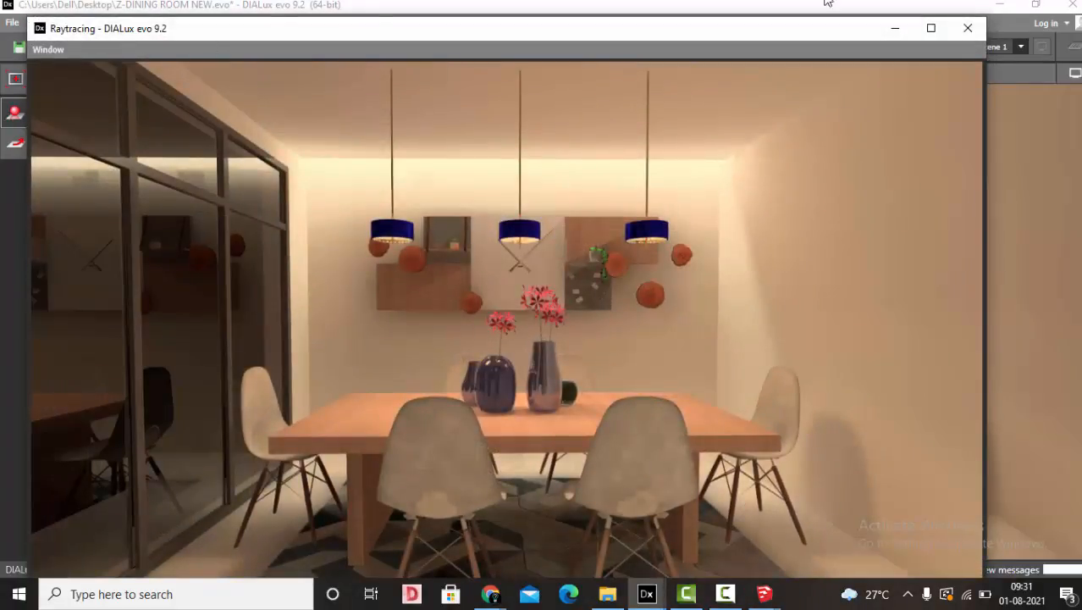
{"action": "left_click", "coordinate": [931, 28]}
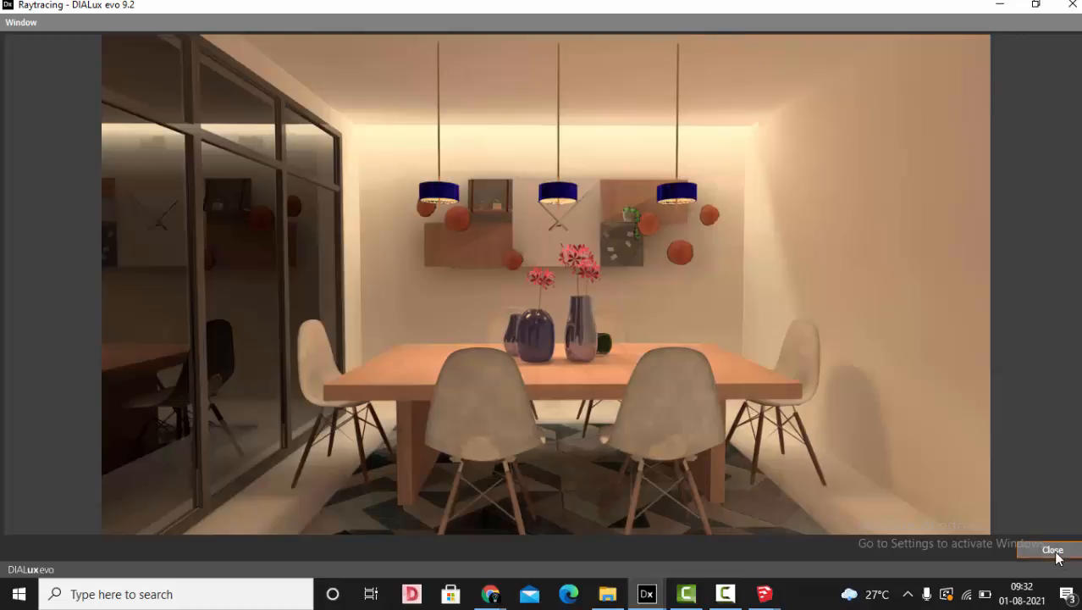
{"action": "left_click", "coordinate": [1053, 550]}
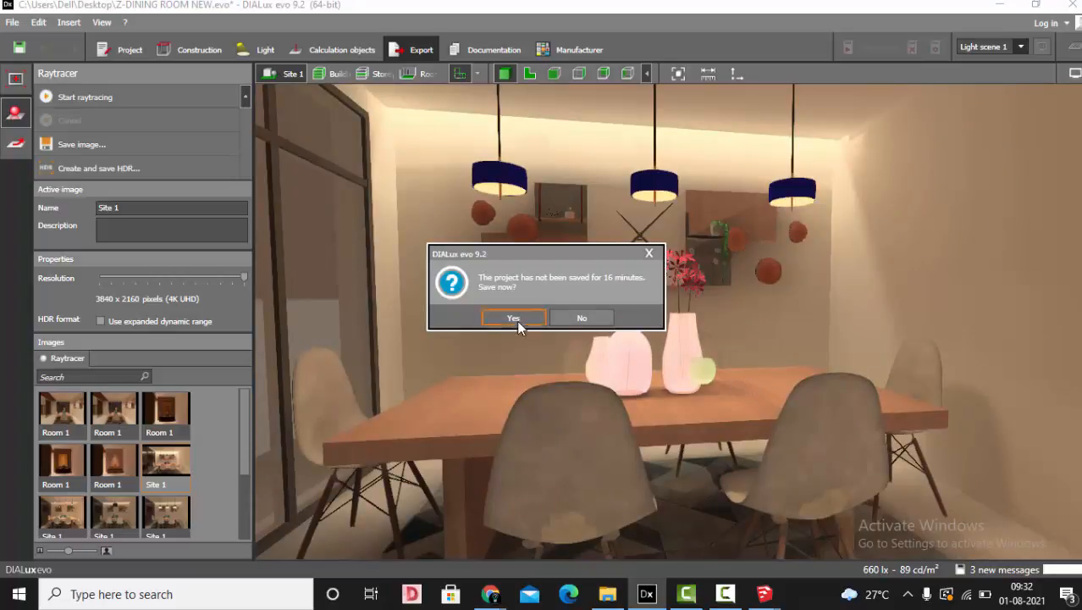
Confirm saving the project as Z-DINING ROOM NEW.evo on the Desktop
{"action": "left_click", "coordinate": [512, 318]}
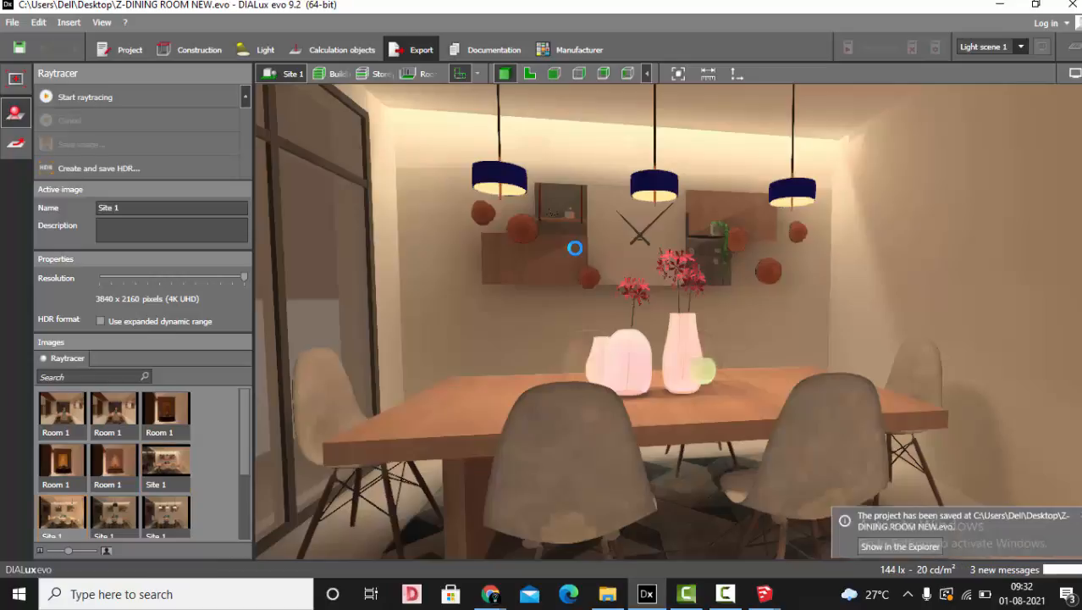
{"action": "mouse_move", "coordinate": [593, 251]}
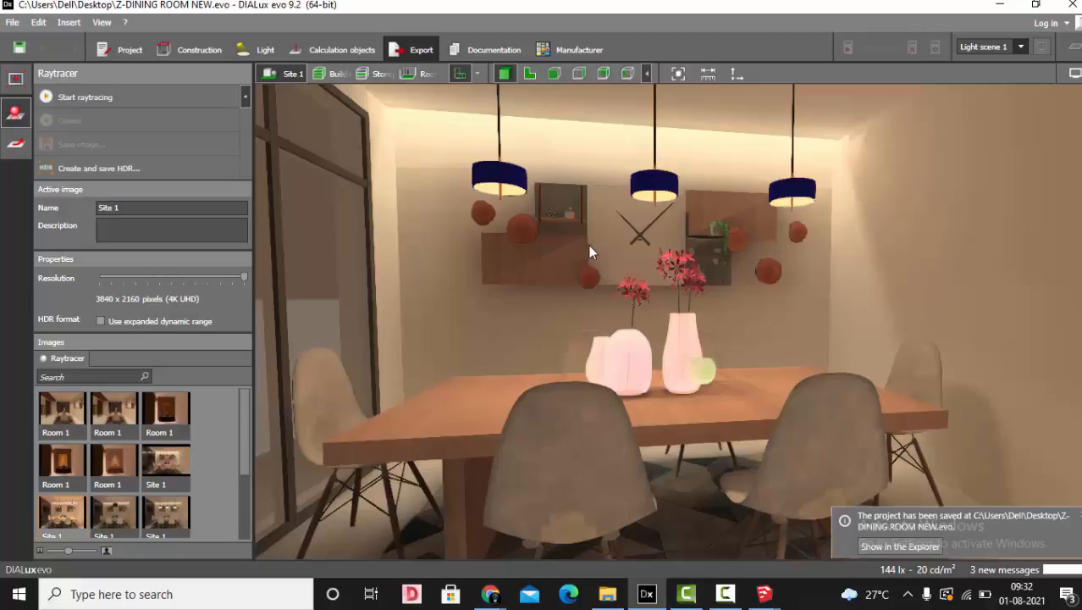